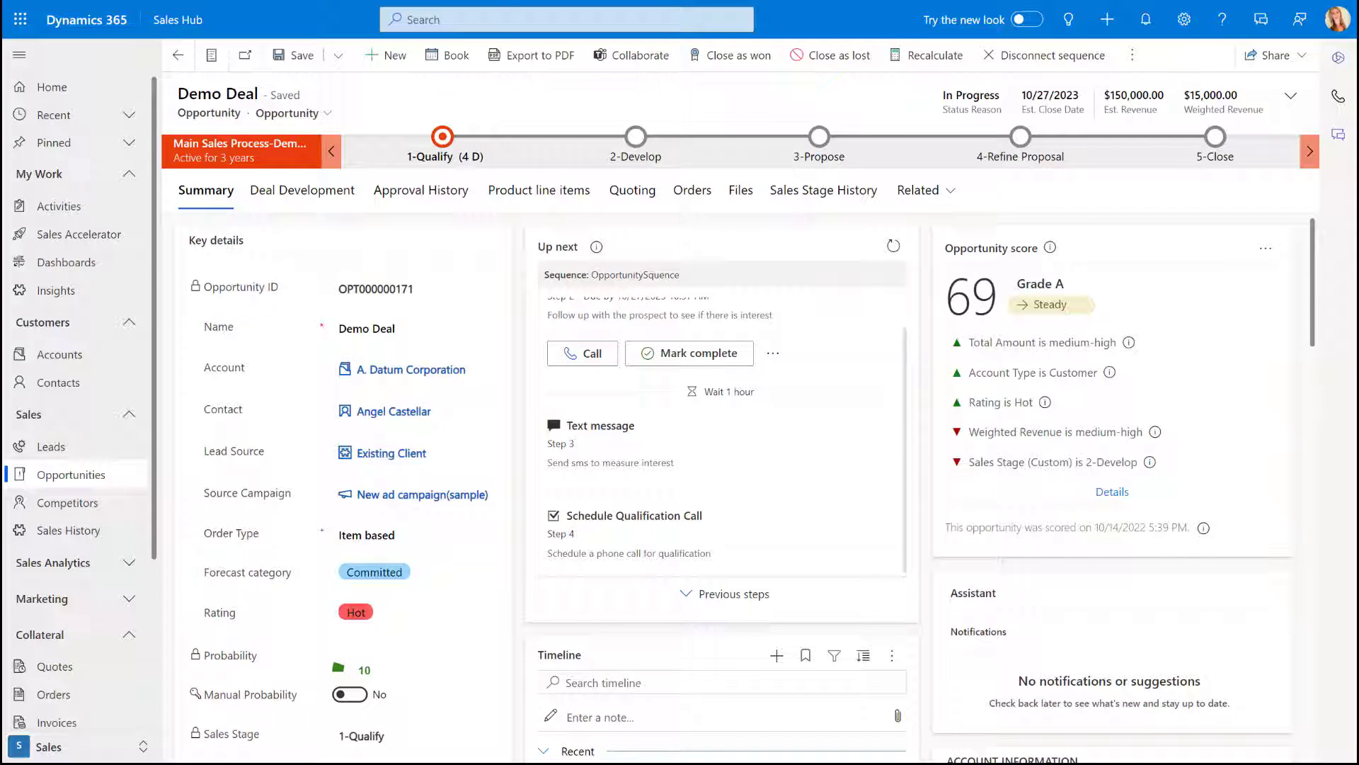
Scroll the Demo Deal opportunity form down to its Timeline section.
{"action": "scroll", "scroll_direction": "down", "scroll_amount": 3}
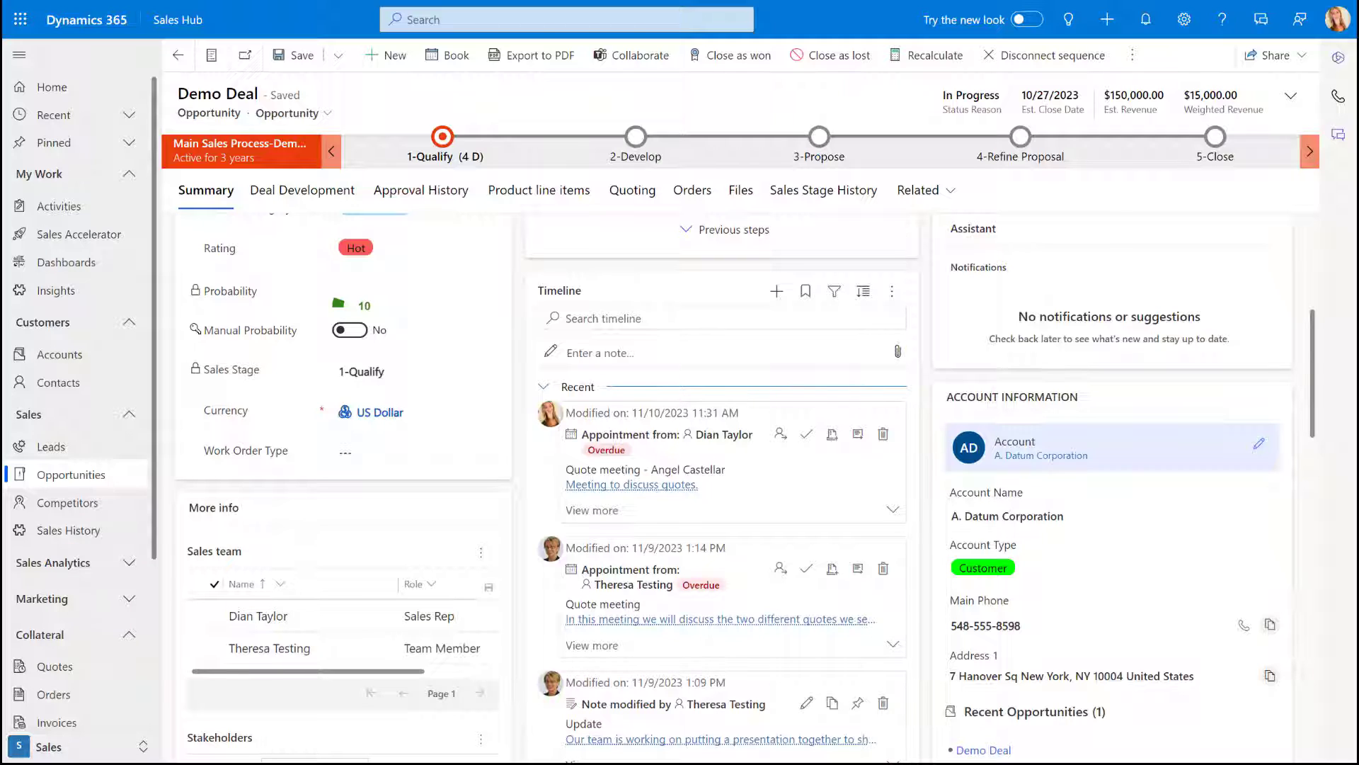
{"action": "mouse_move", "coordinate": [806, 292]}
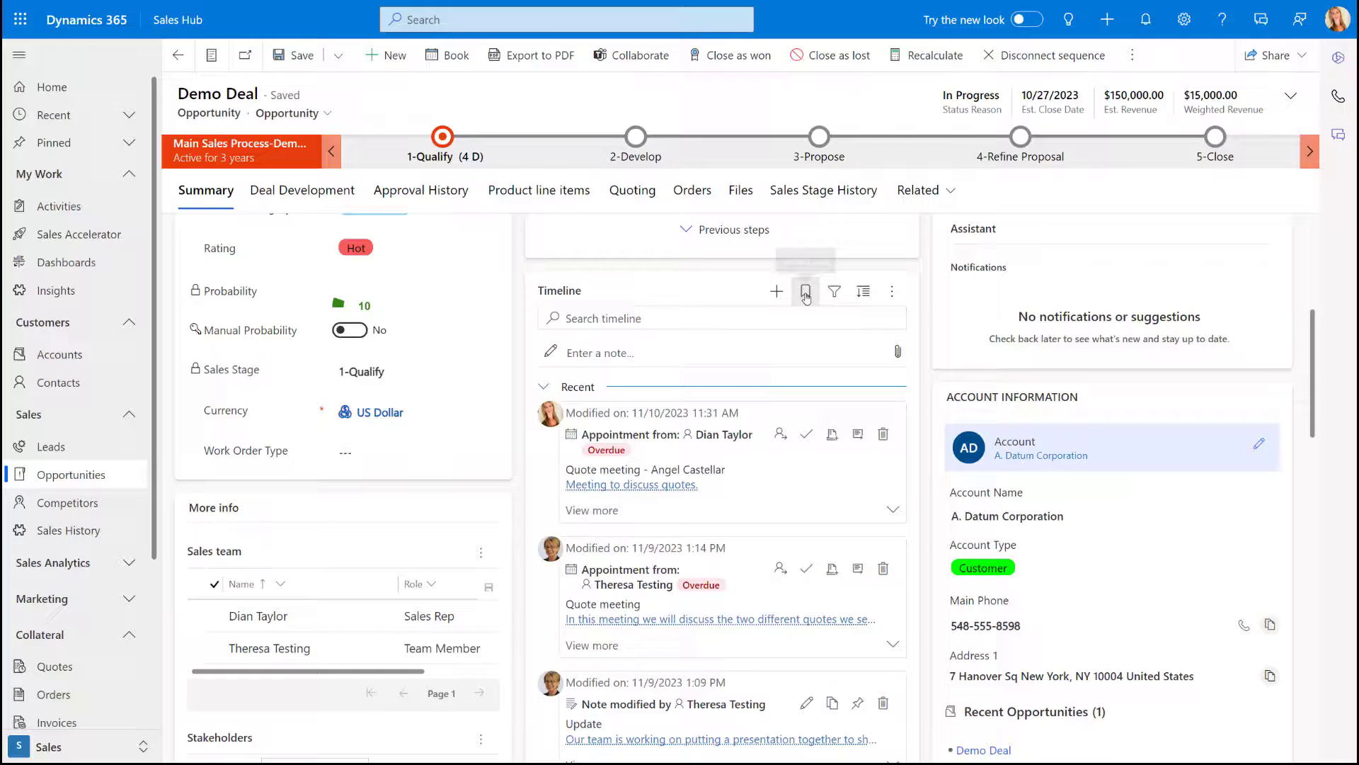
{"action": "left_click", "coordinate": [806, 292]}
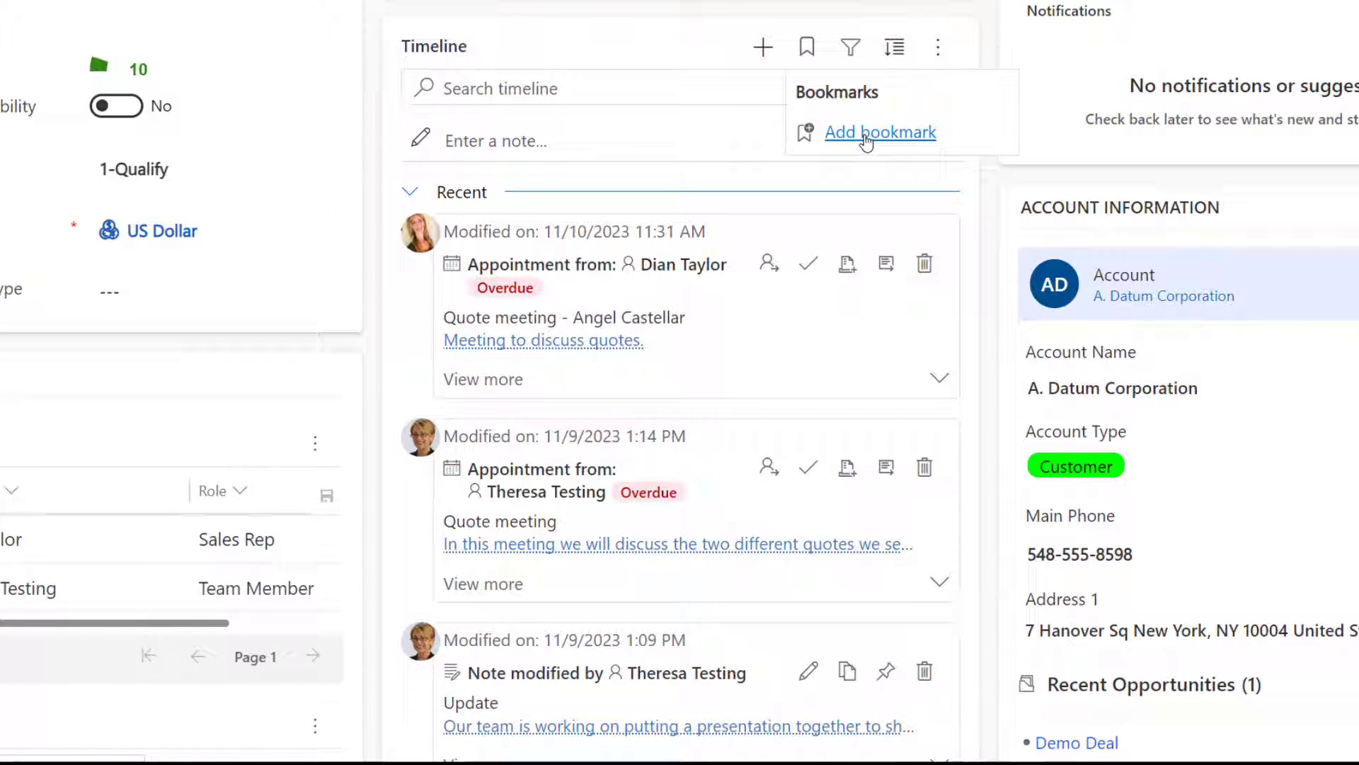
{"action": "mouse_move", "coordinate": [537, 197]}
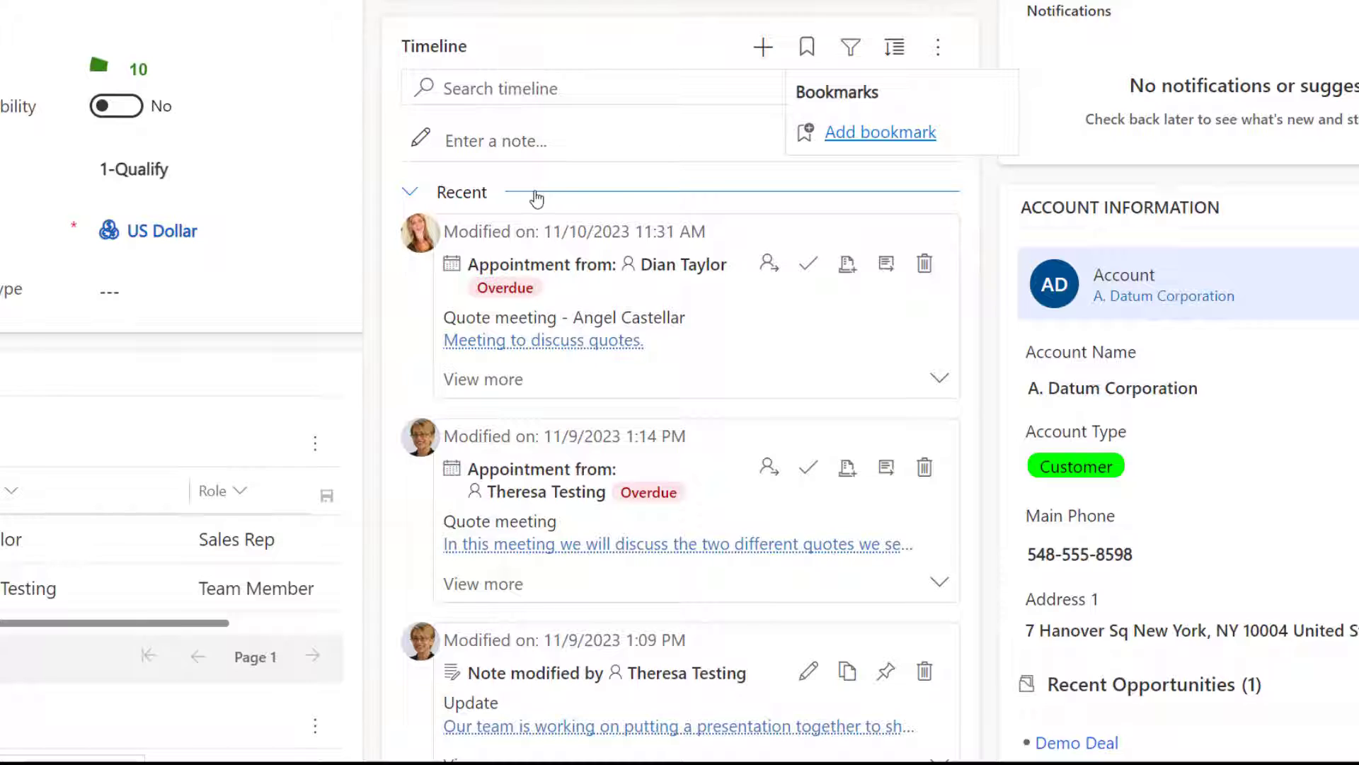
{"action": "mouse_move", "coordinate": [733, 183]}
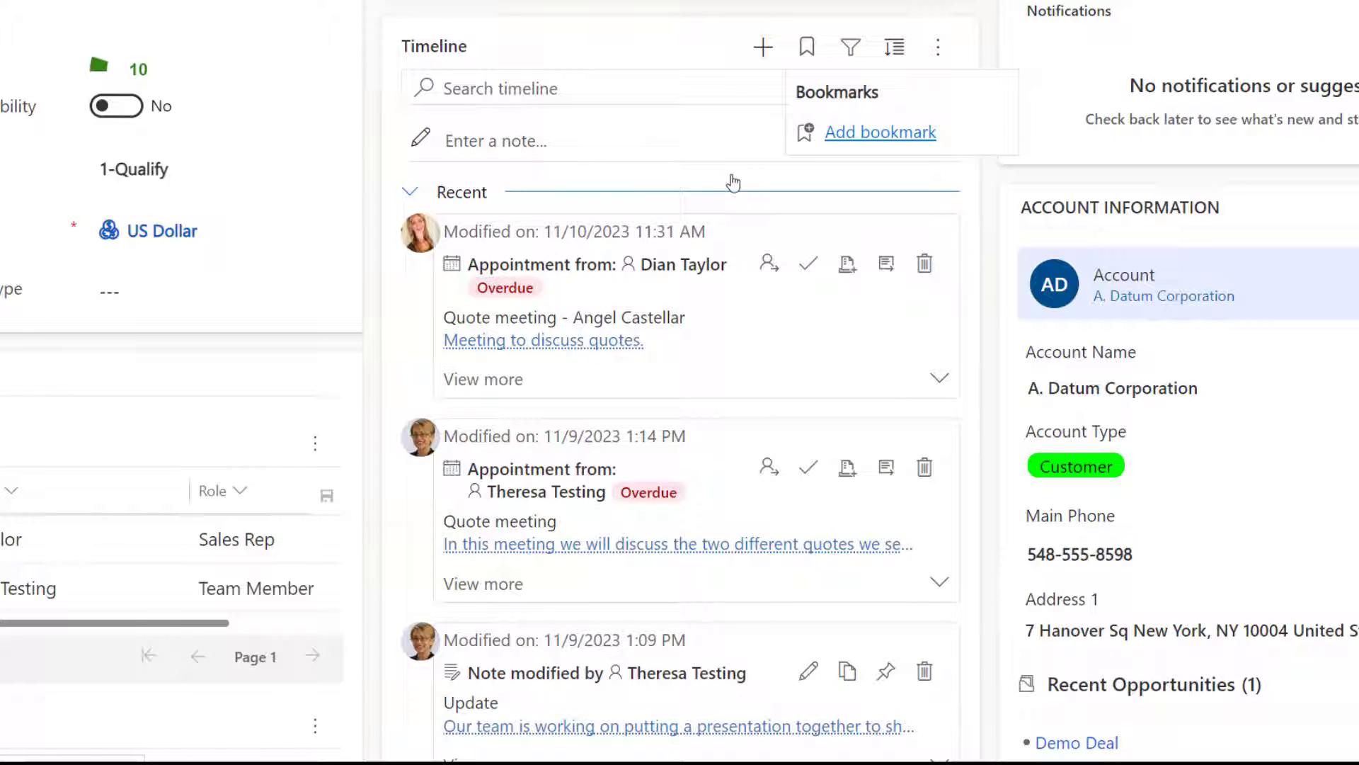
{"action": "mouse_move", "coordinate": [990, 181]}
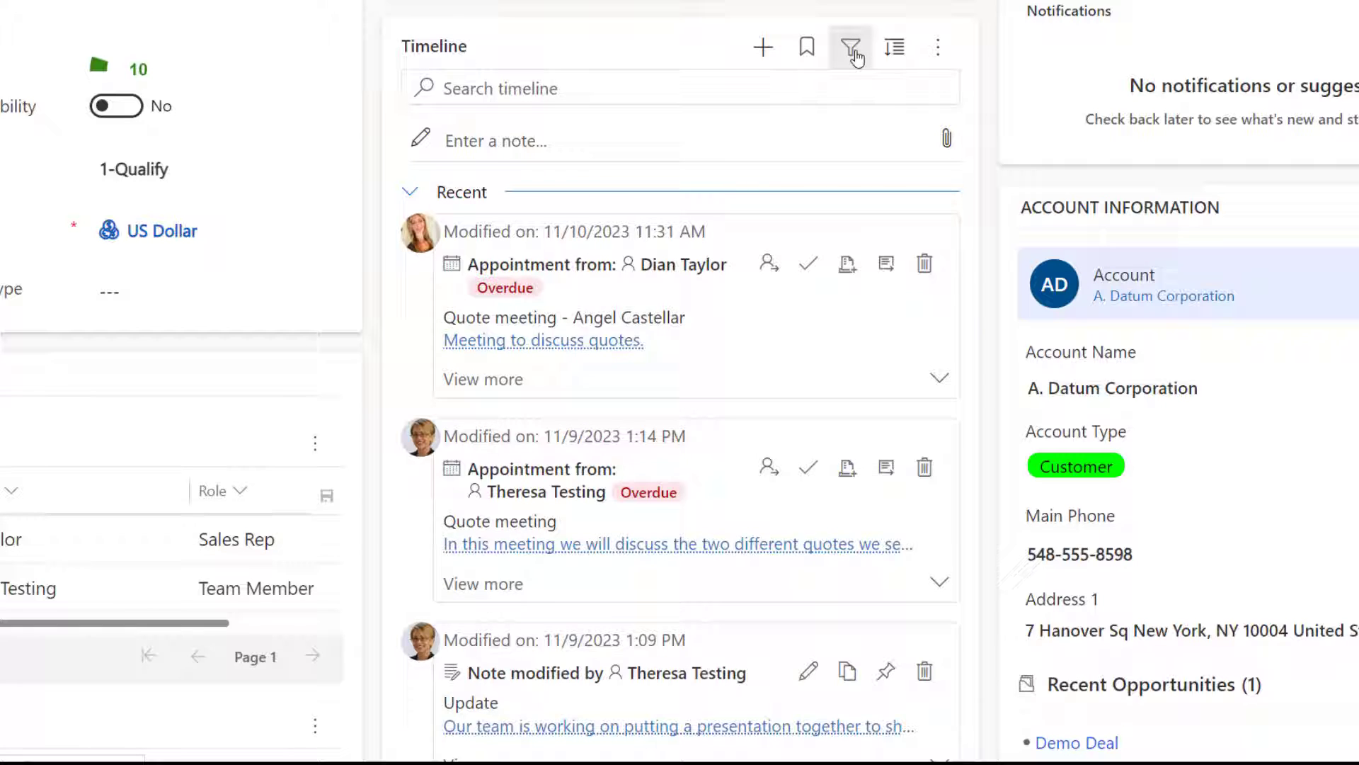
Filter the Demo Deal timeline to Email activities only and bring up the Bookmarks list.
{"action": "left_click", "coordinate": [851, 47]}
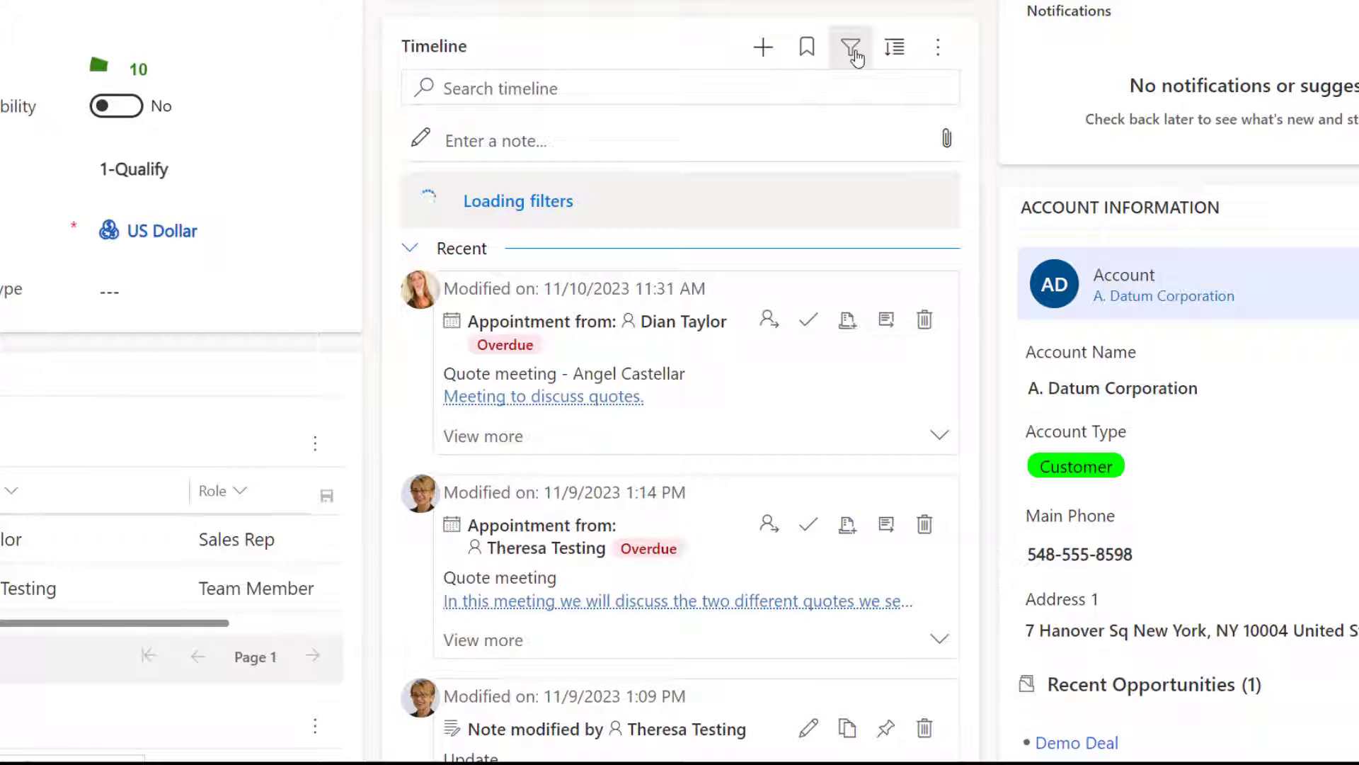
{"action": "left_click", "coordinate": [851, 47]}
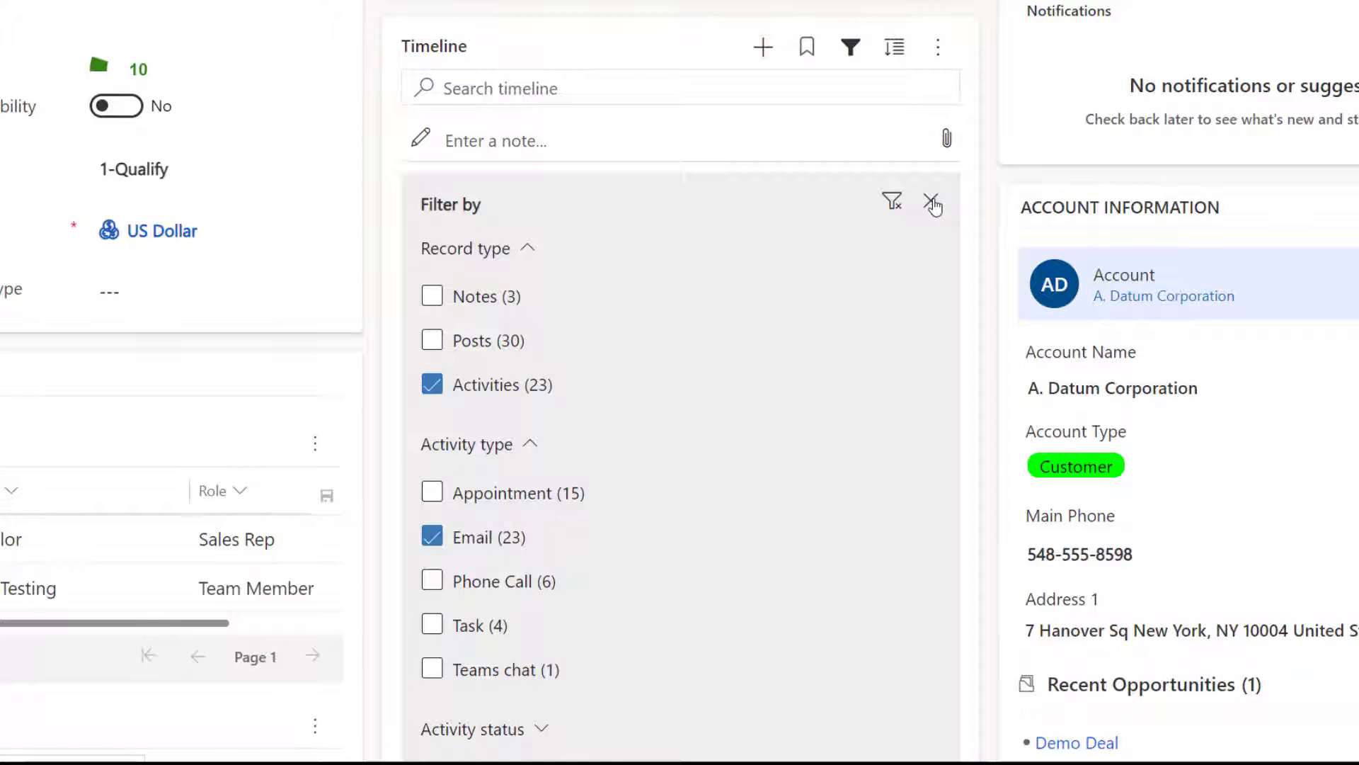
{"action": "left_click", "coordinate": [933, 204]}
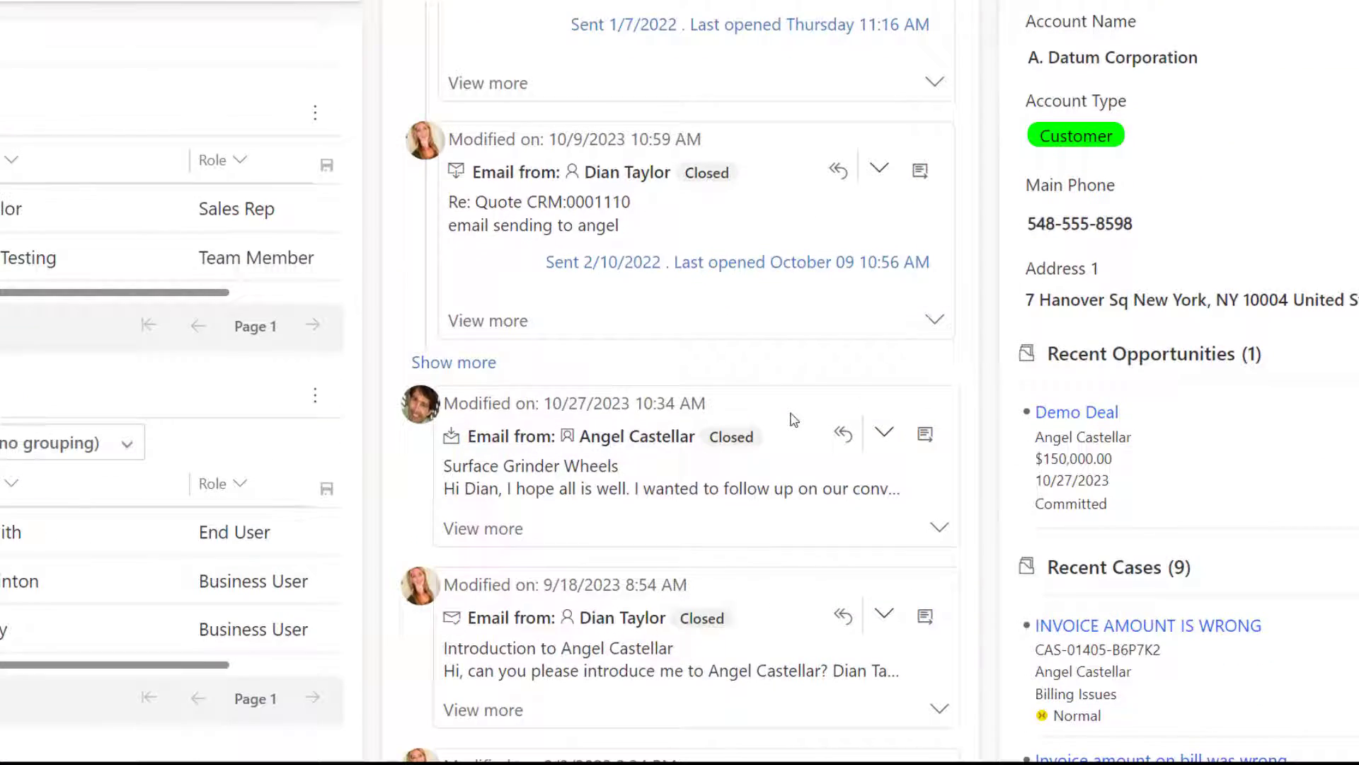
{"action": "scroll", "scroll_direction": "up", "scroll_amount": 3}
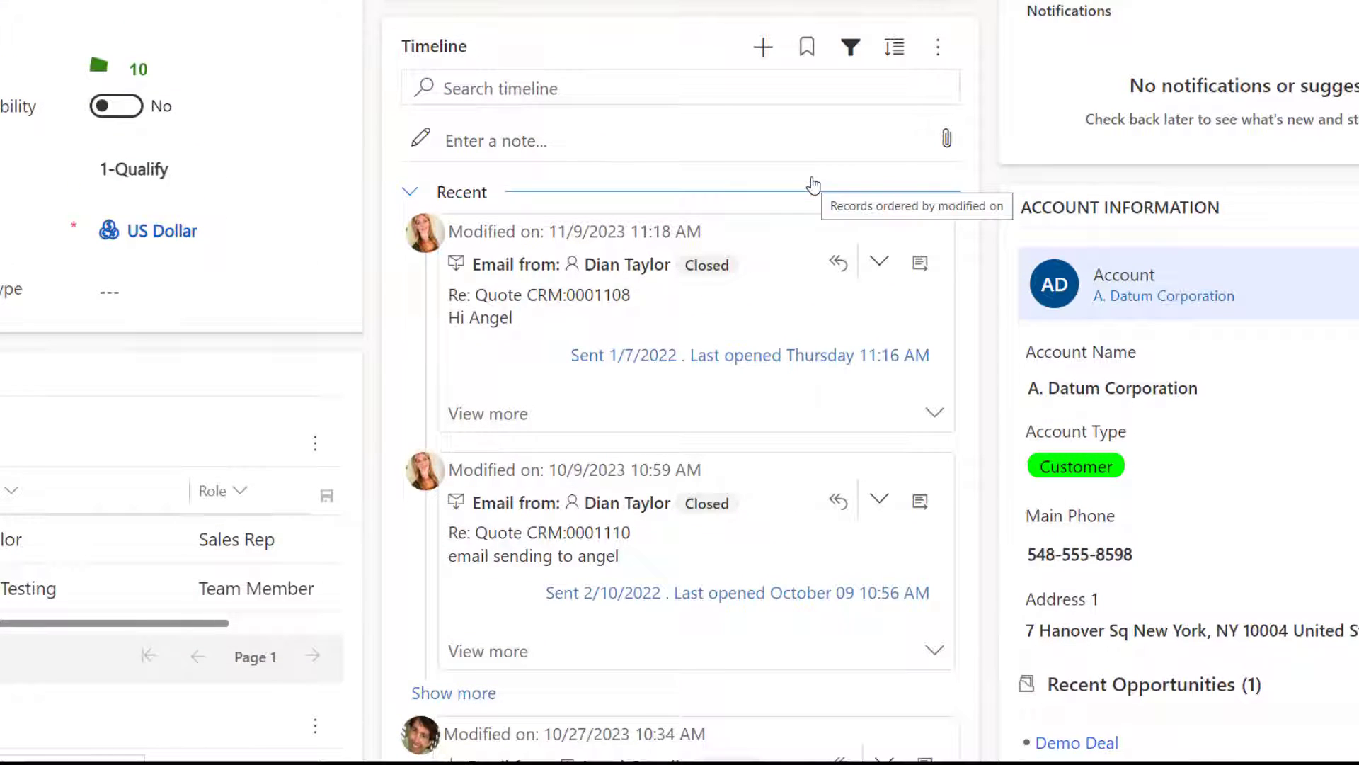
{"action": "left_click", "coordinate": [805, 46]}
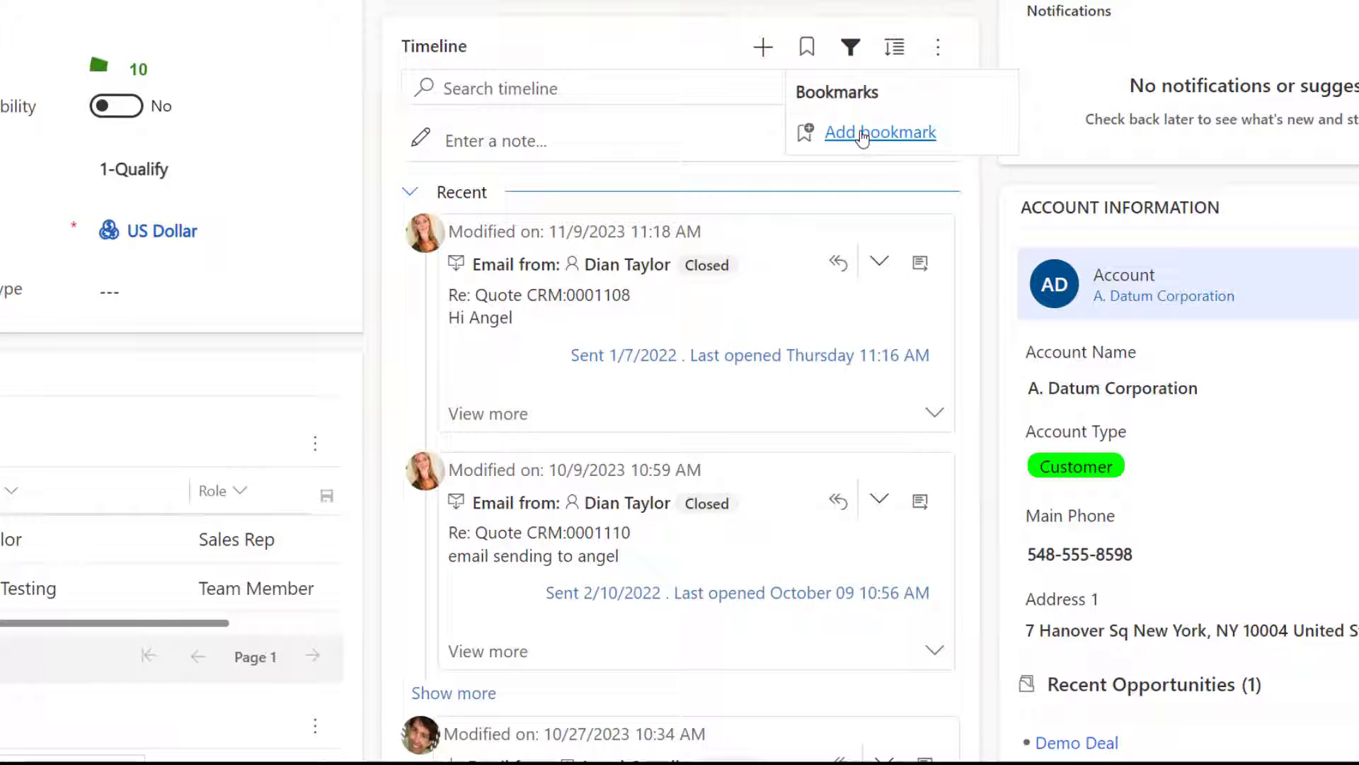
Save the email-only filter as a bookmark named 'Emails', leaving Set as default off.
{"action": "left_click", "coordinate": [879, 132]}
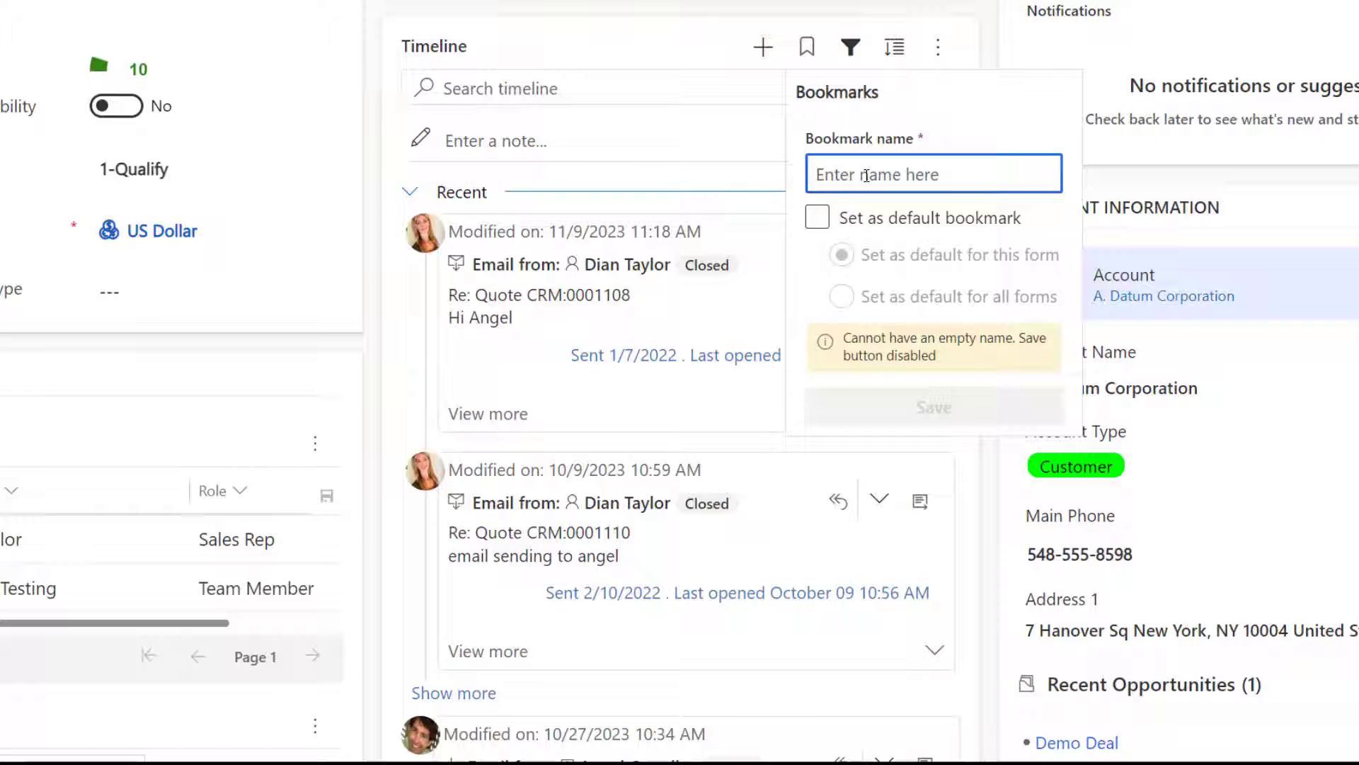
{"action": "type", "text": "Email"}
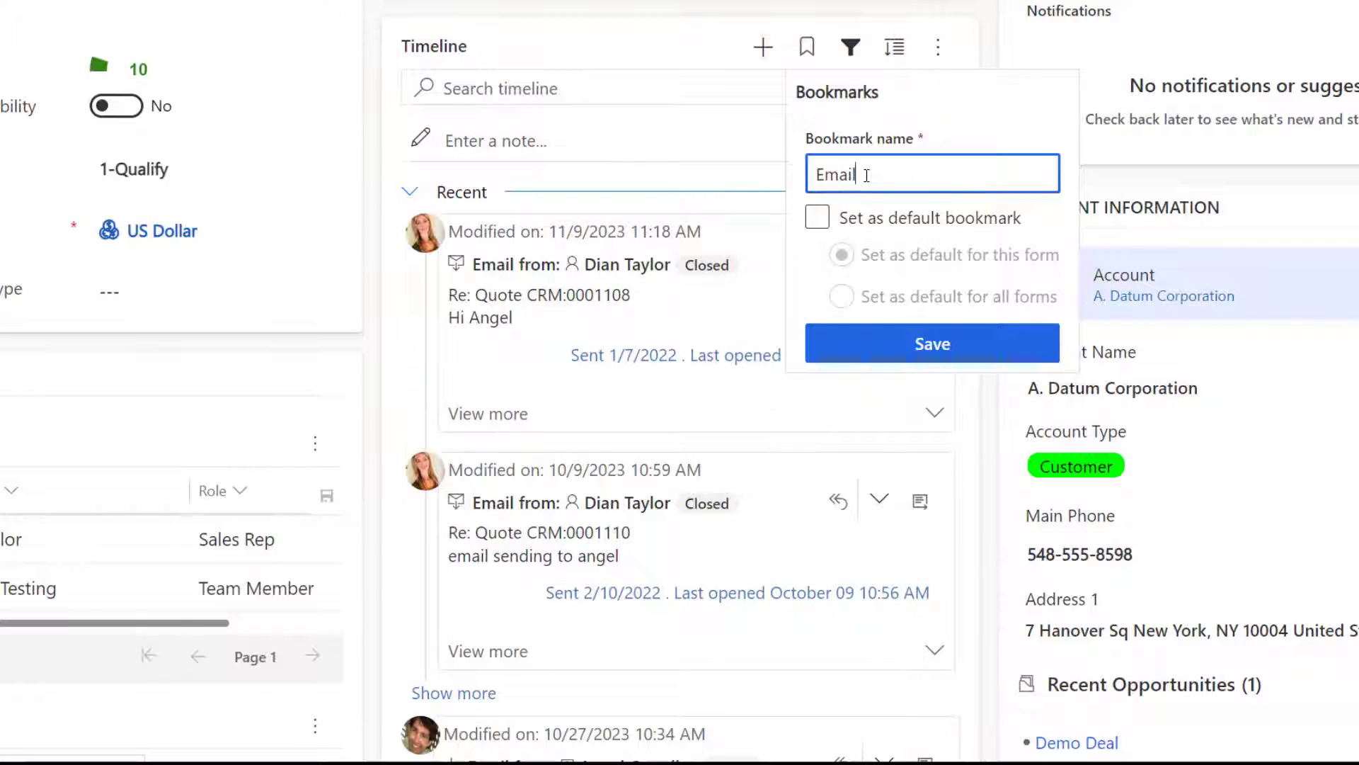
{"action": "type", "text": "s"}
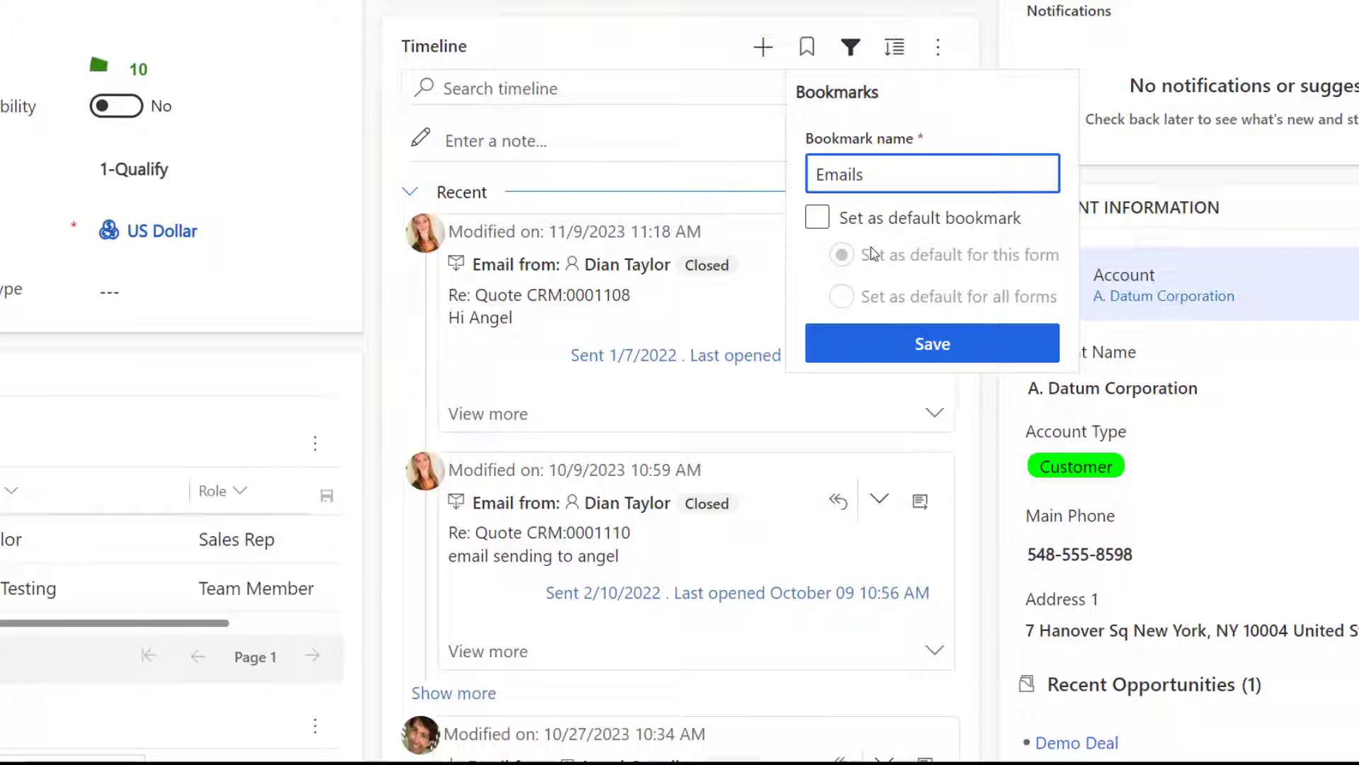
{"action": "left_click", "coordinate": [816, 218]}
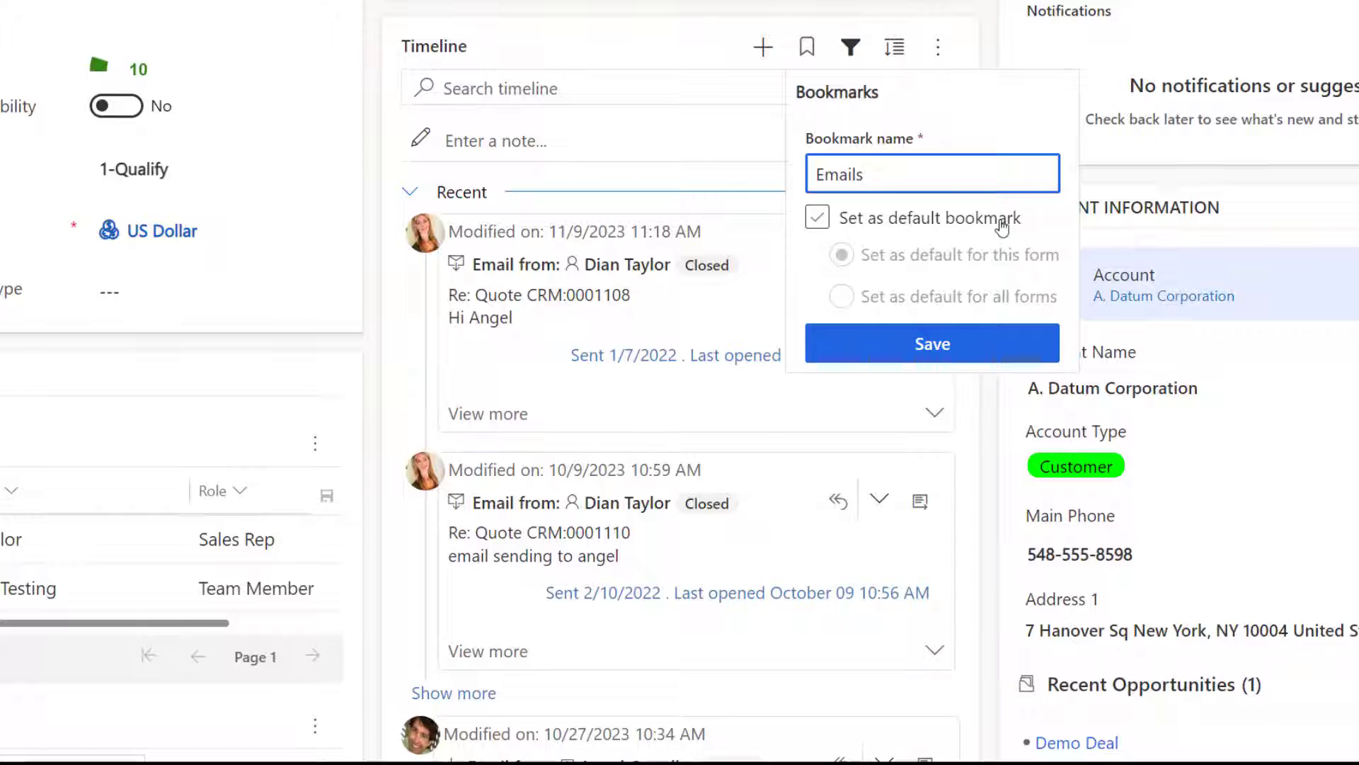
{"action": "left_click", "coordinate": [816, 218]}
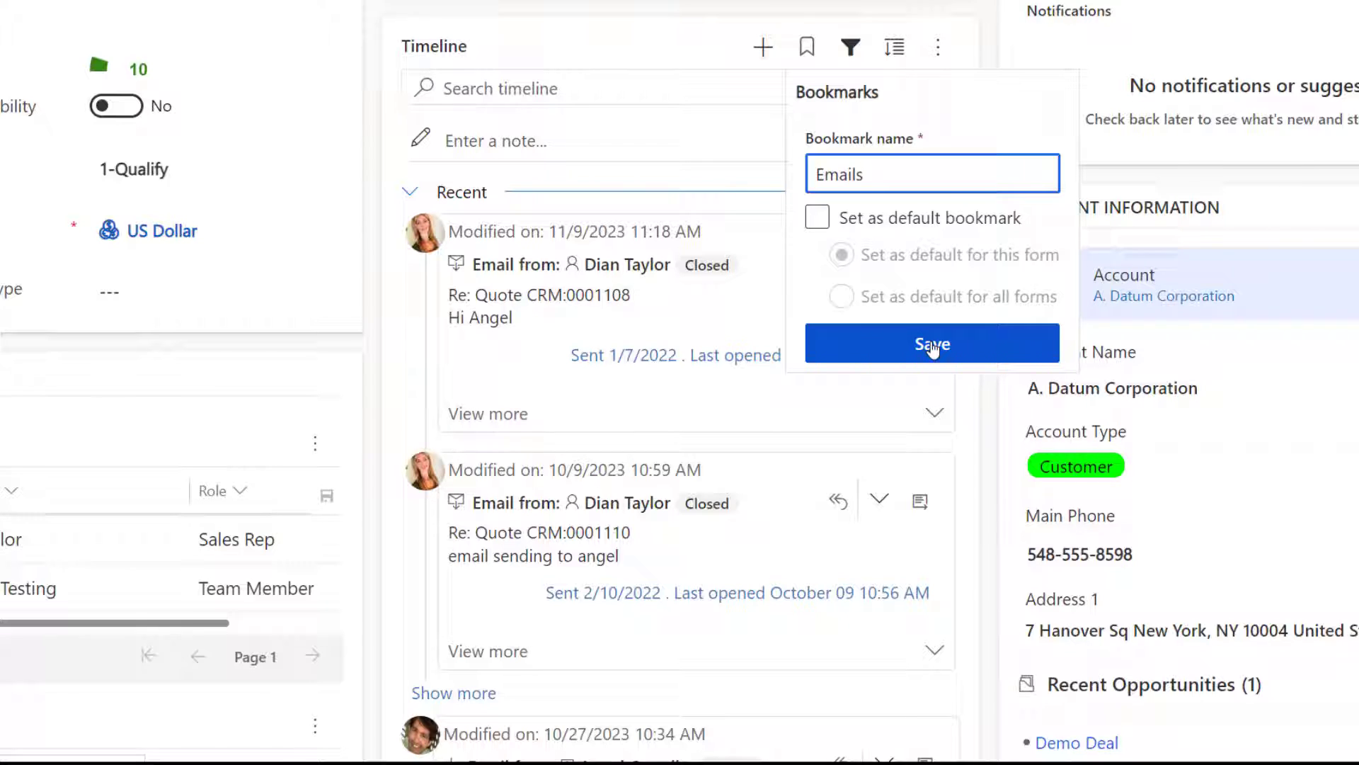
{"action": "left_click", "coordinate": [932, 342]}
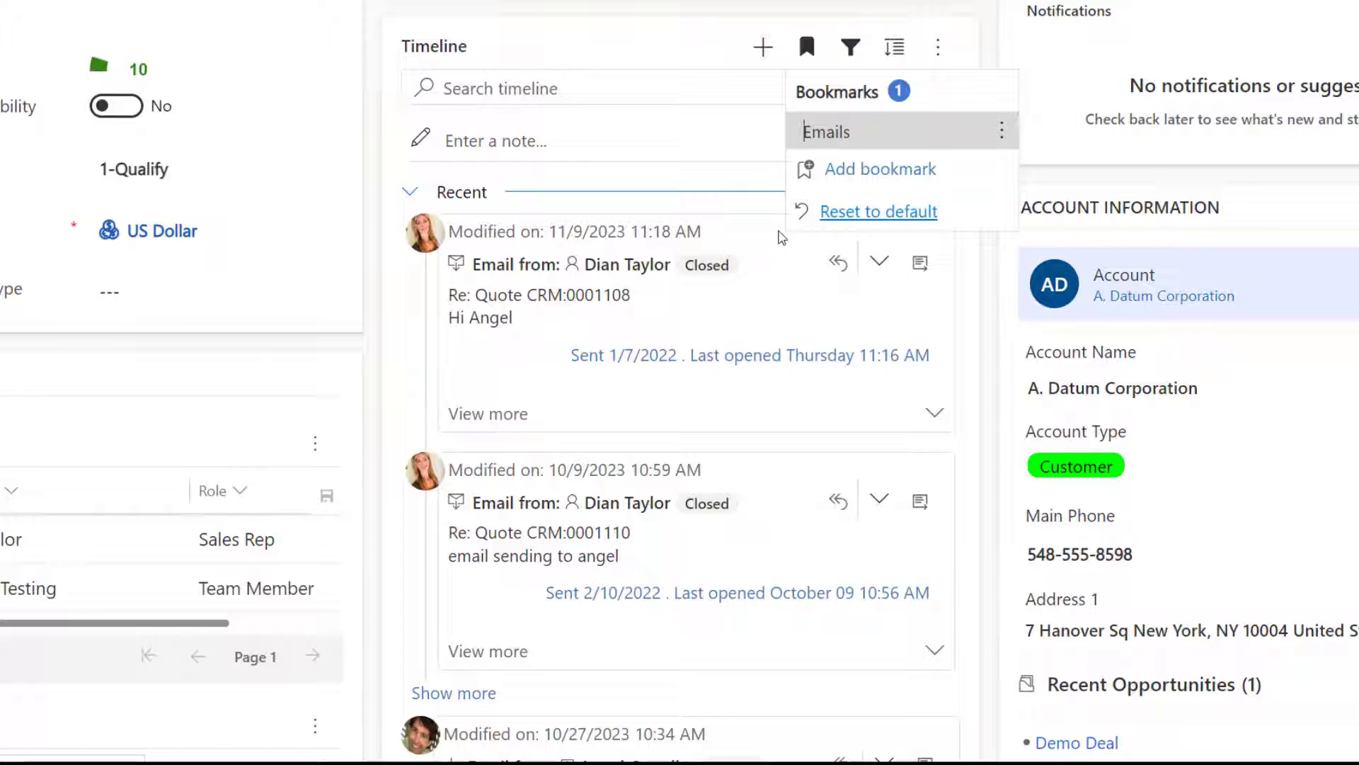
{"action": "mouse_move", "coordinate": [622, 41]}
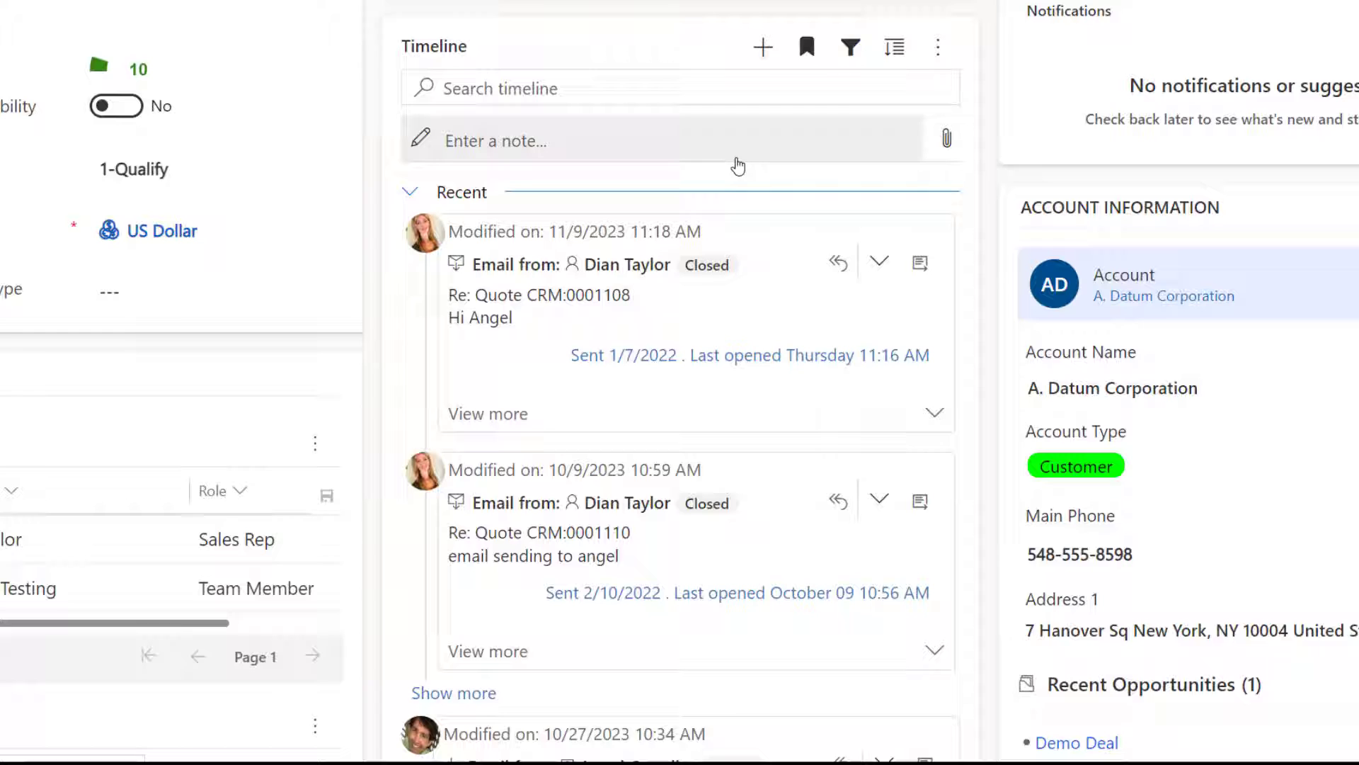
Clear the timeline filters and filter by Activity status 'Overdue' instead.
{"action": "left_click", "coordinate": [849, 47]}
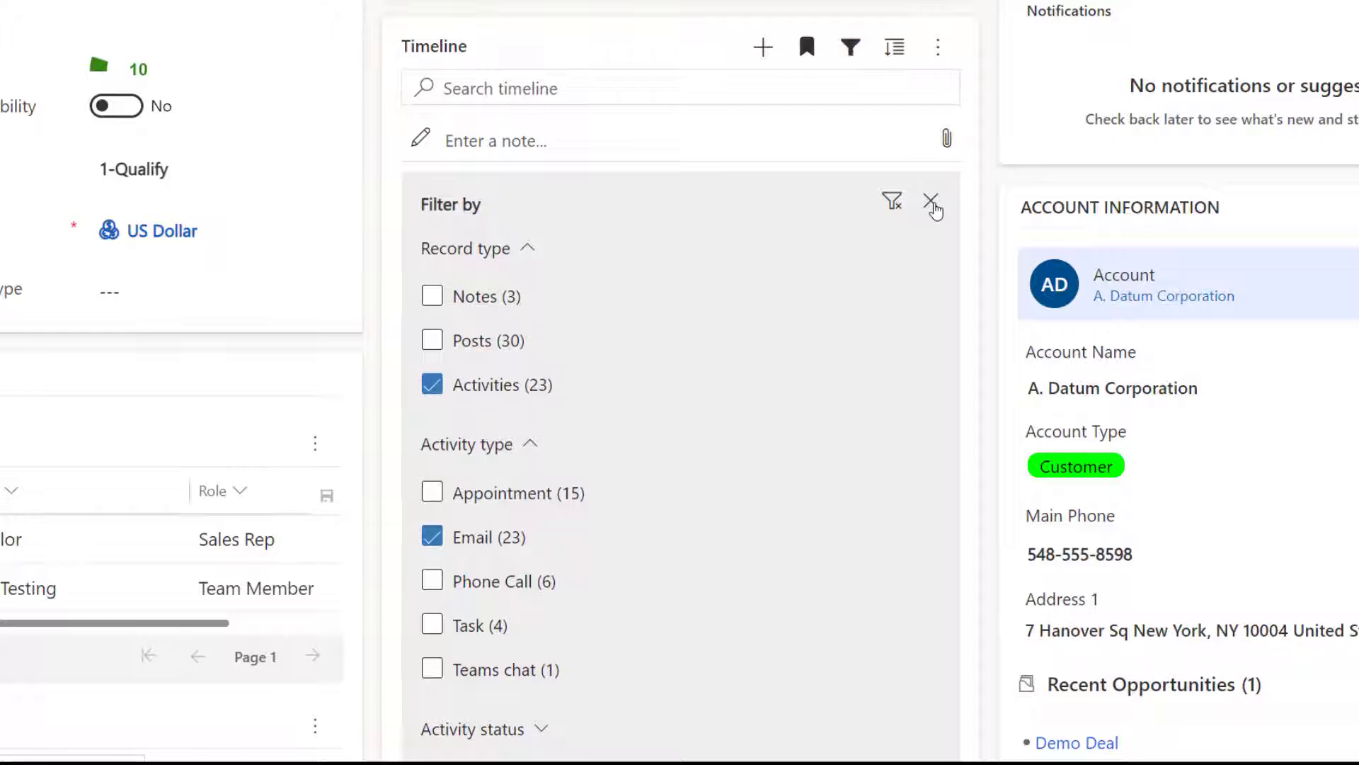
{"action": "left_click", "coordinate": [891, 204]}
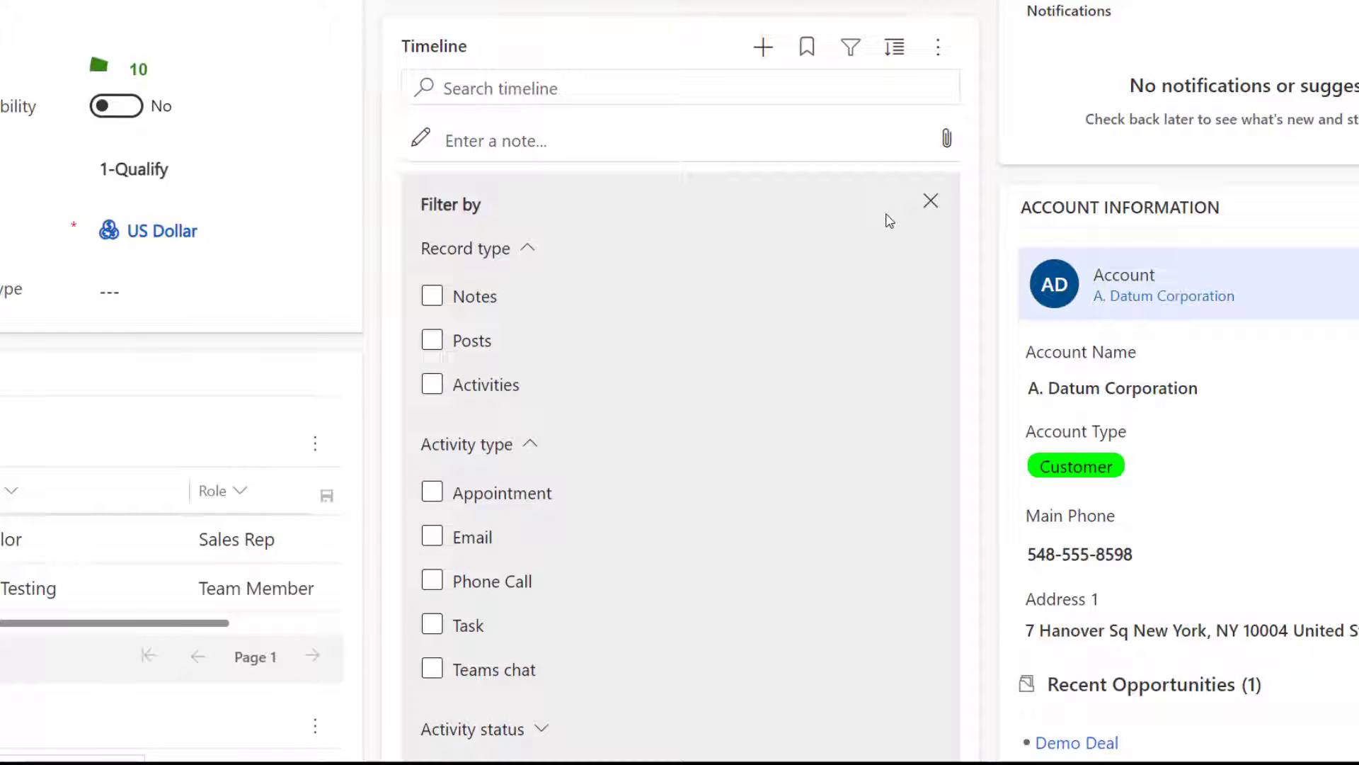
{"action": "scroll", "scroll_direction": "down", "scroll_amount": 3}
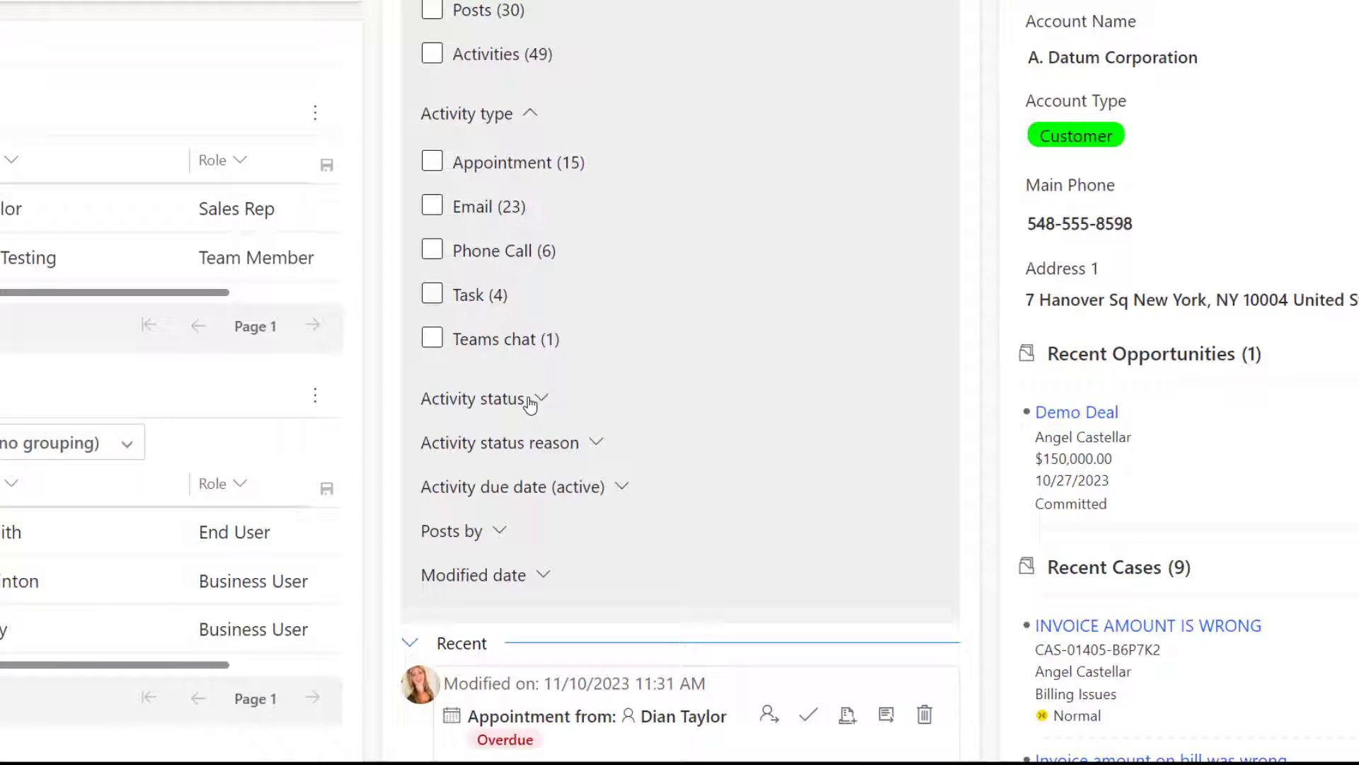
{"action": "left_click", "coordinate": [482, 398]}
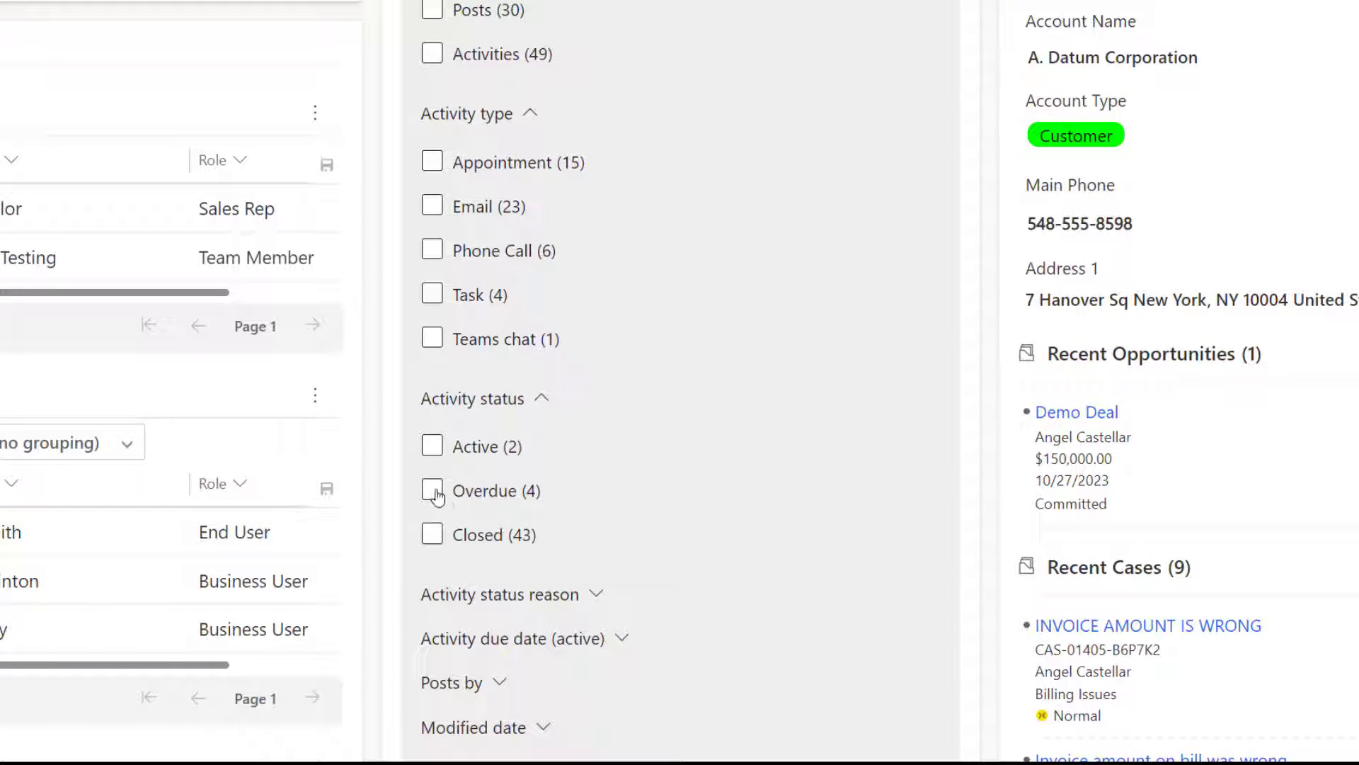
{"action": "left_click", "coordinate": [434, 490]}
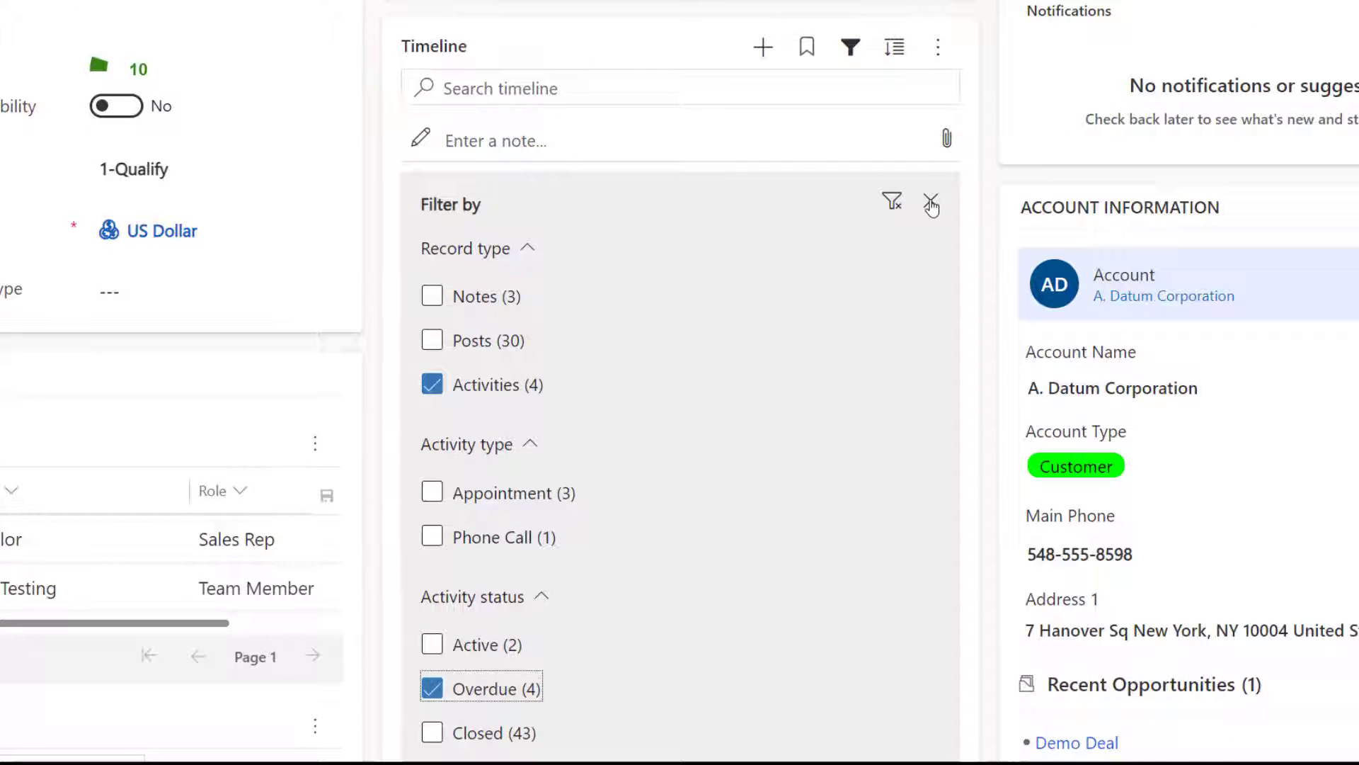
{"action": "left_click", "coordinate": [806, 46]}
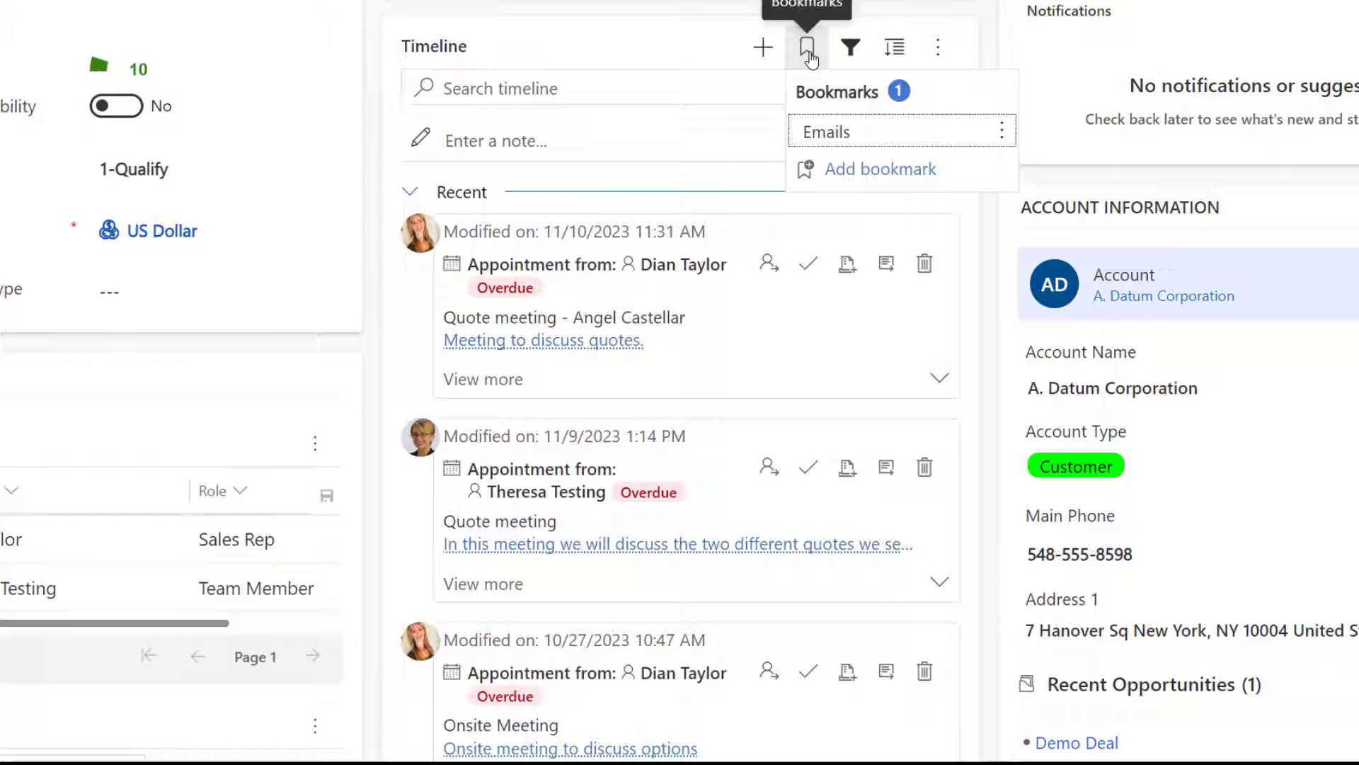
Save the overdue filter as a bookmark named 'Overdue'.
{"action": "left_click", "coordinate": [879, 169]}
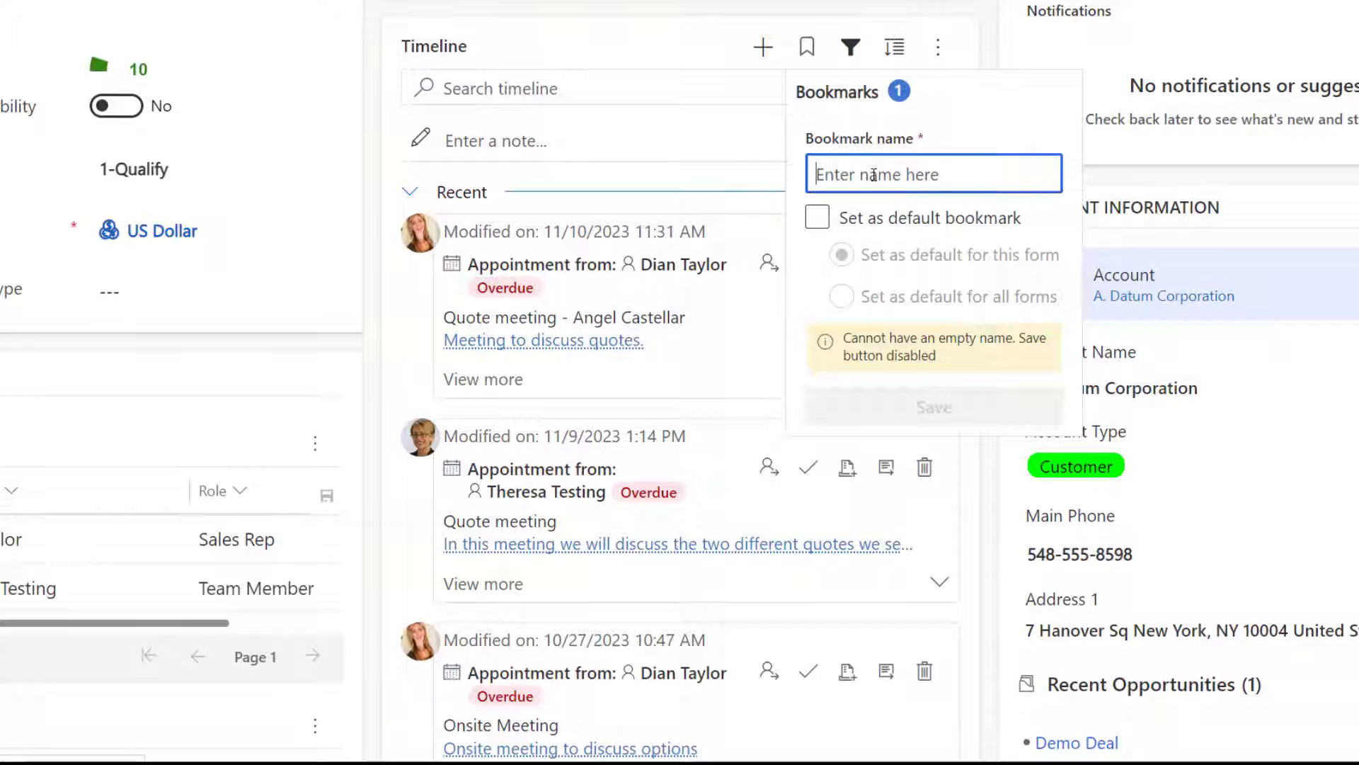
{"action": "type", "text": "Overdue"}
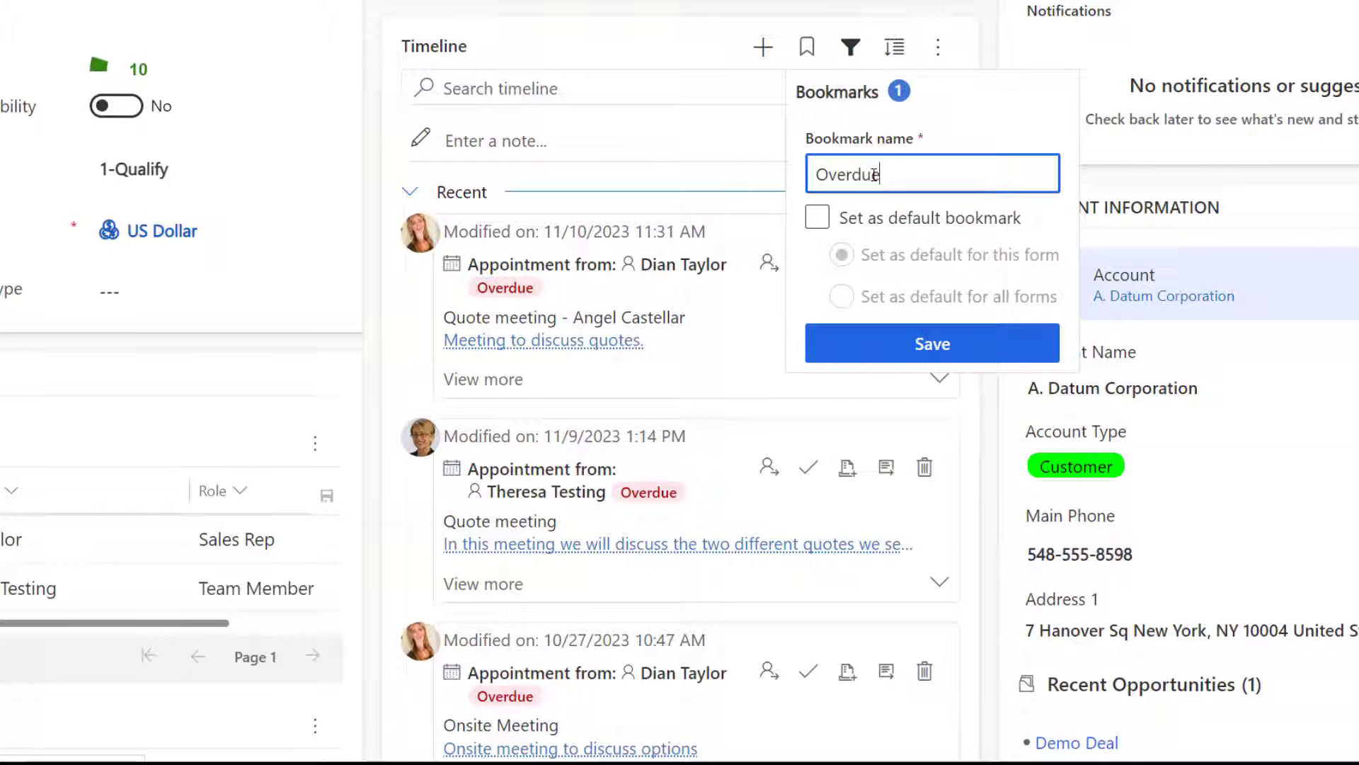
{"action": "left_click", "coordinate": [932, 342]}
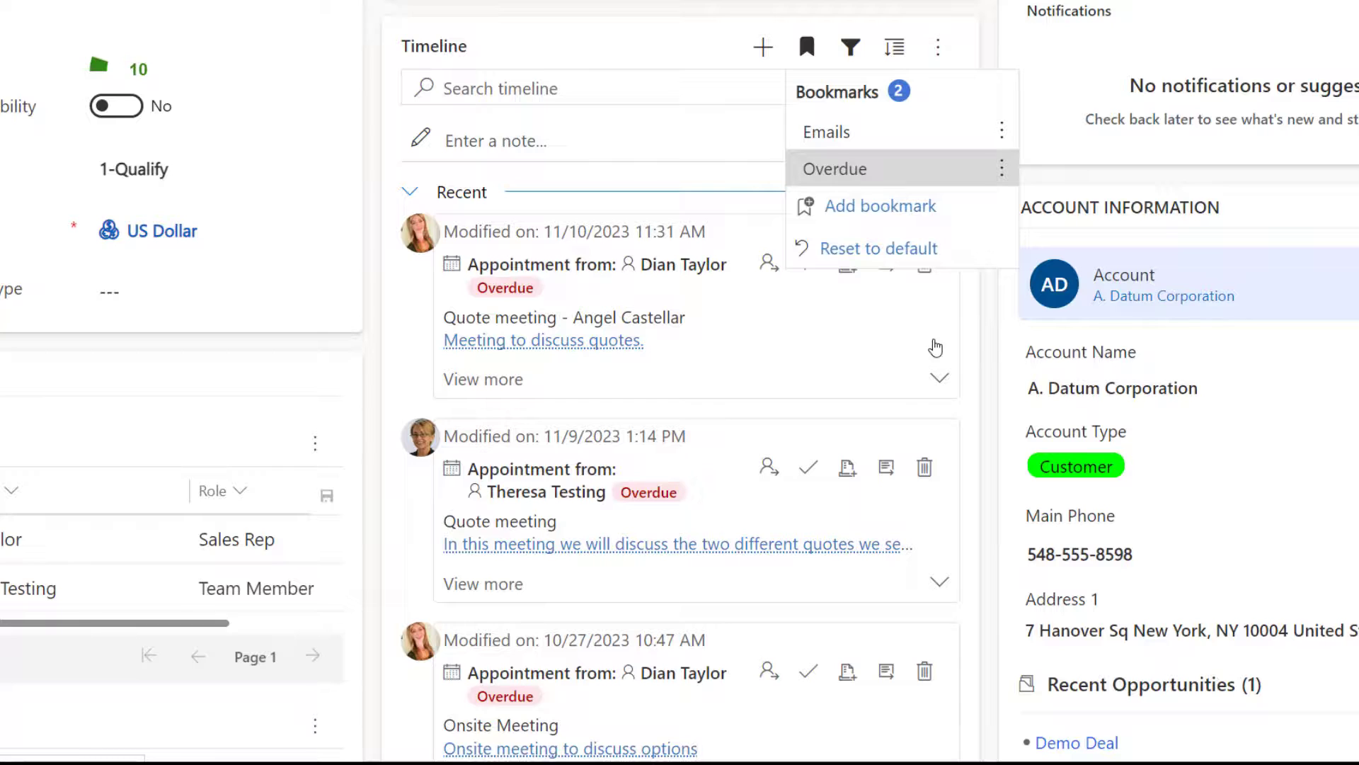
{"action": "mouse_move", "coordinate": [736, 163]}
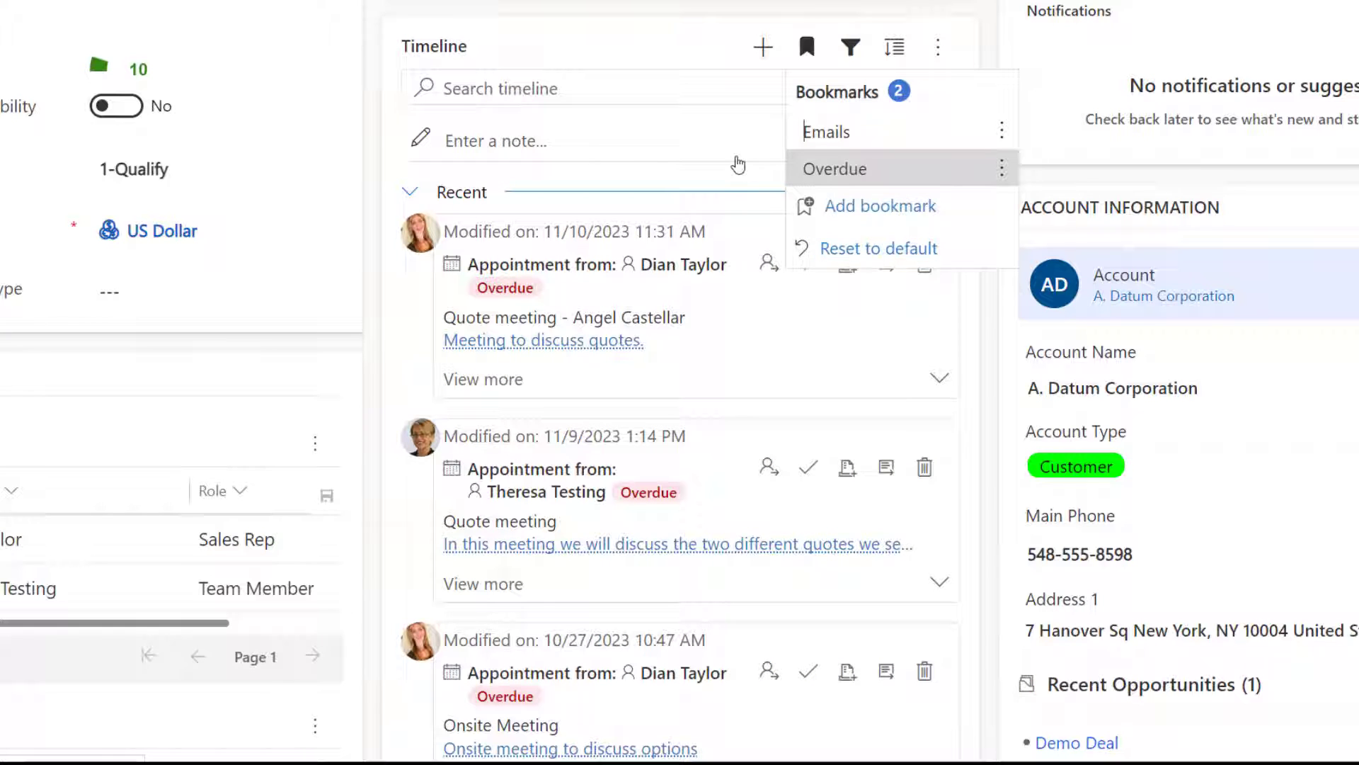
Clear all timeline filters so the full timeline reappears.
{"action": "left_click", "coordinate": [851, 47]}
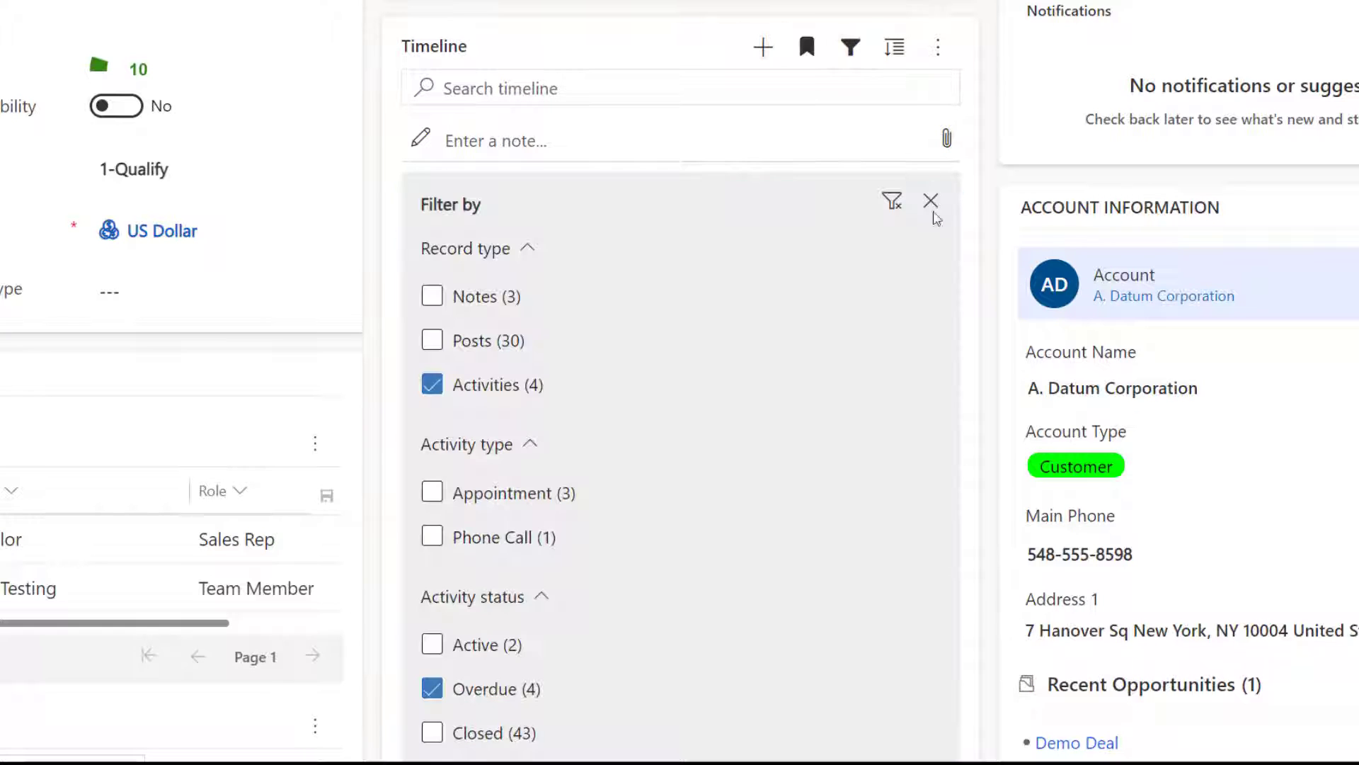
{"action": "left_click", "coordinate": [894, 200]}
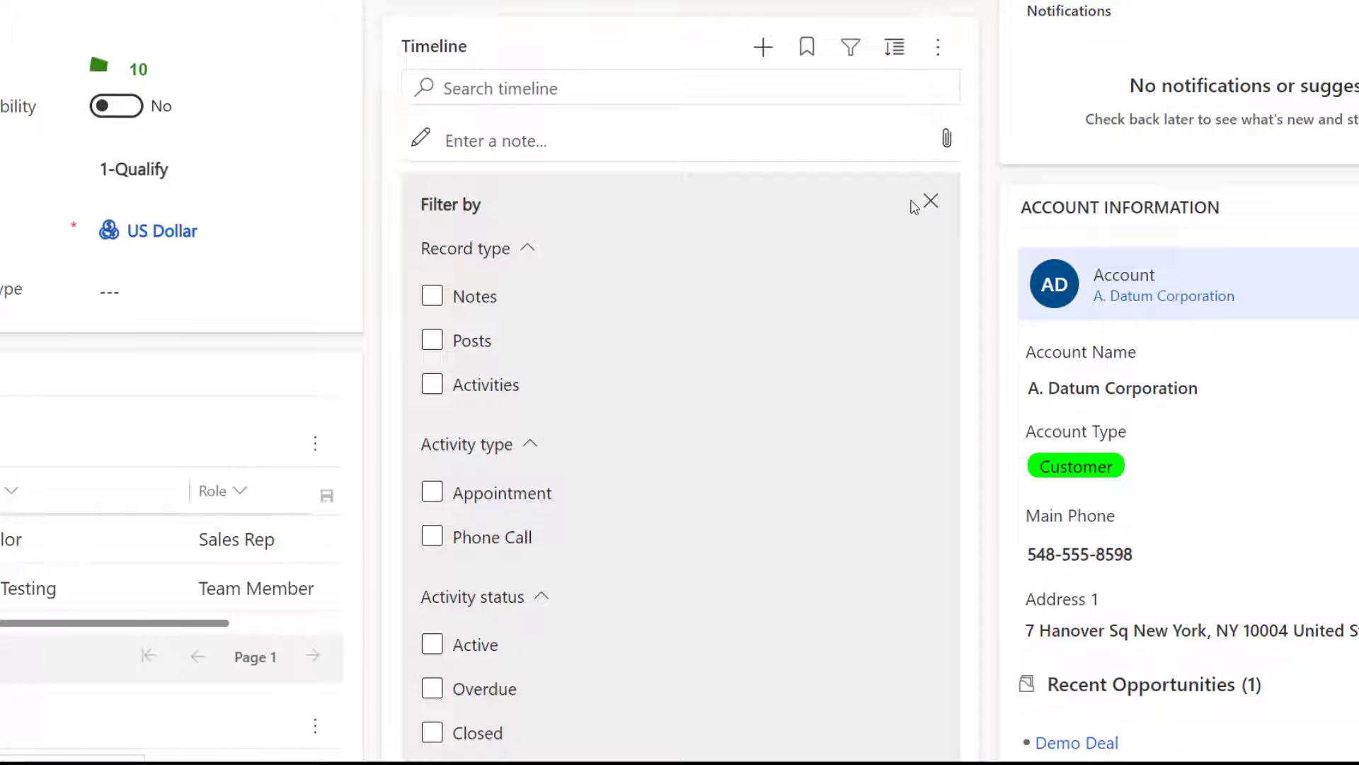
{"action": "left_click", "coordinate": [932, 202]}
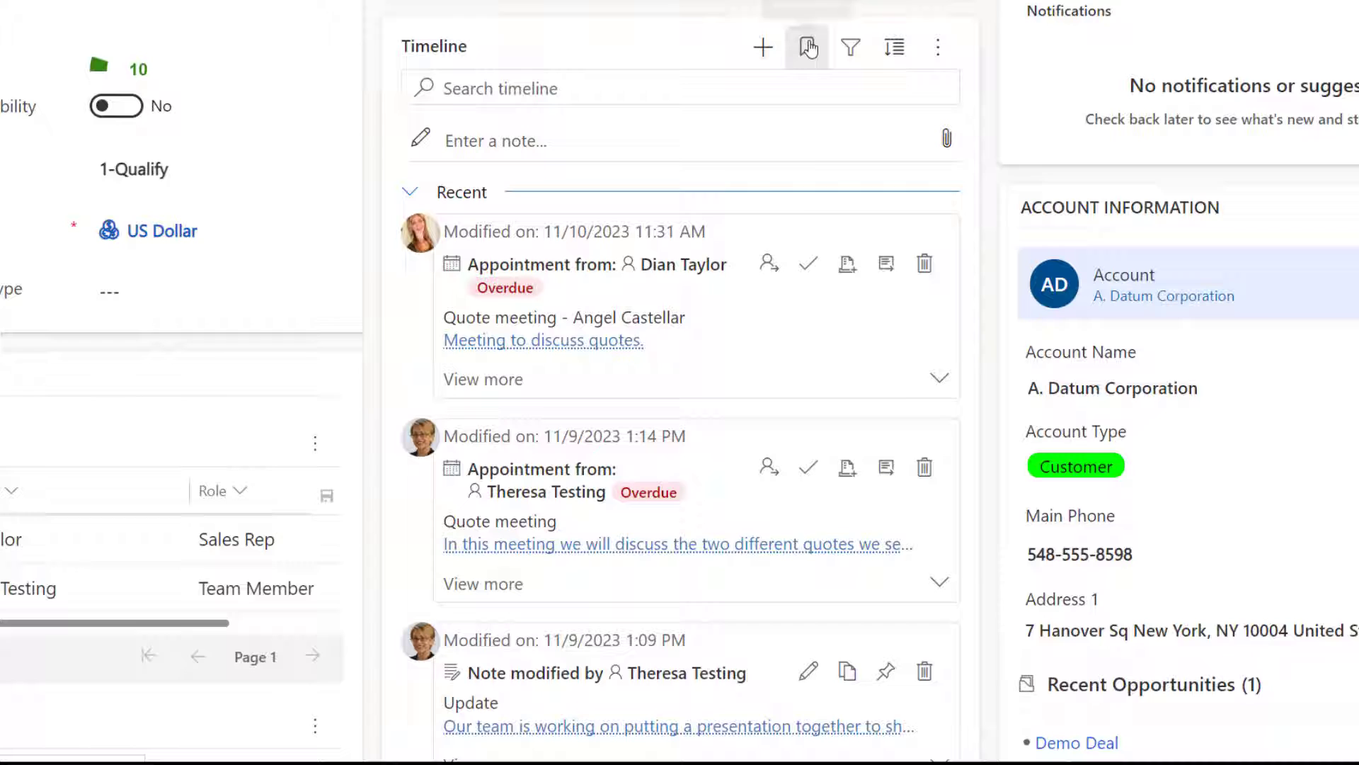
Apply the saved Emails bookmark and review the email-only timeline.
{"action": "left_click", "coordinate": [806, 47]}
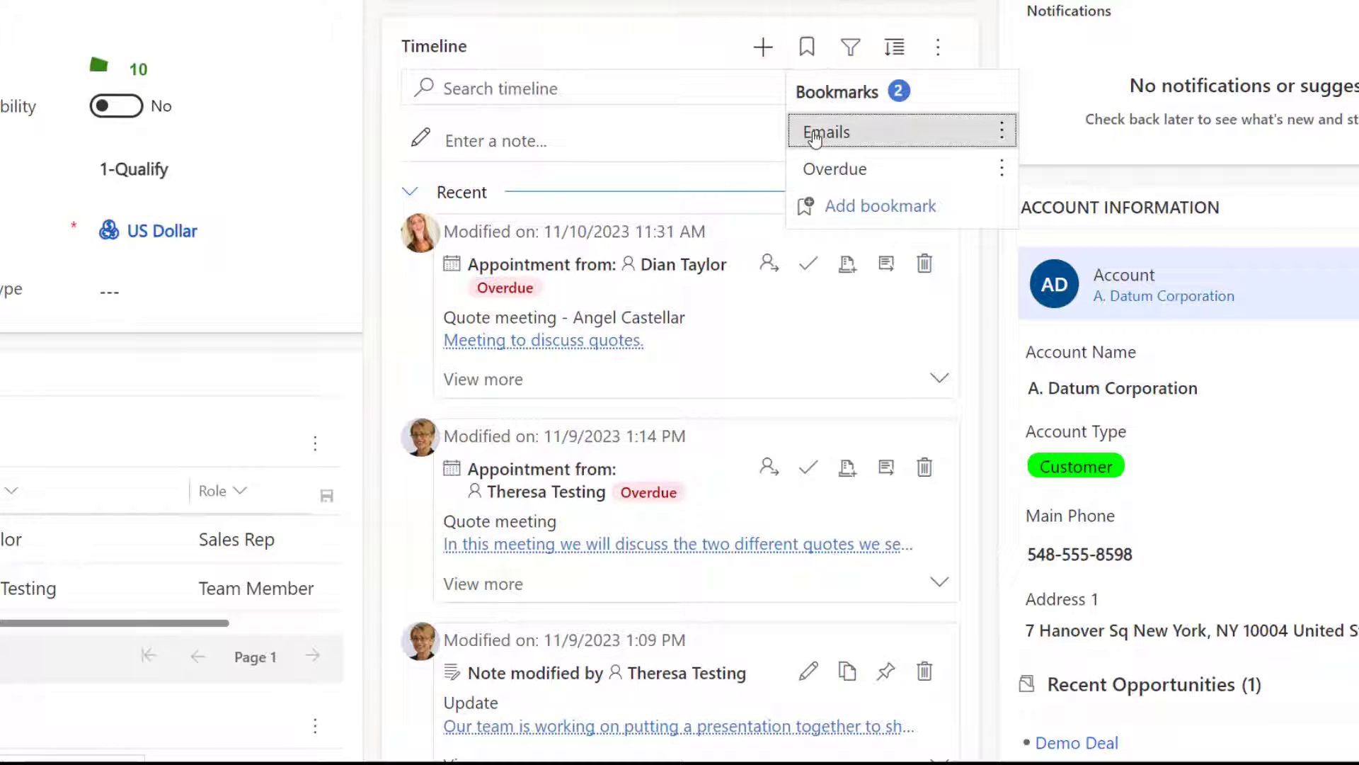
{"action": "left_click", "coordinate": [824, 132]}
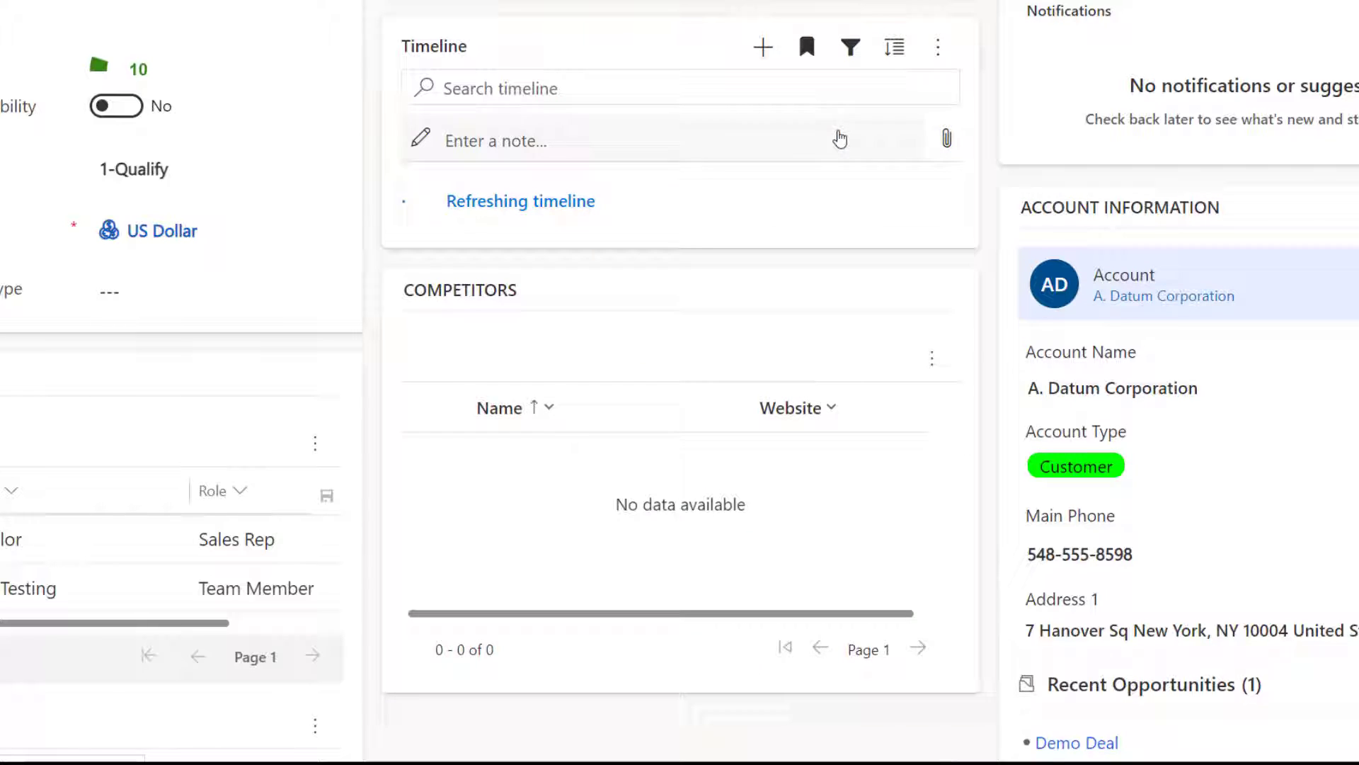
{"action": "scroll", "scroll_direction": "down", "scroll_amount": 3}
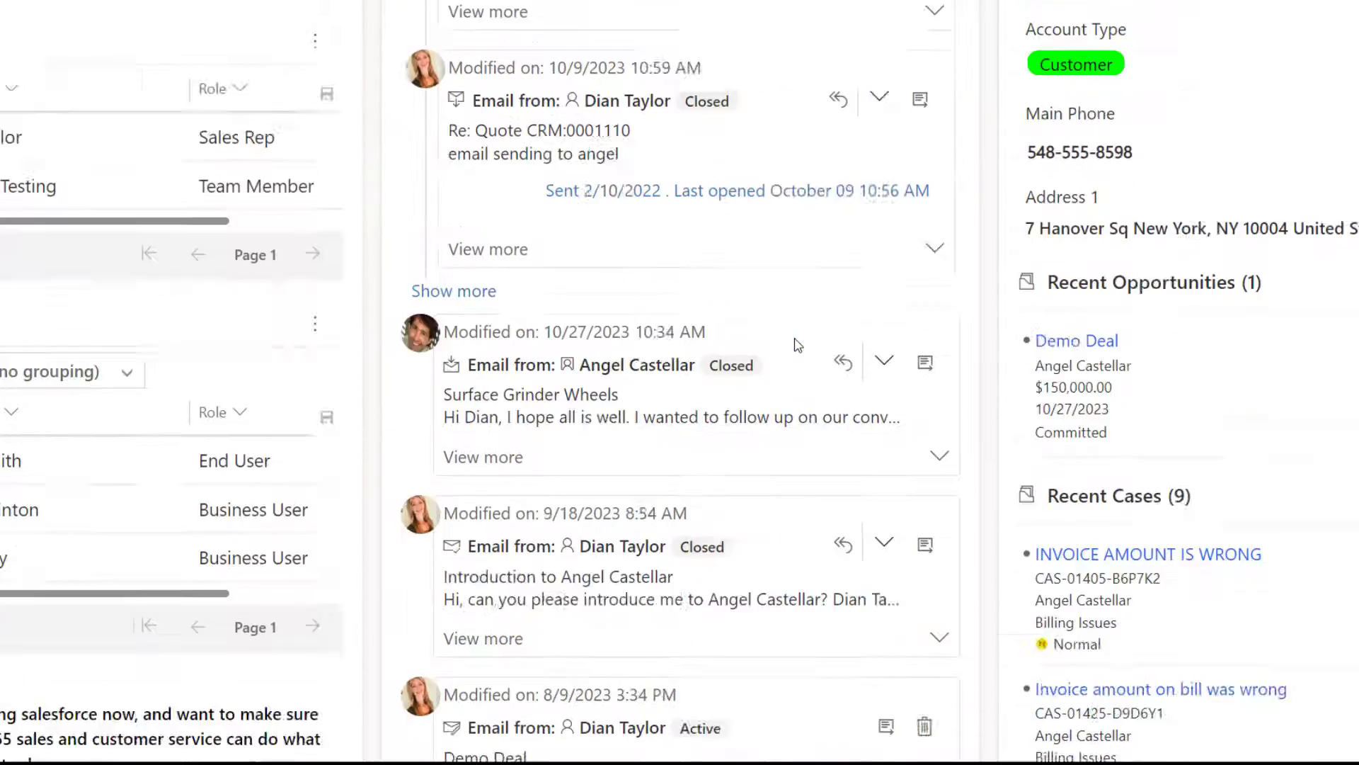
{"action": "scroll", "scroll_direction": "up", "scroll_amount": 3}
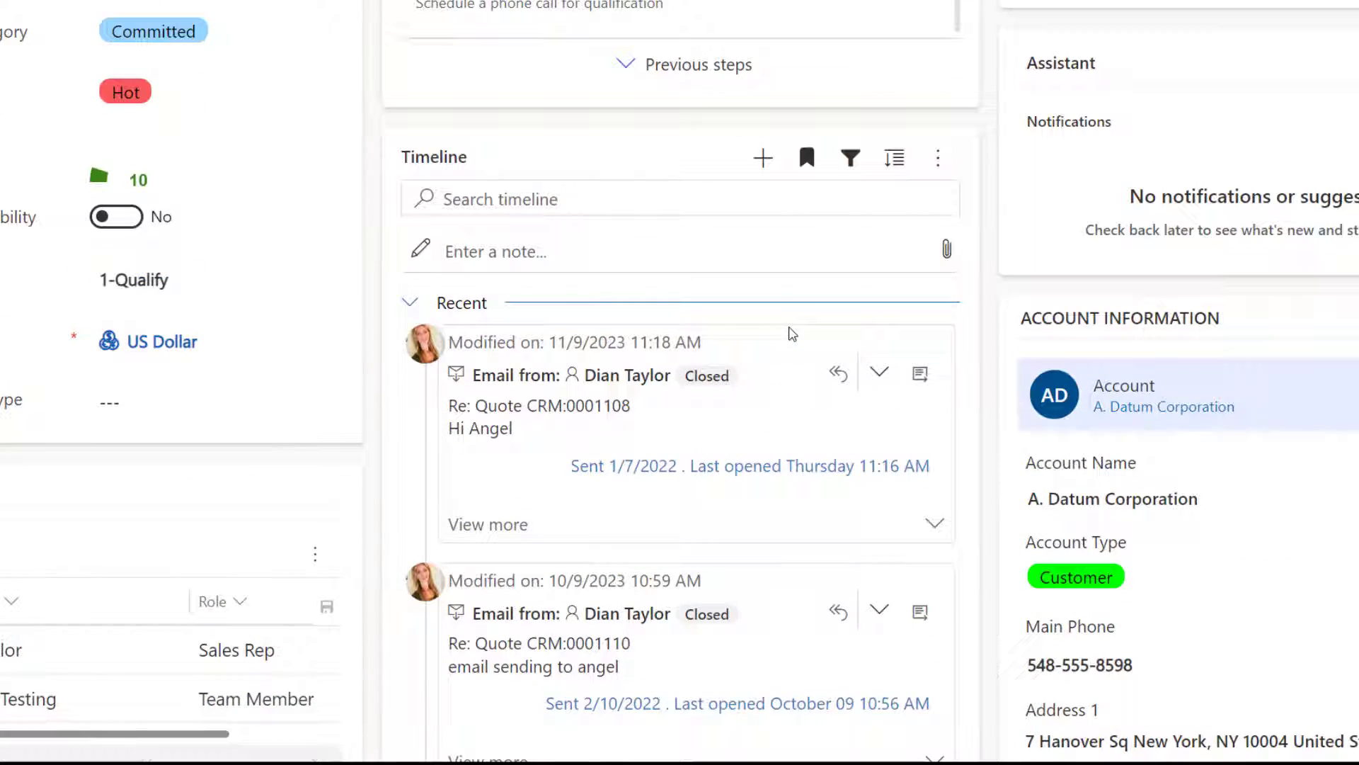
{"action": "left_click", "coordinate": [804, 157]}
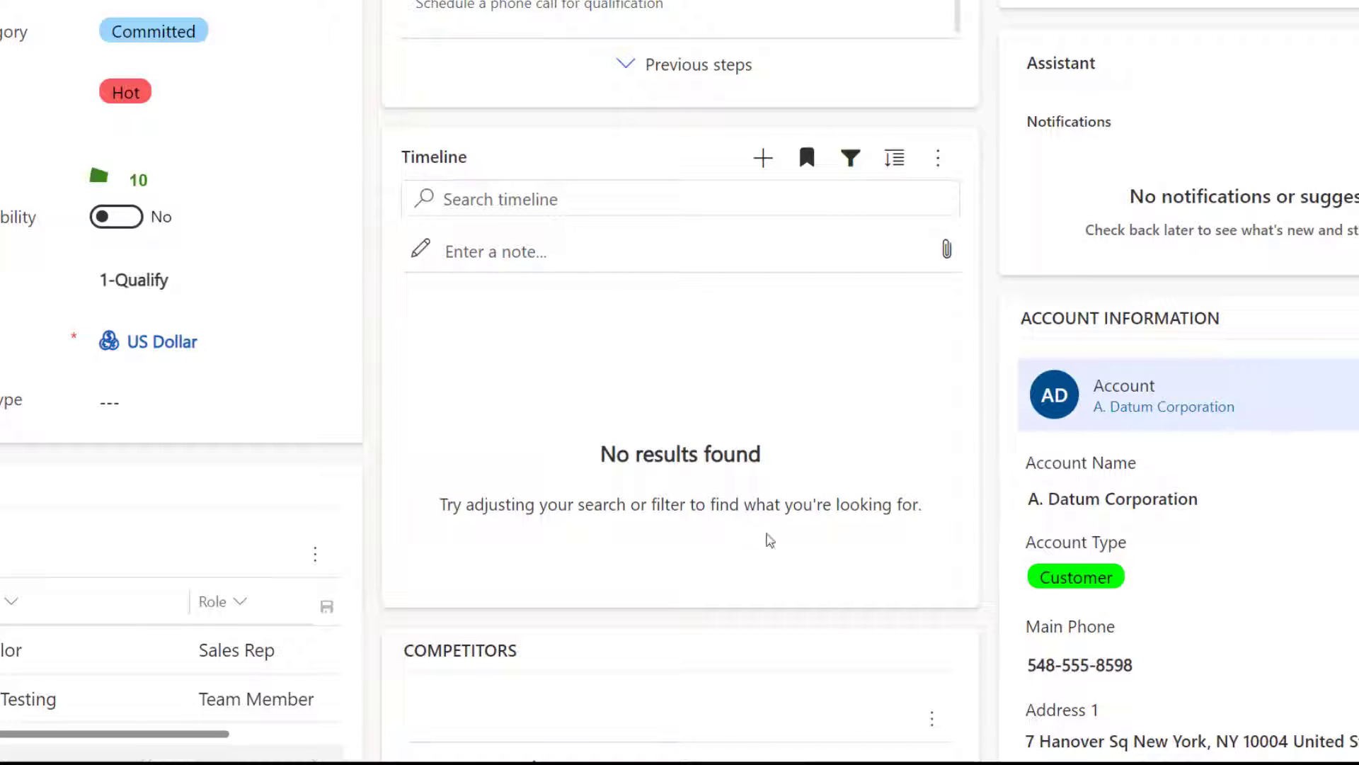
{"action": "mouse_move", "coordinate": [825, 279]}
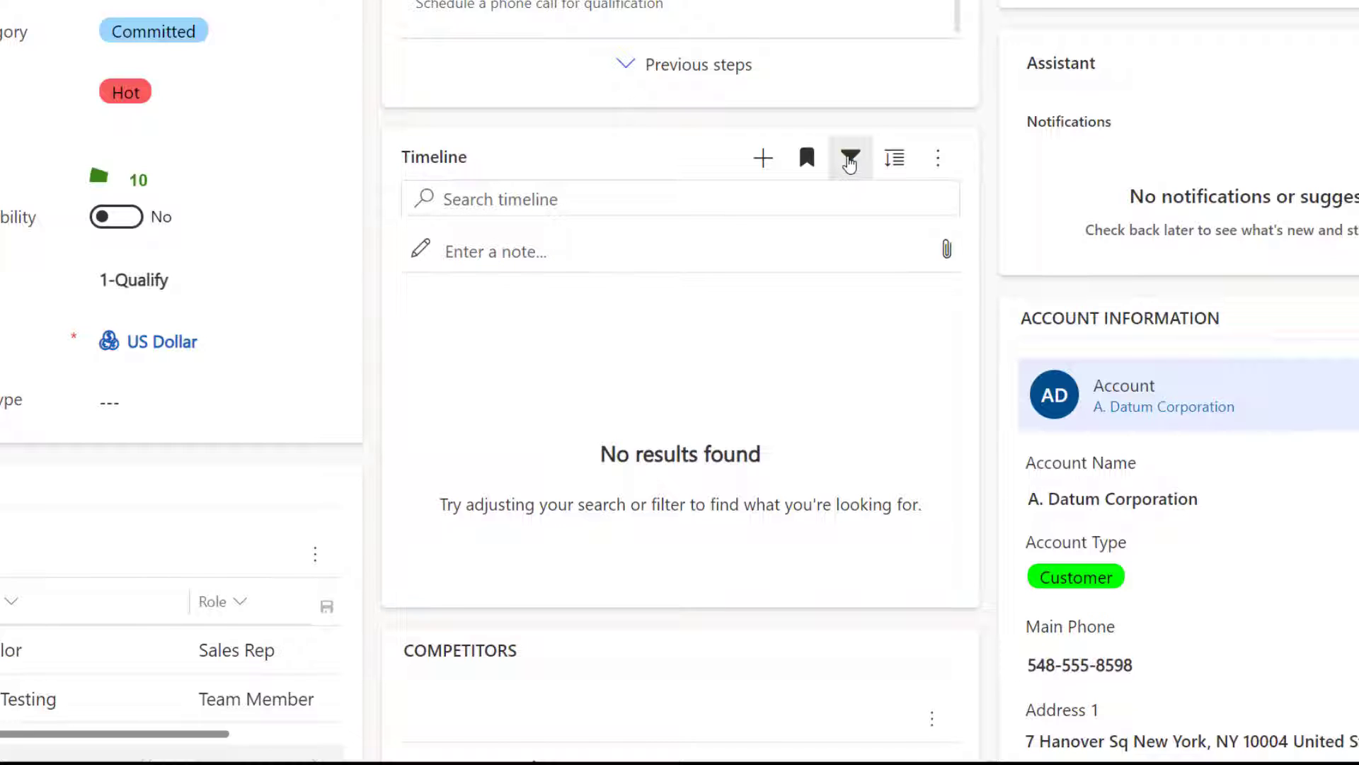
Reset the filters, then apply the Overdue bookmark so only overdue activities are listed.
{"action": "left_click", "coordinate": [850, 157]}
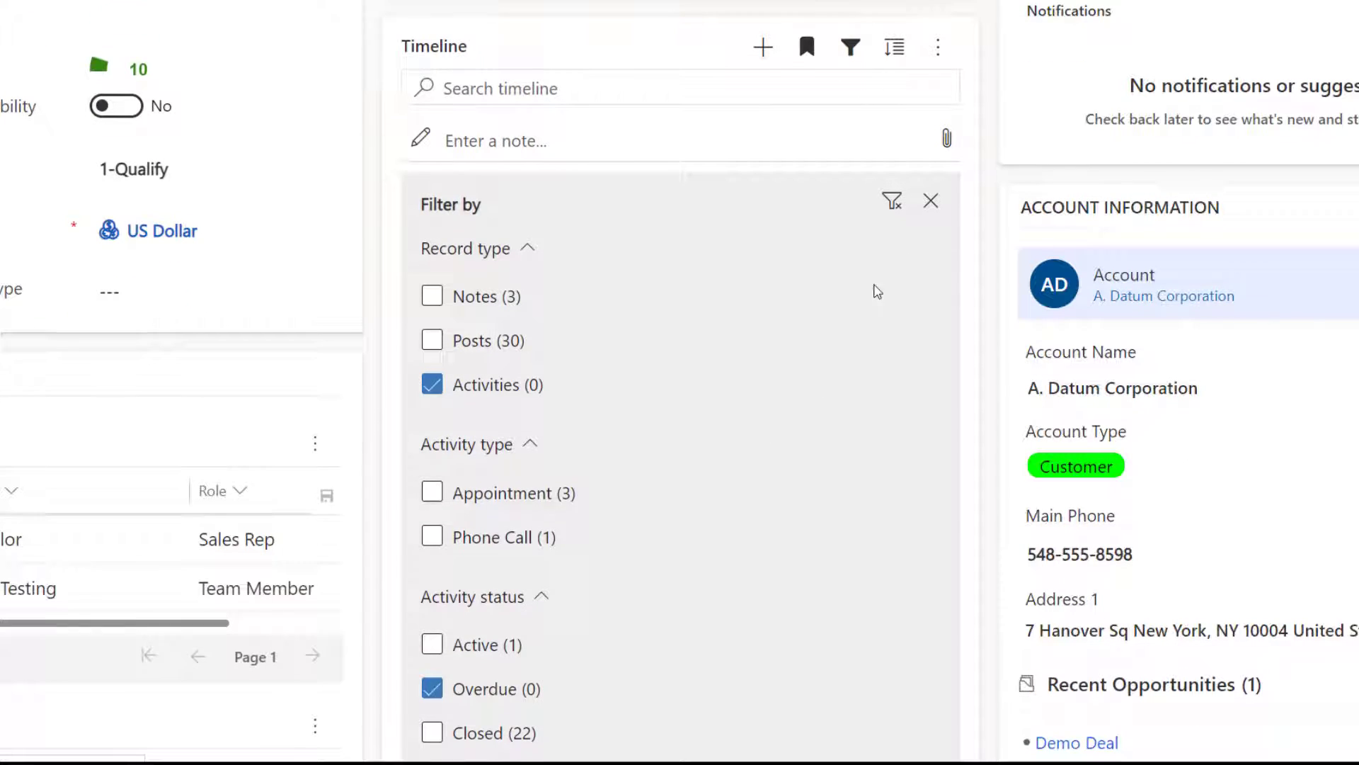
{"action": "left_click", "coordinate": [892, 201]}
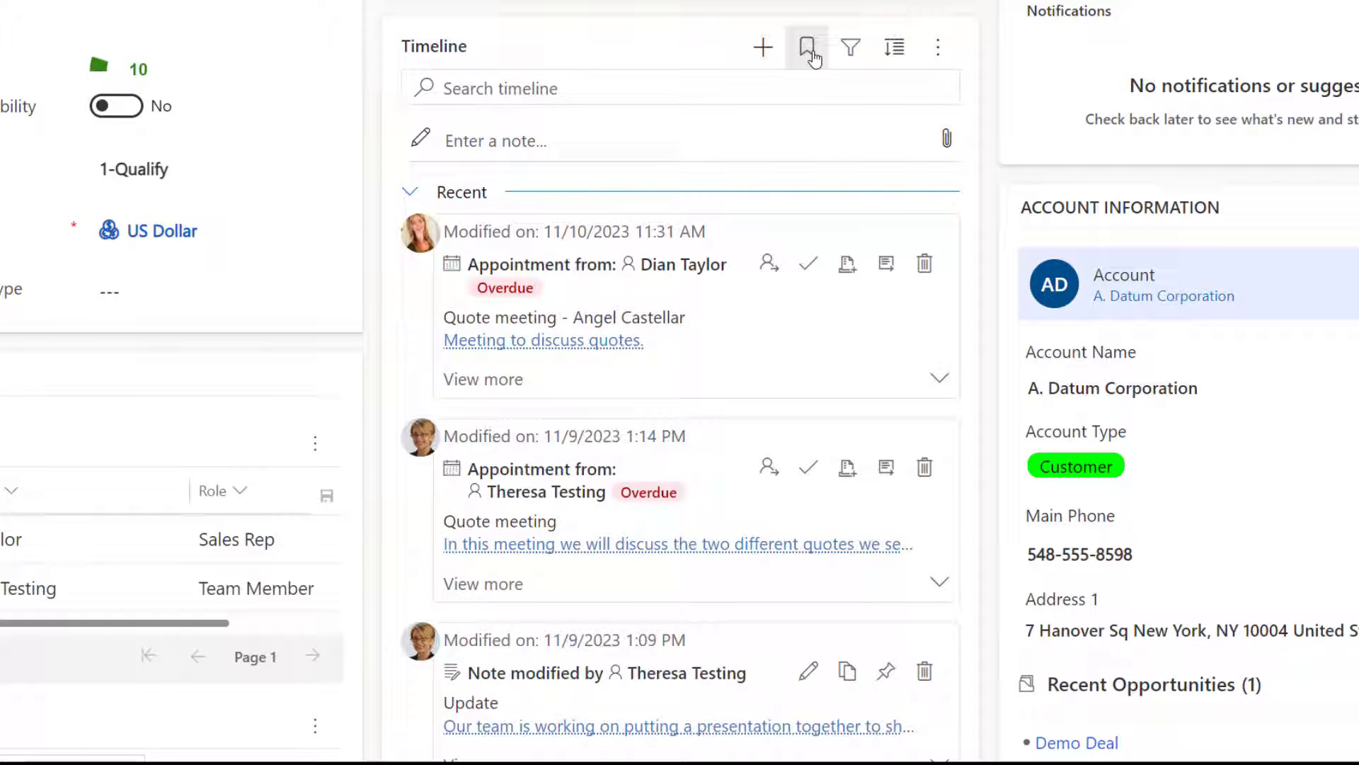
{"action": "left_click", "coordinate": [805, 47]}
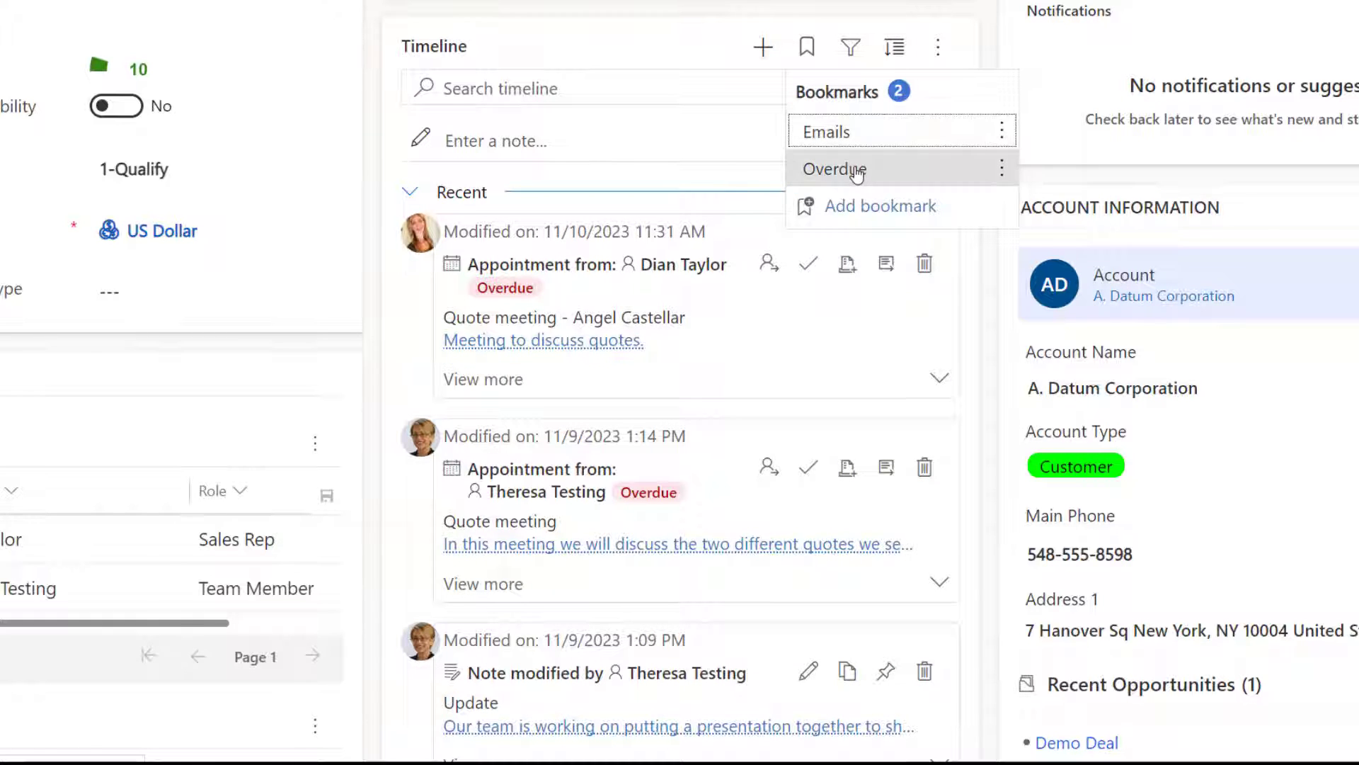
{"action": "left_click", "coordinate": [833, 169]}
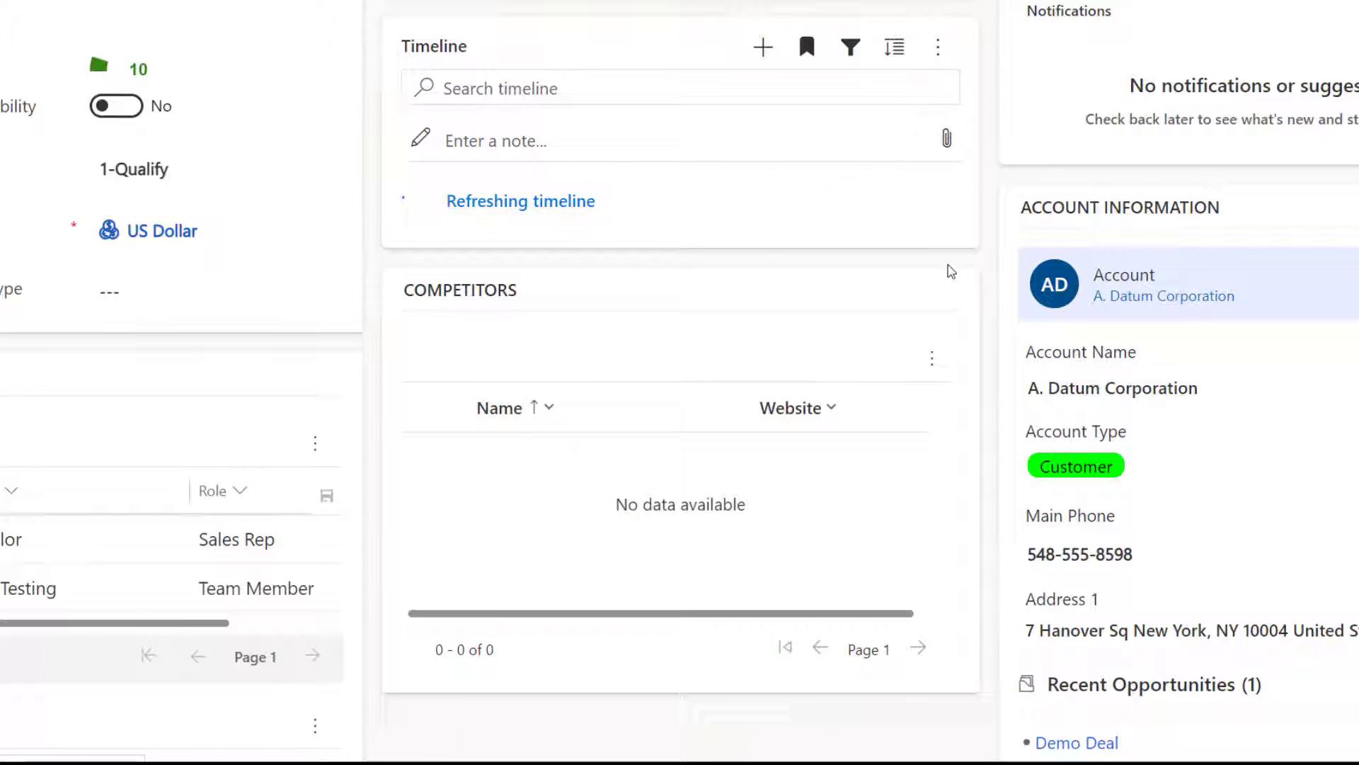
{"action": "scroll", "scroll_direction": "down", "scroll_amount": 3}
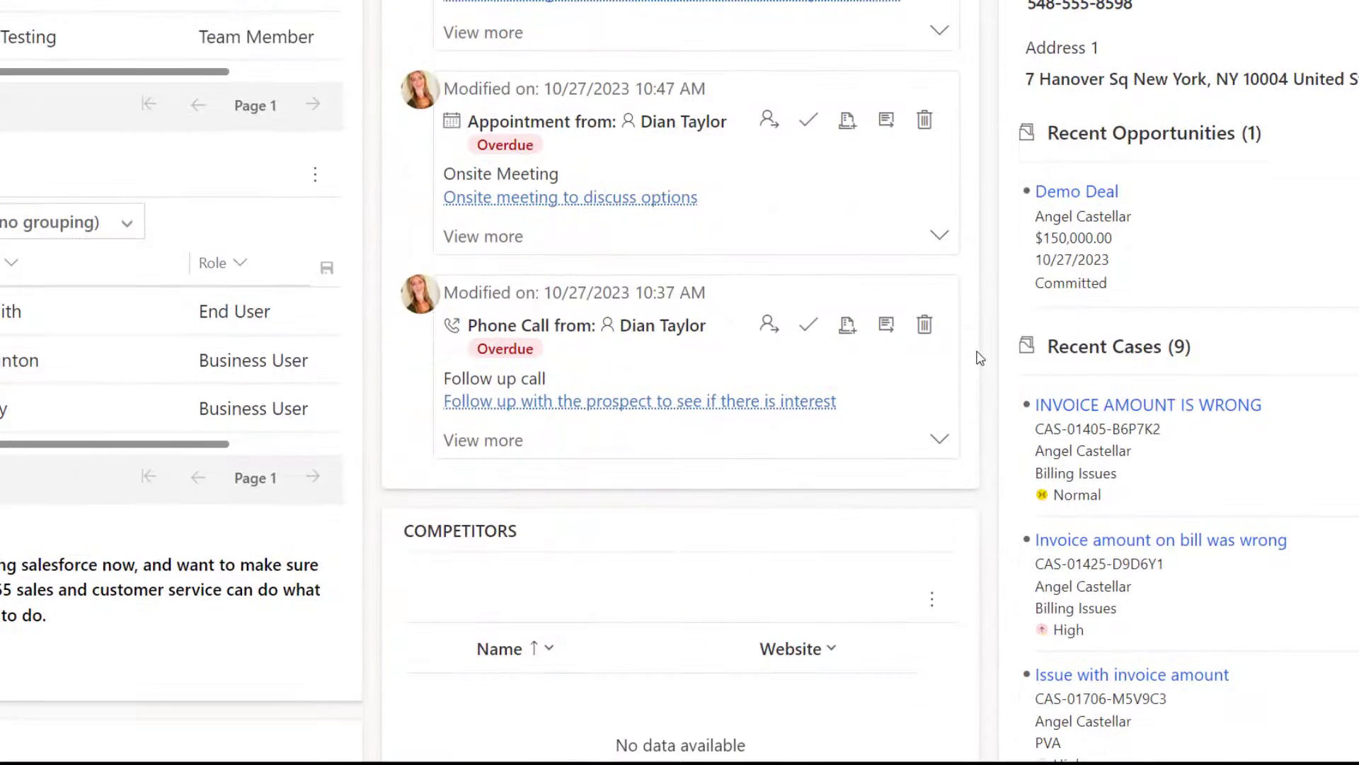
{"action": "scroll", "scroll_direction": "up", "scroll_amount": 3}
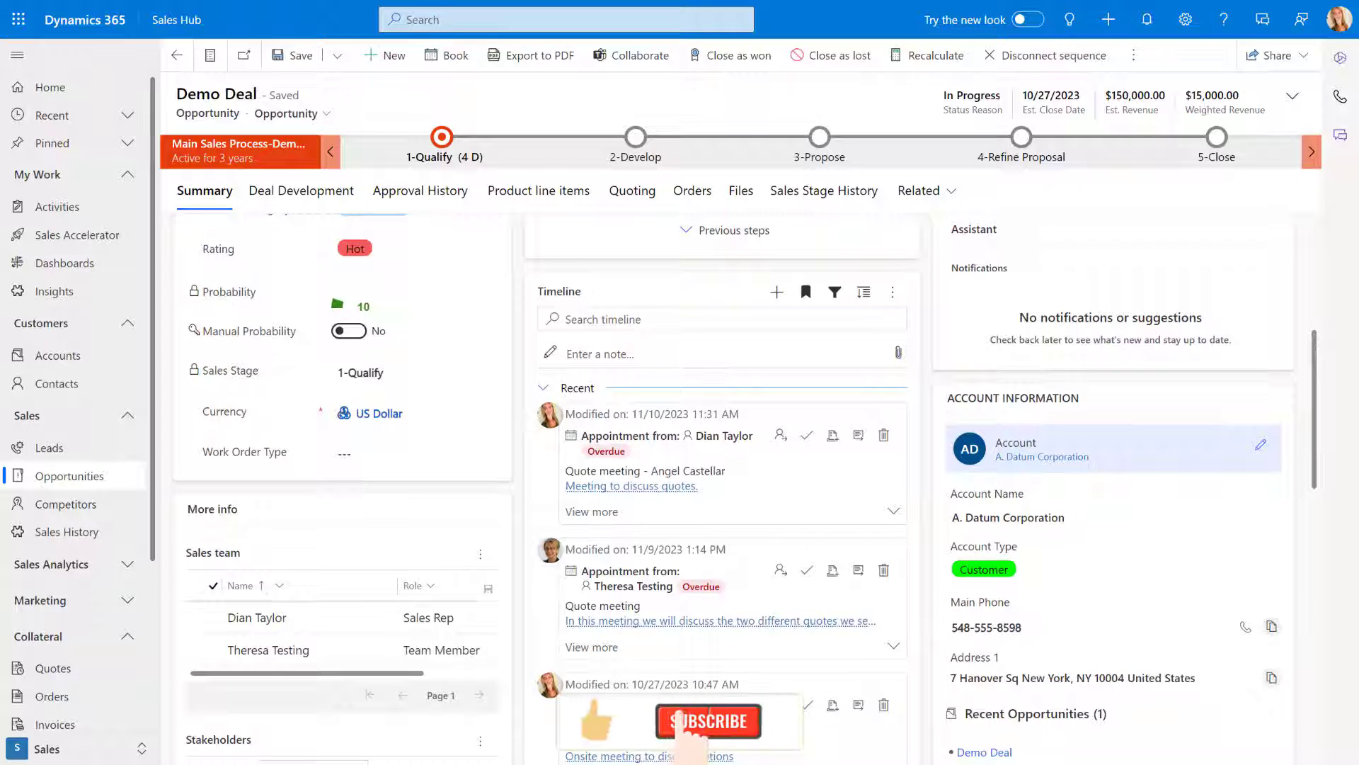
{"action": "left_click", "coordinate": [708, 720]}
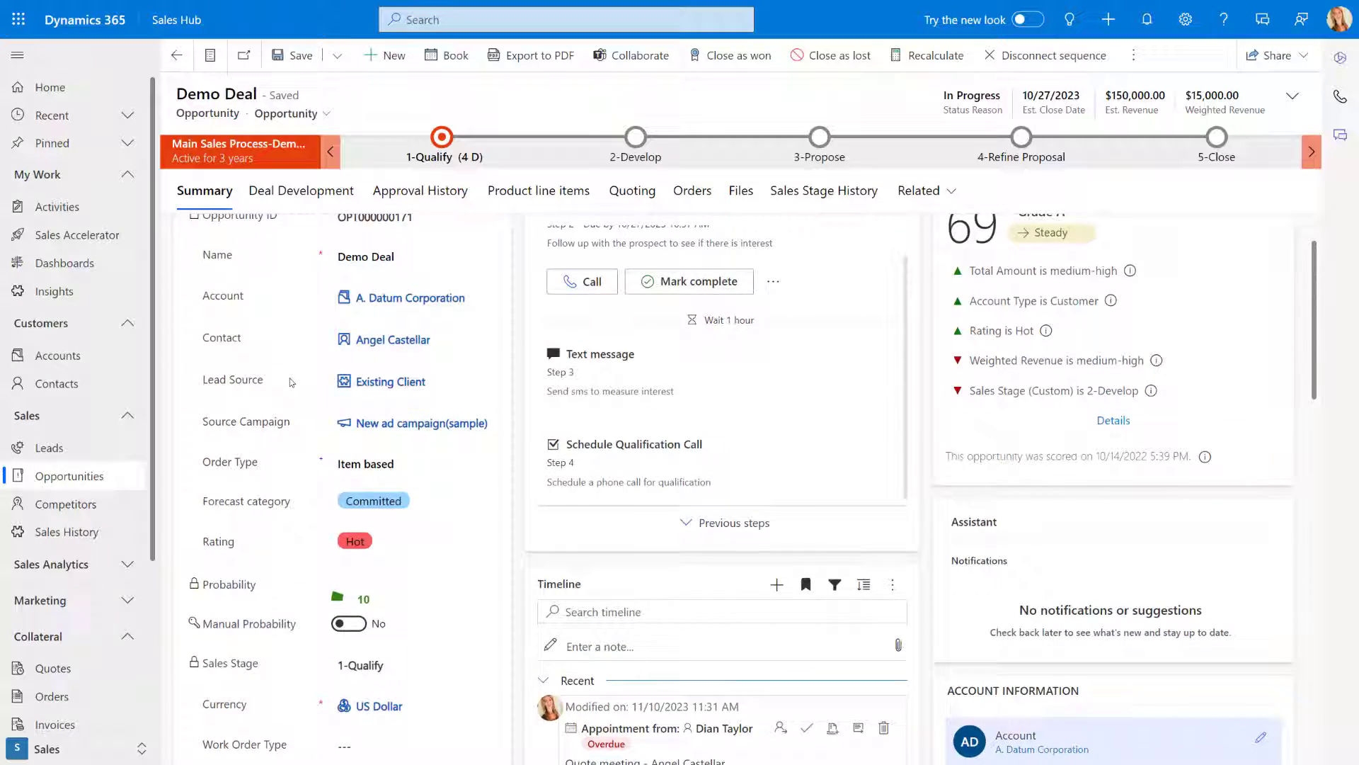
{"action": "left_click", "coordinate": [410, 298]}
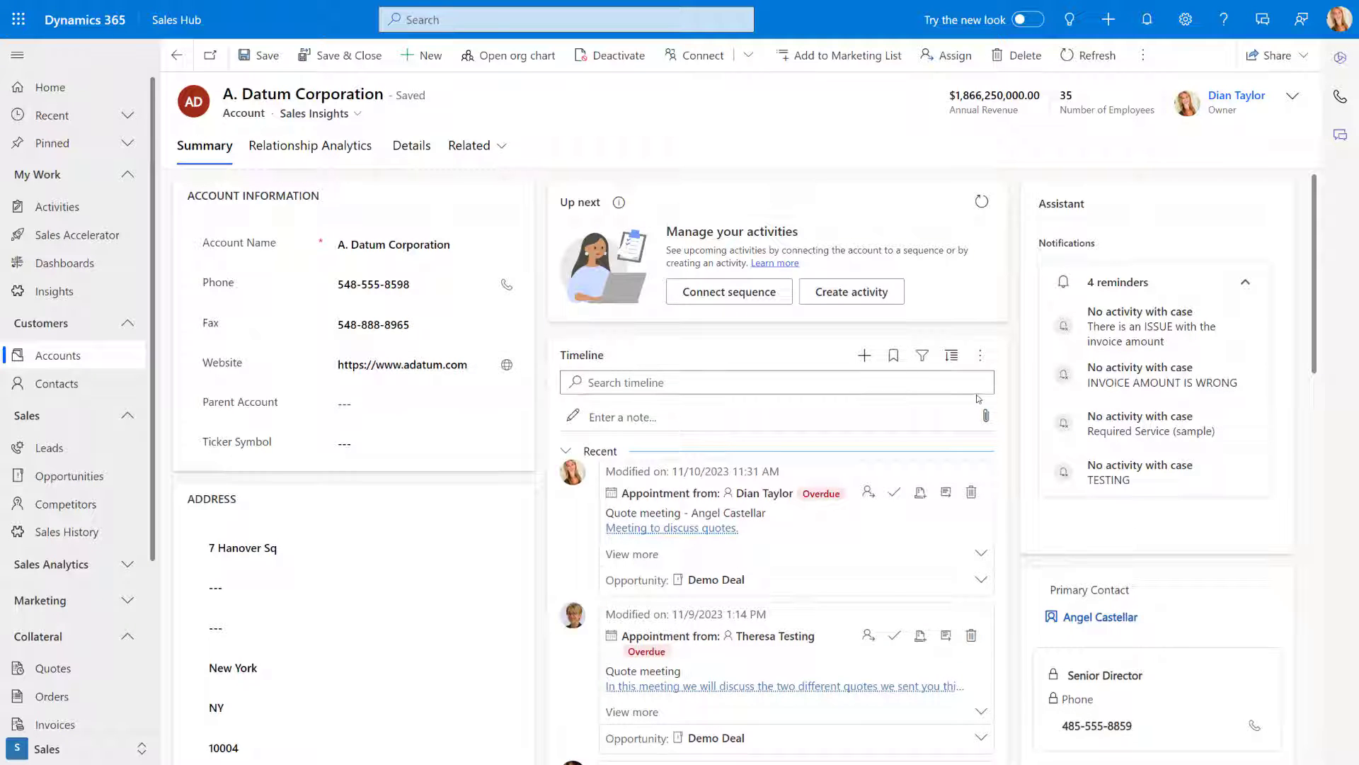
{"action": "left_click", "coordinate": [894, 355]}
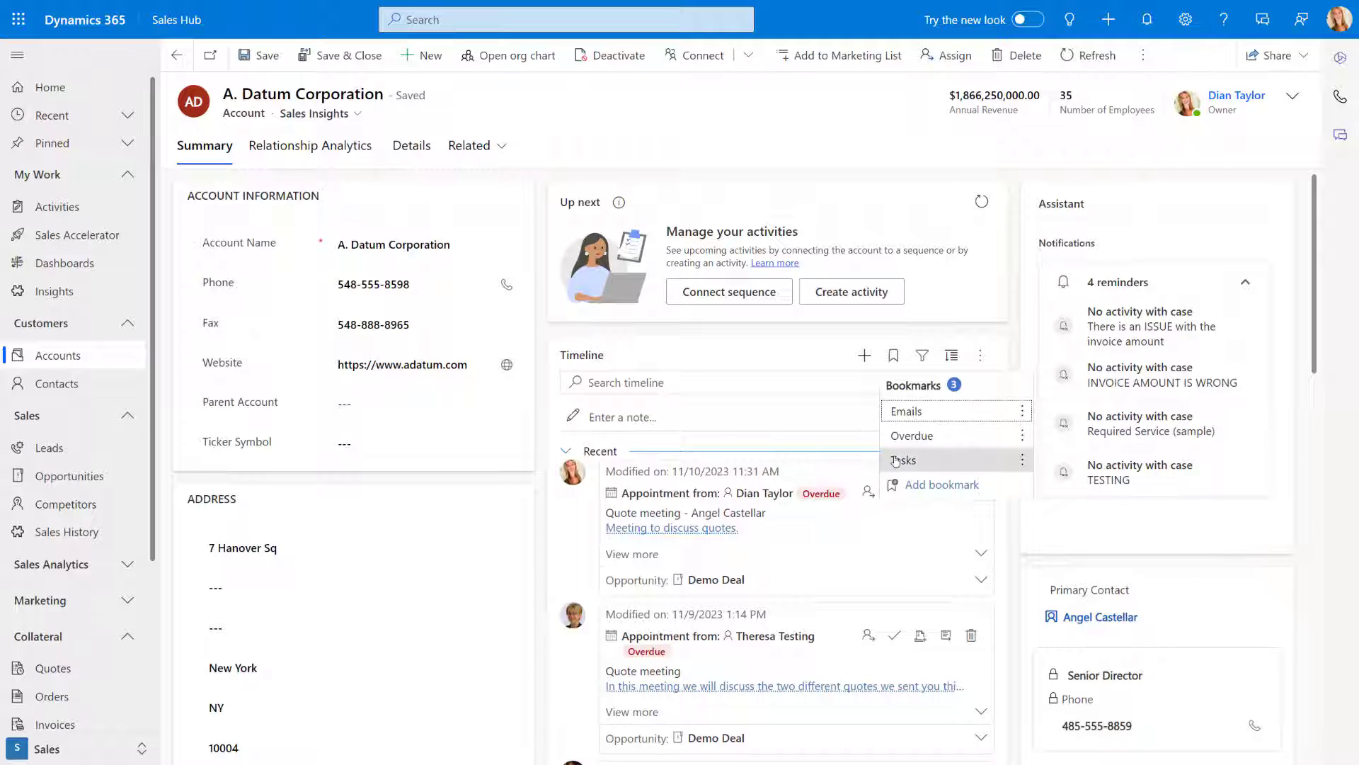
{"action": "mouse_move", "coordinate": [980, 355]}
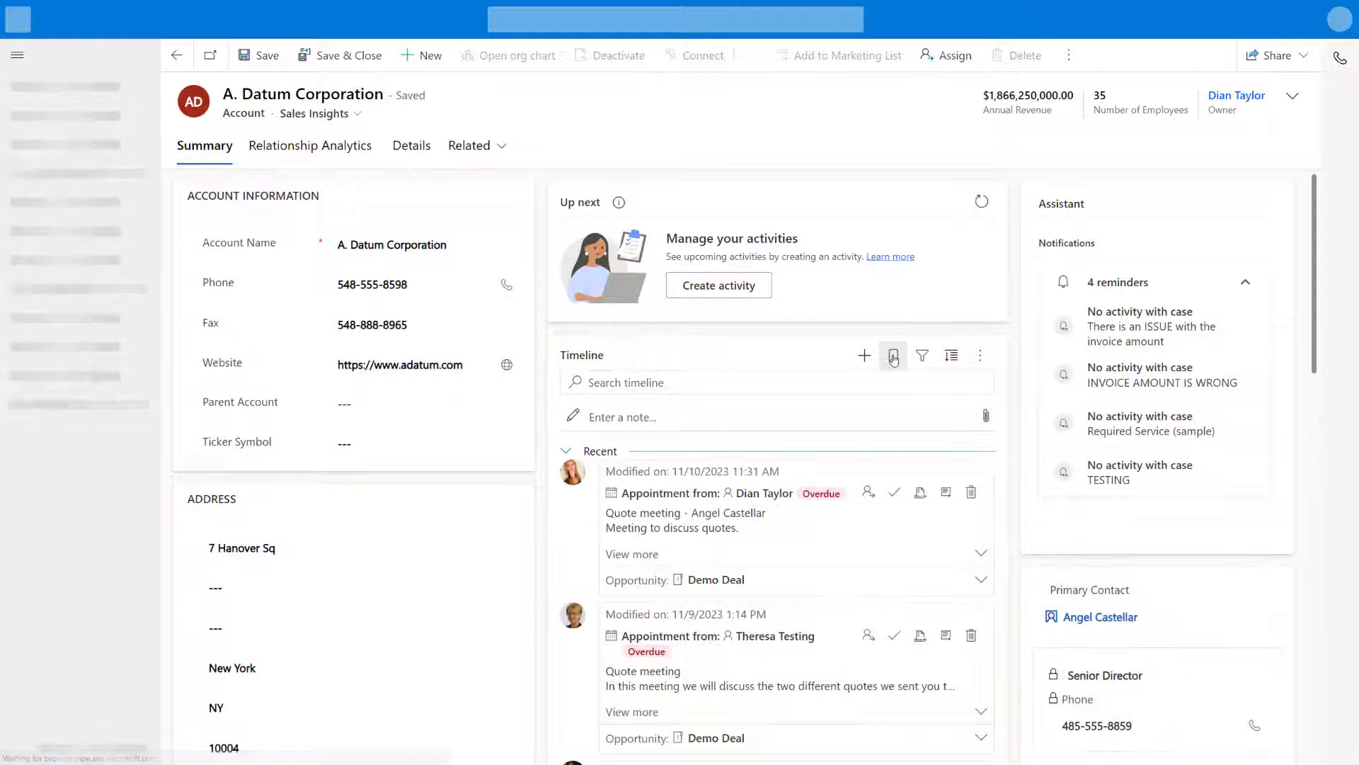
{"action": "left_click", "coordinate": [893, 355]}
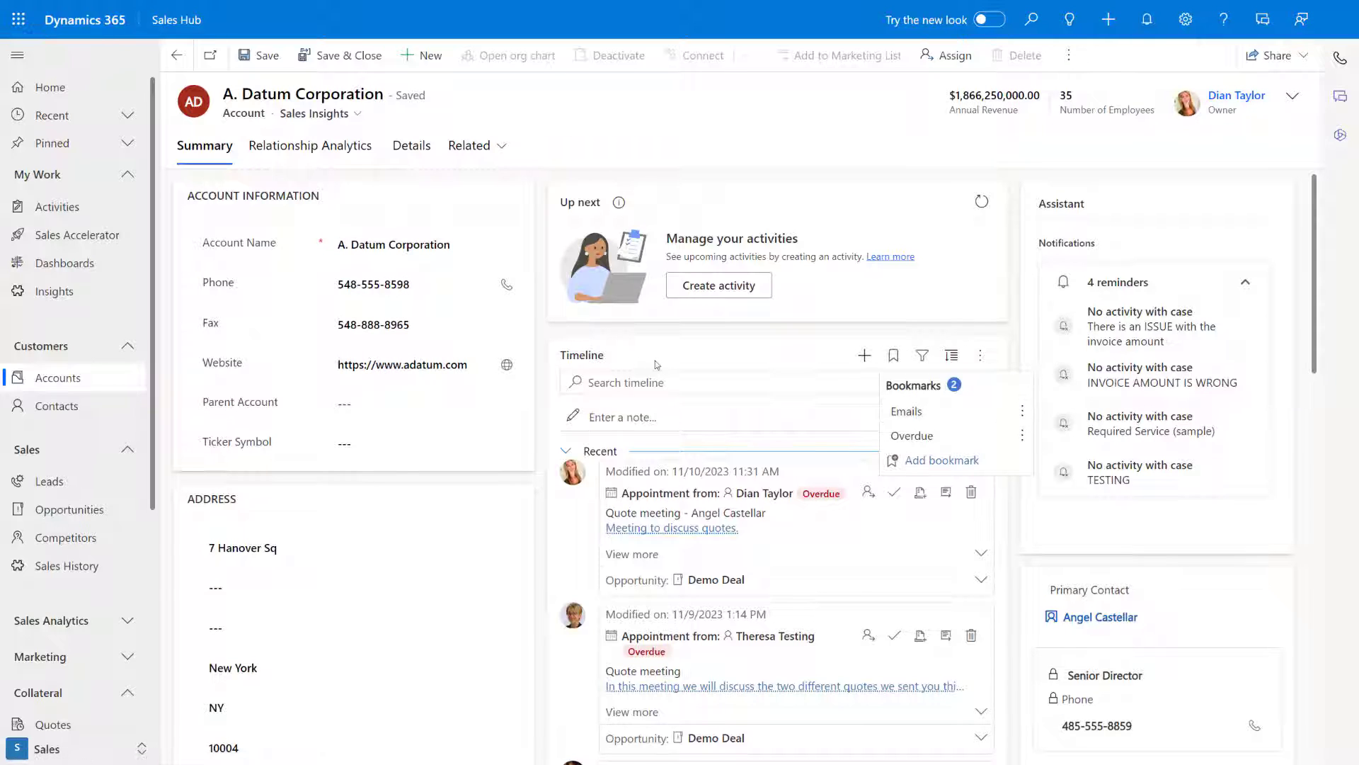
{"action": "left_click", "coordinate": [175, 55]}
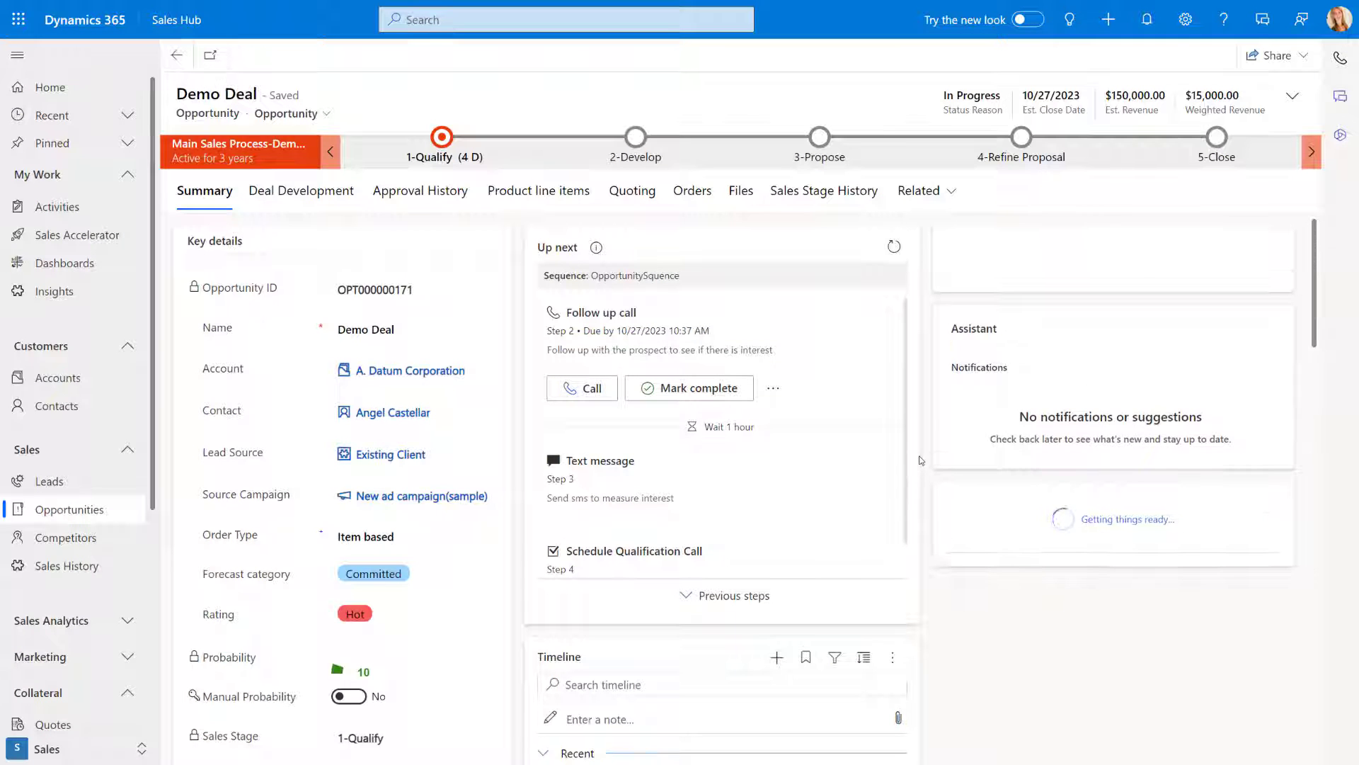
Leave the Demo Deal record and select the A. Datum Corporation account from the opportunities list.
{"action": "scroll", "scroll_direction": "down", "scroll_amount": 3}
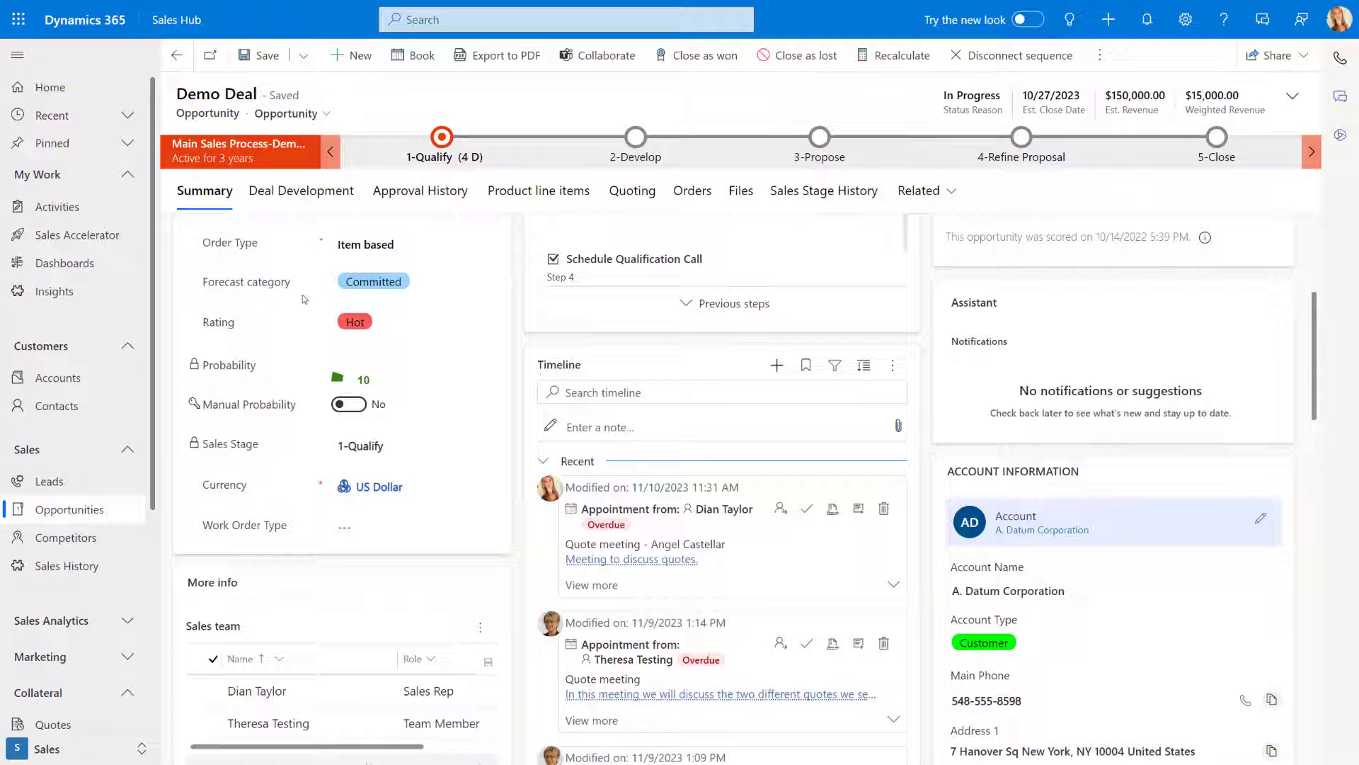
{"action": "left_click", "coordinate": [176, 56]}
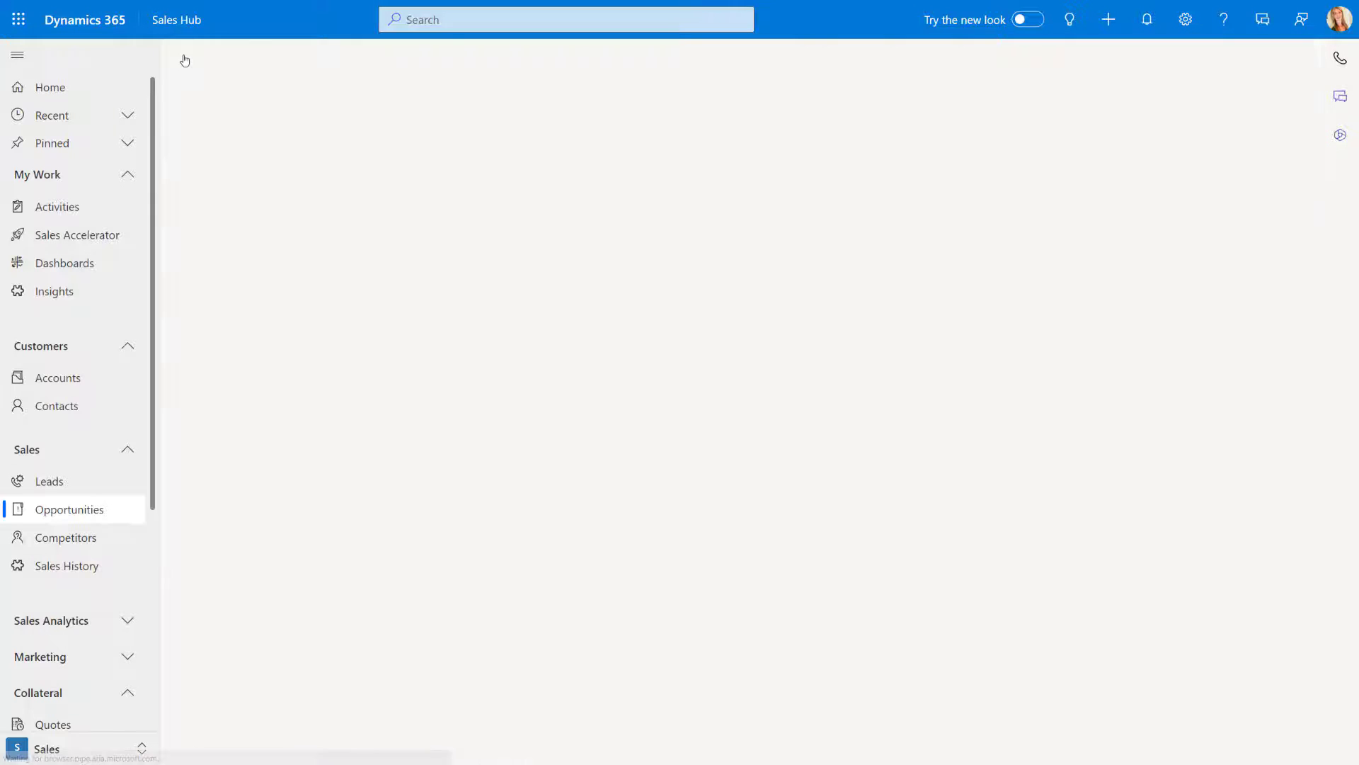
{"action": "left_click", "coordinate": [70, 509]}
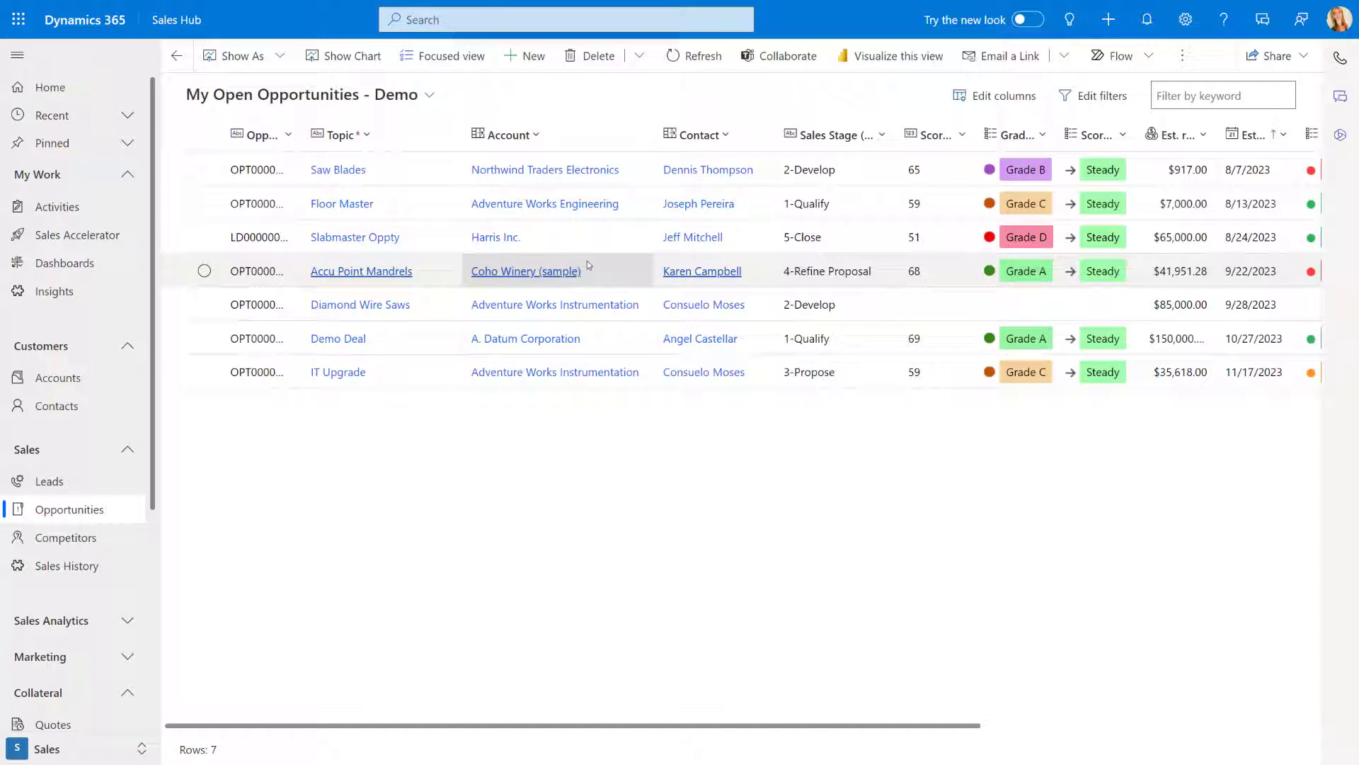
On the A. Datum Corporation account timeline, pin the revenue note and collapse the Recent group.
{"action": "left_click", "coordinate": [525, 339]}
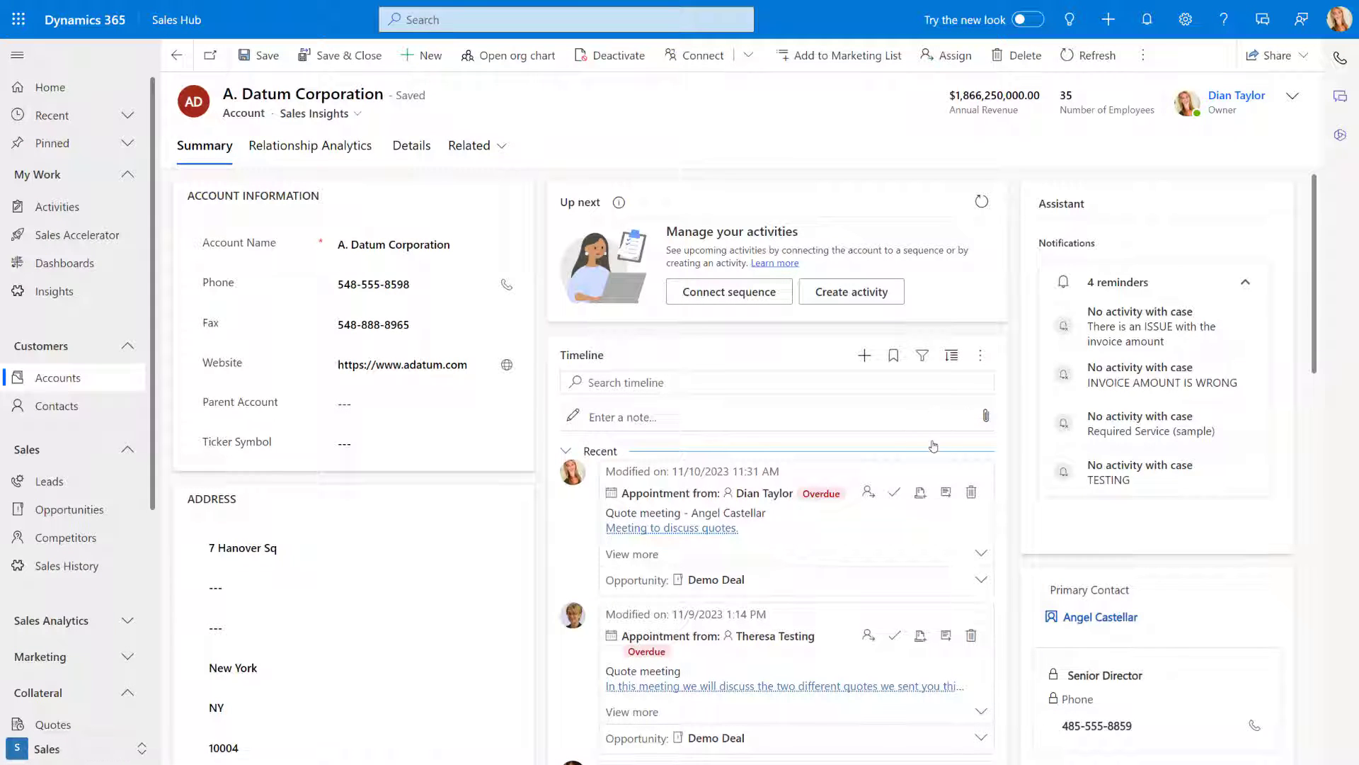
{"action": "scroll", "scroll_direction": "down", "scroll_amount": 3}
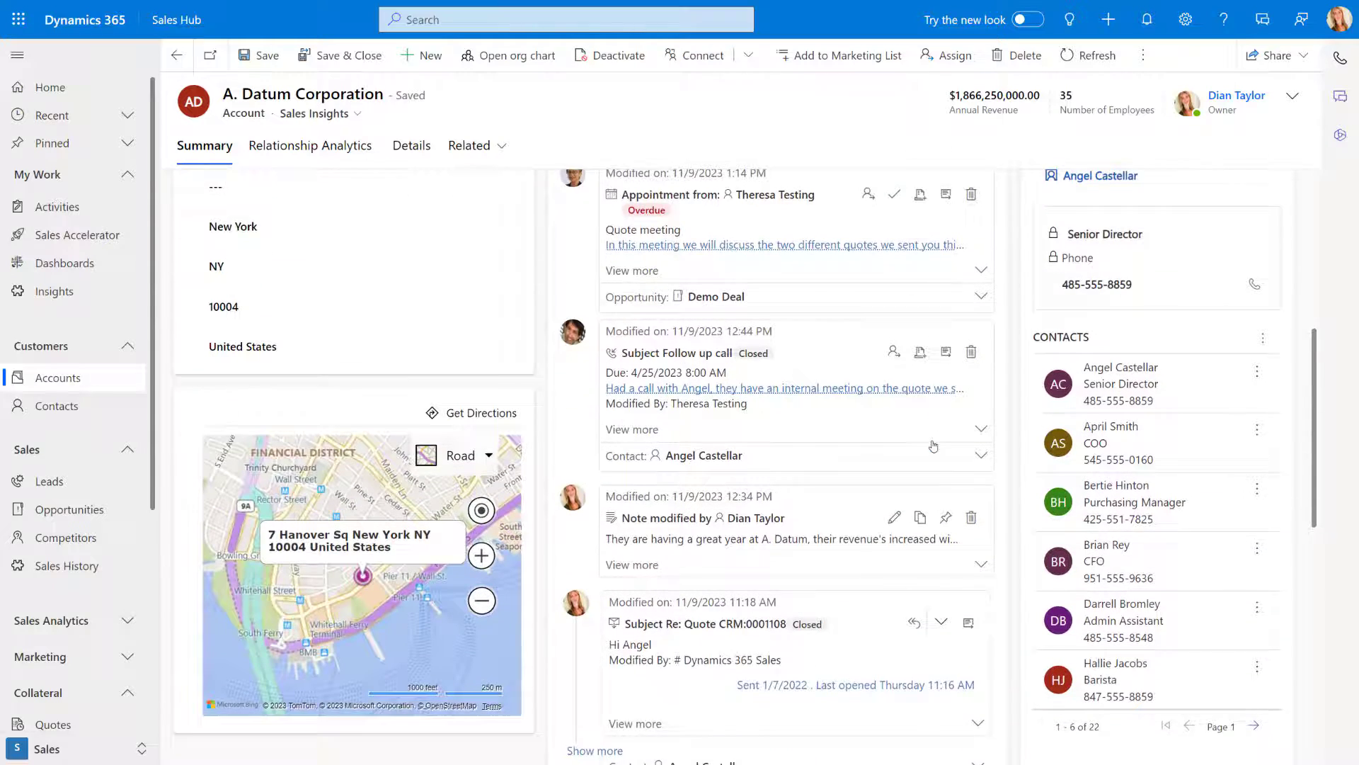
{"action": "scroll", "scroll_direction": "down", "scroll_amount": 3}
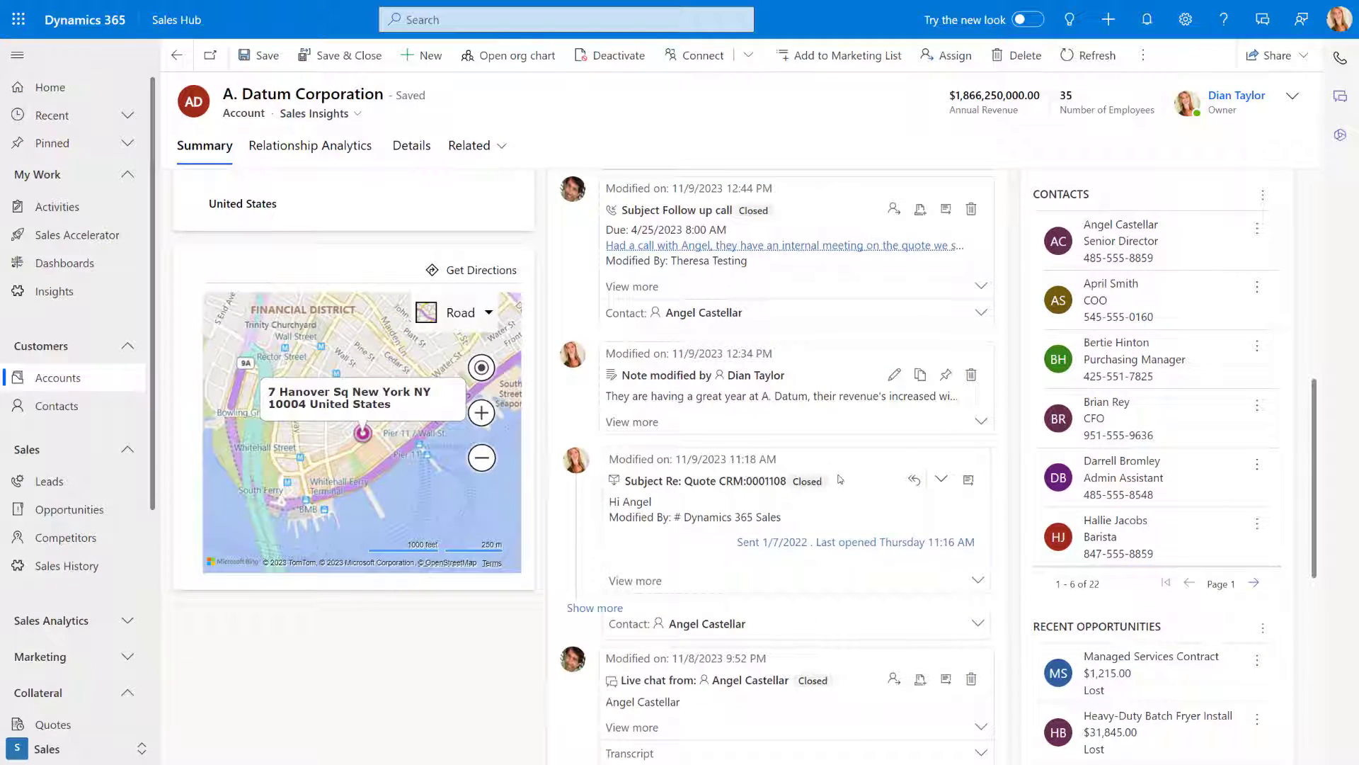
{"action": "mouse_move", "coordinate": [949, 416]}
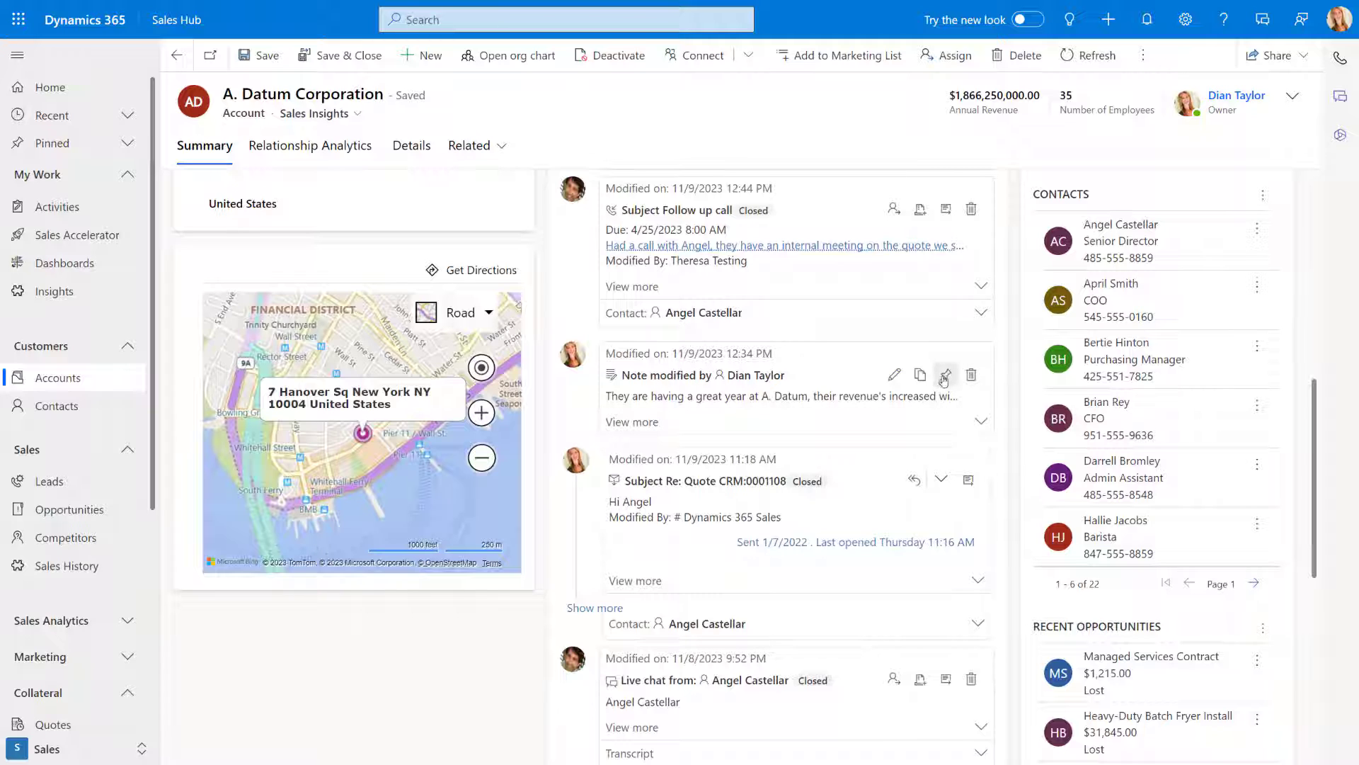
{"action": "mouse_move", "coordinate": [945, 374]}
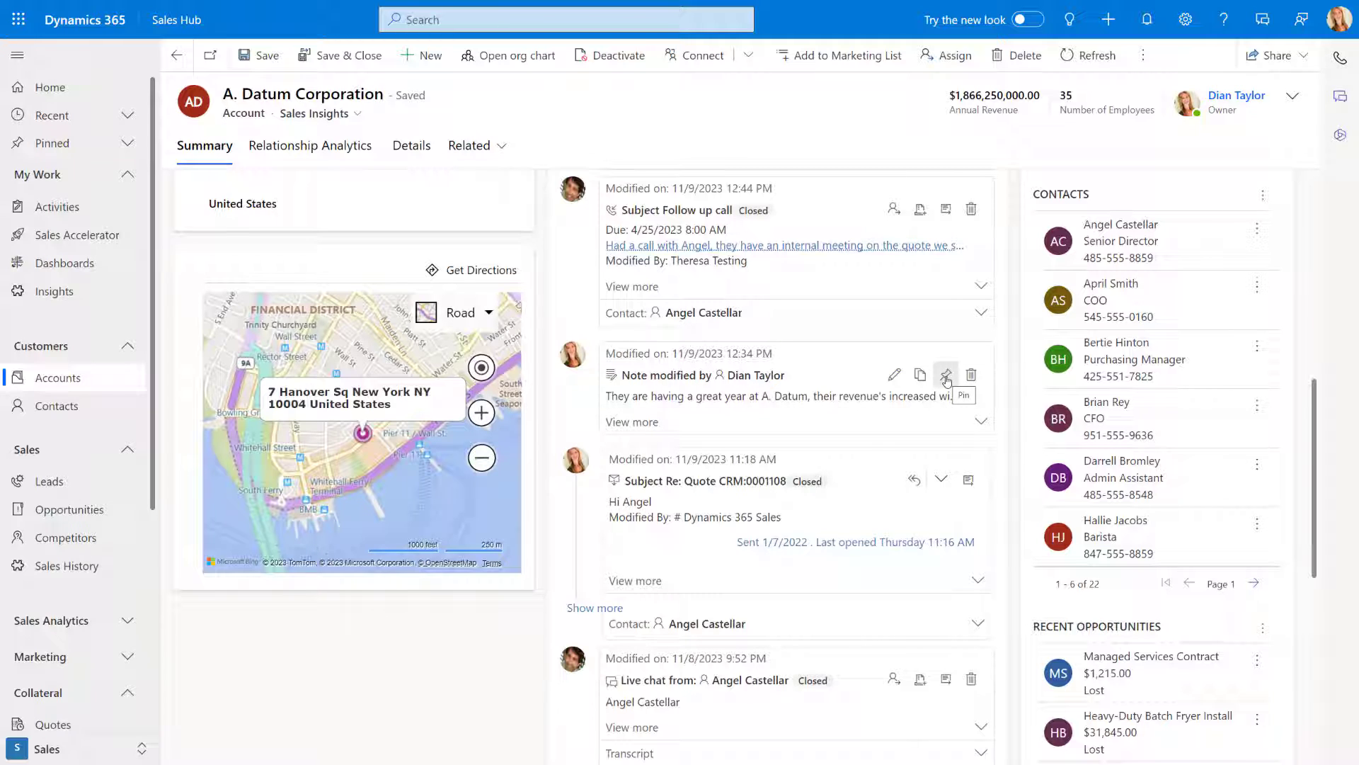
{"action": "mouse_move", "coordinate": [946, 380]}
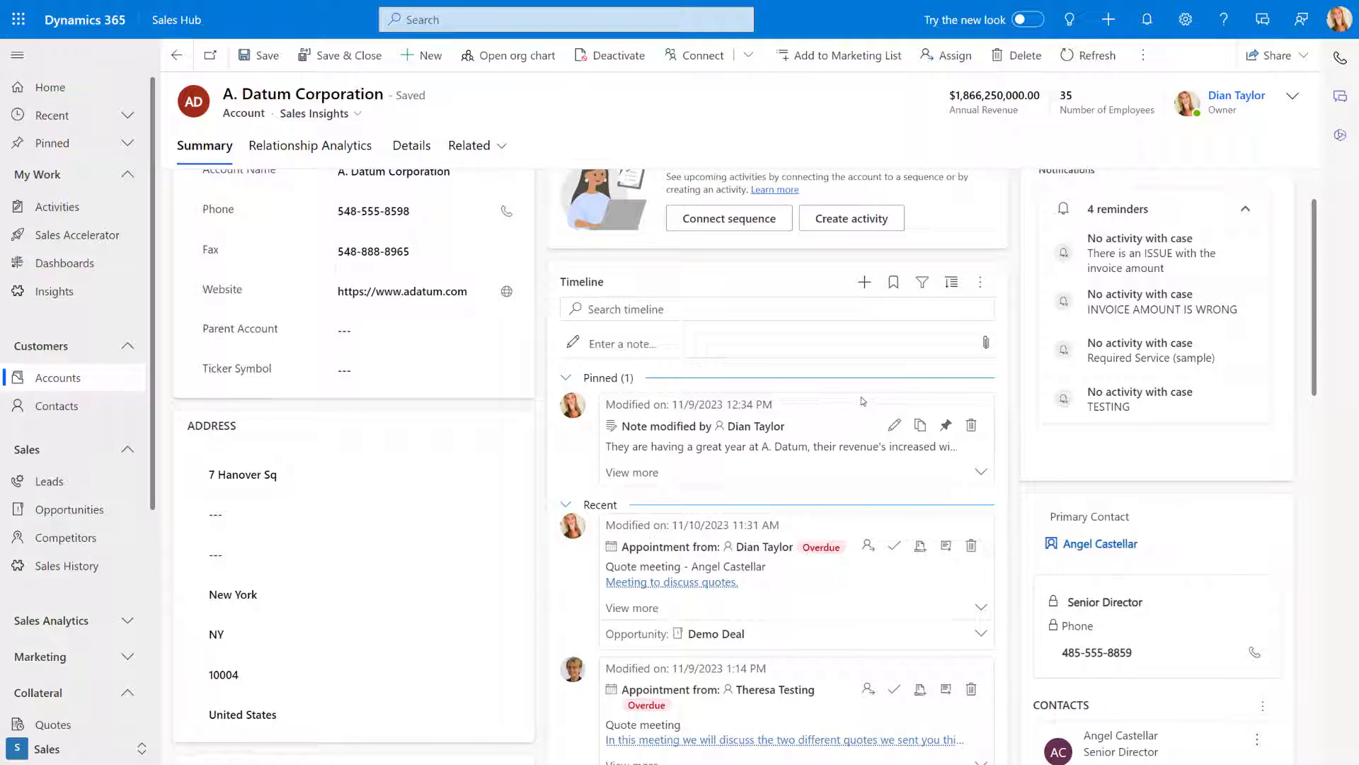
{"action": "mouse_move", "coordinate": [661, 507]}
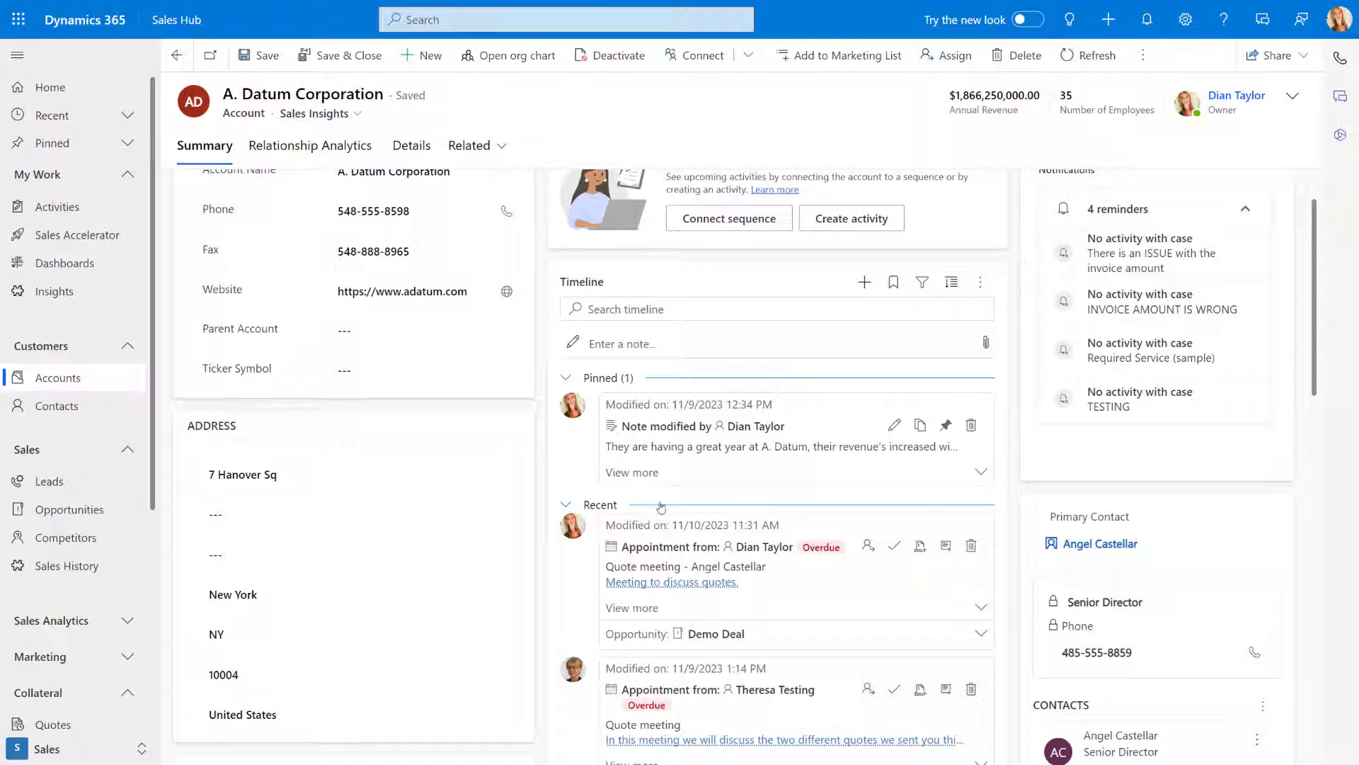
{"action": "left_click", "coordinate": [565, 504]}
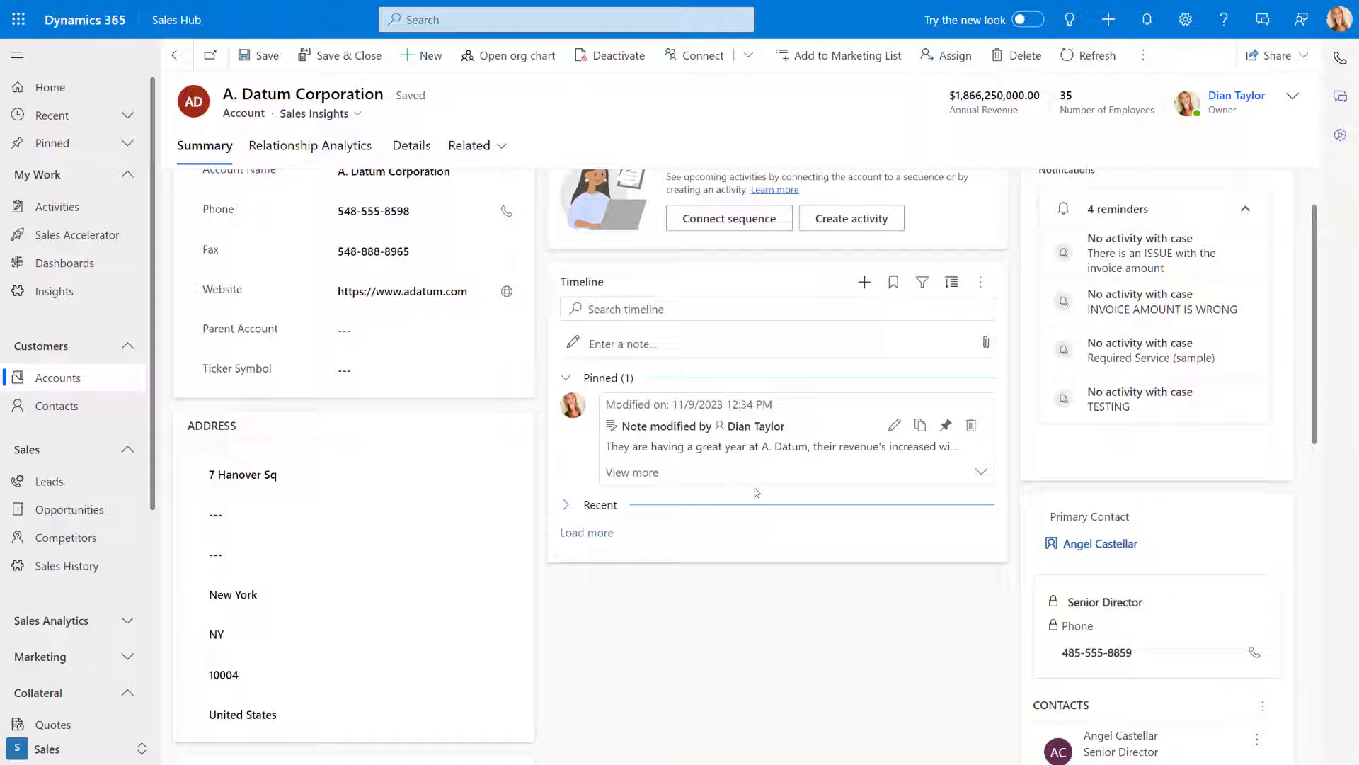
{"action": "mouse_move", "coordinate": [770, 418]}
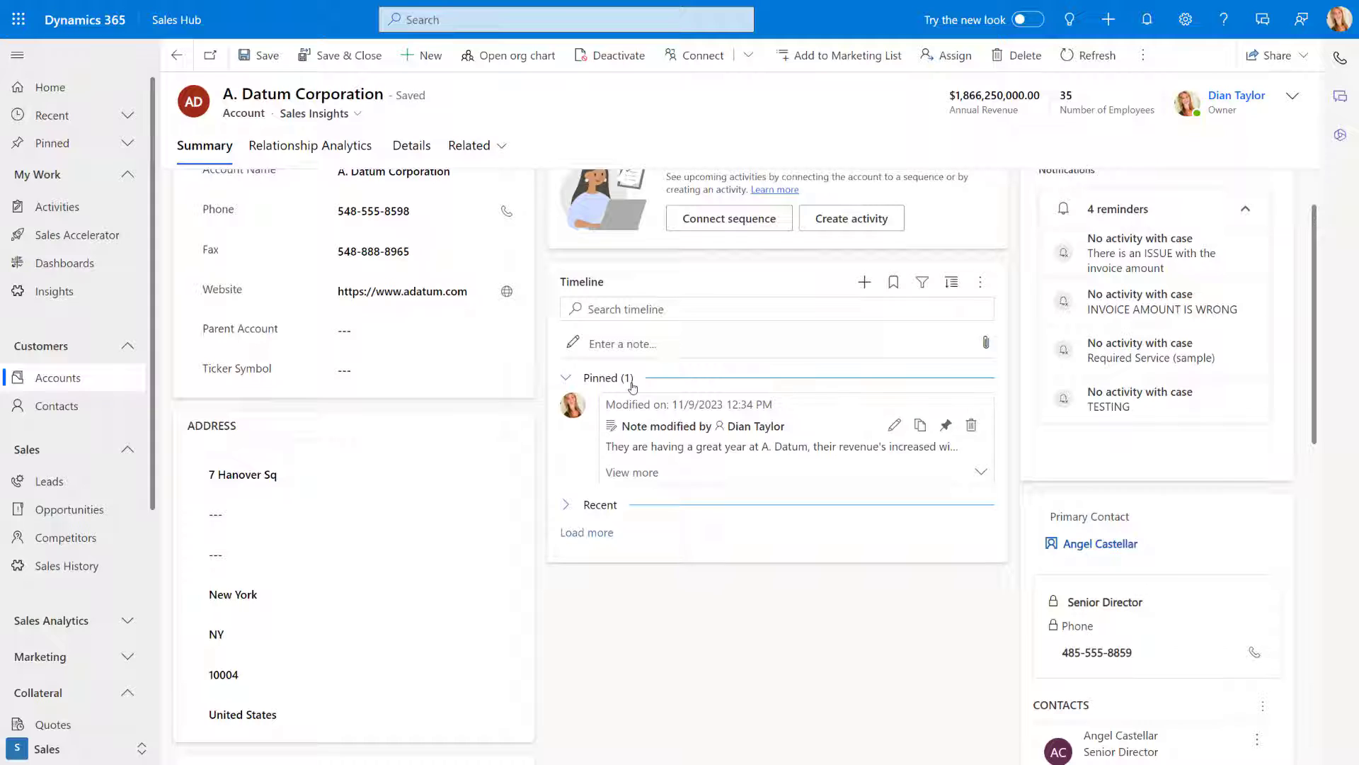
{"action": "mouse_move", "coordinate": [632, 387]}
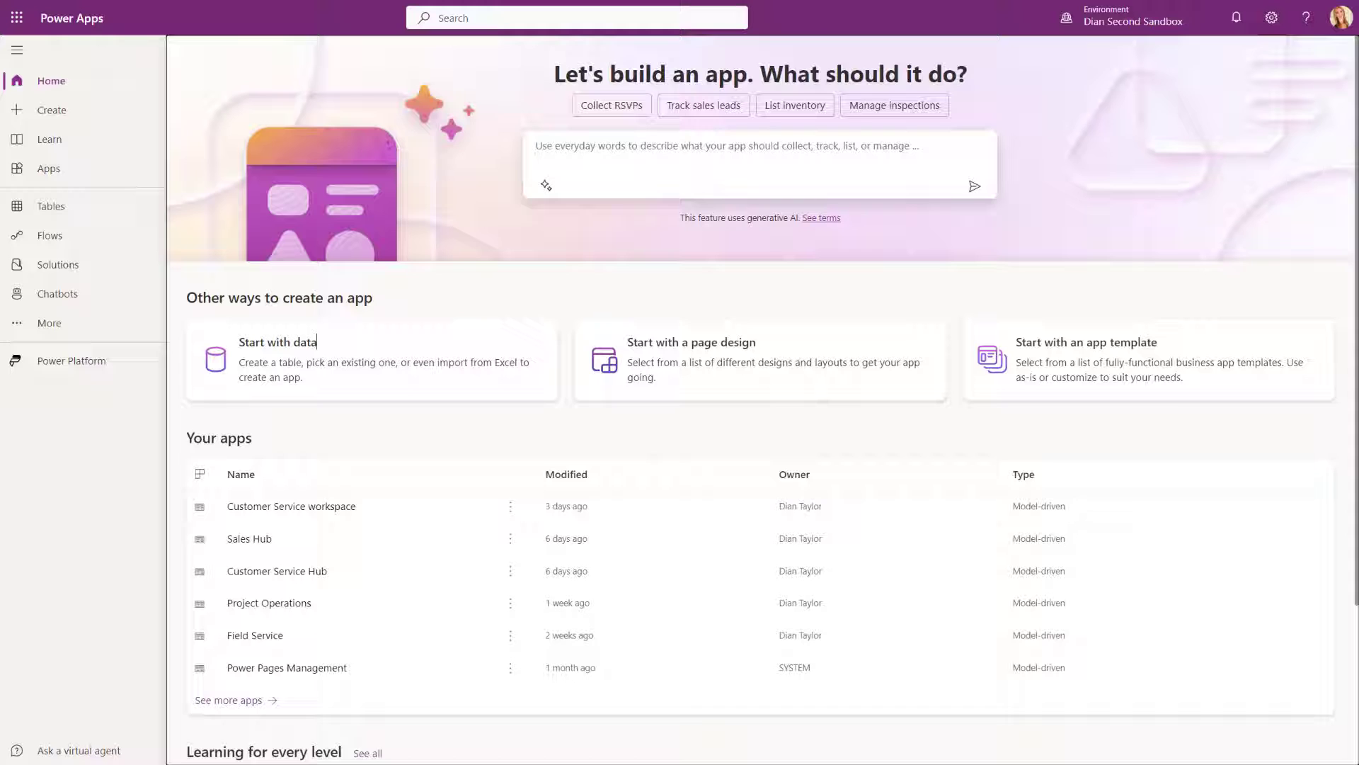
{"action": "mouse_move", "coordinate": [789, 398]}
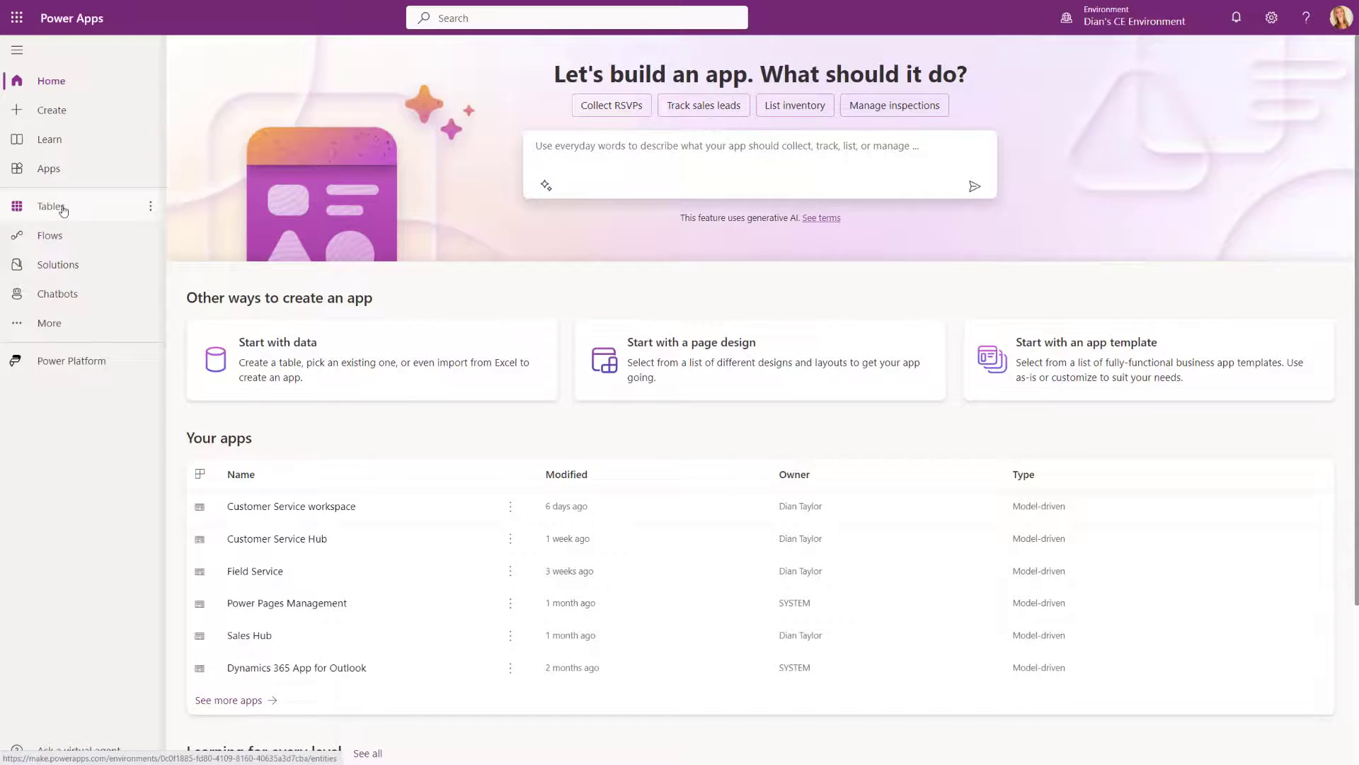
From Tables > Account > Forms, search 'account' and open the main Account form in the designer.
{"action": "left_click", "coordinate": [51, 205]}
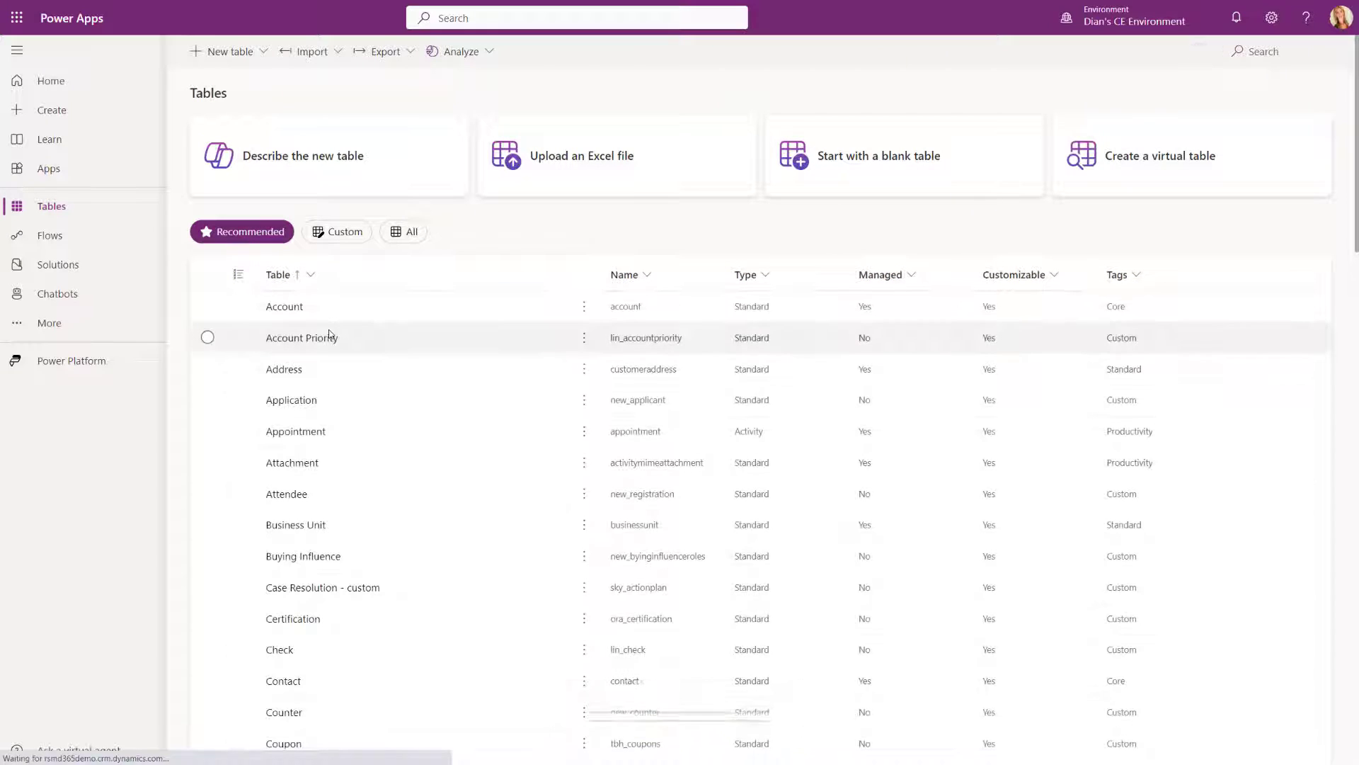
{"action": "left_click", "coordinate": [283, 306]}
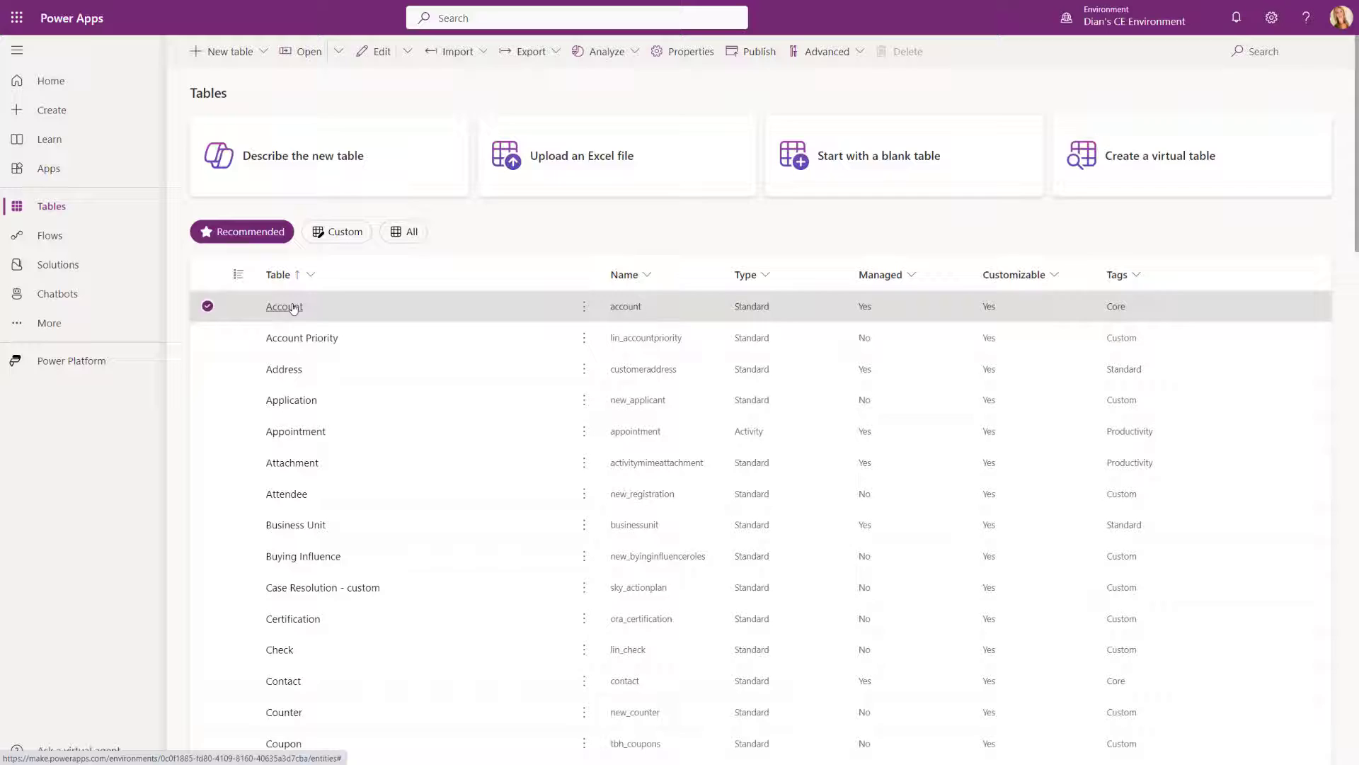
{"action": "left_click", "coordinate": [283, 306]}
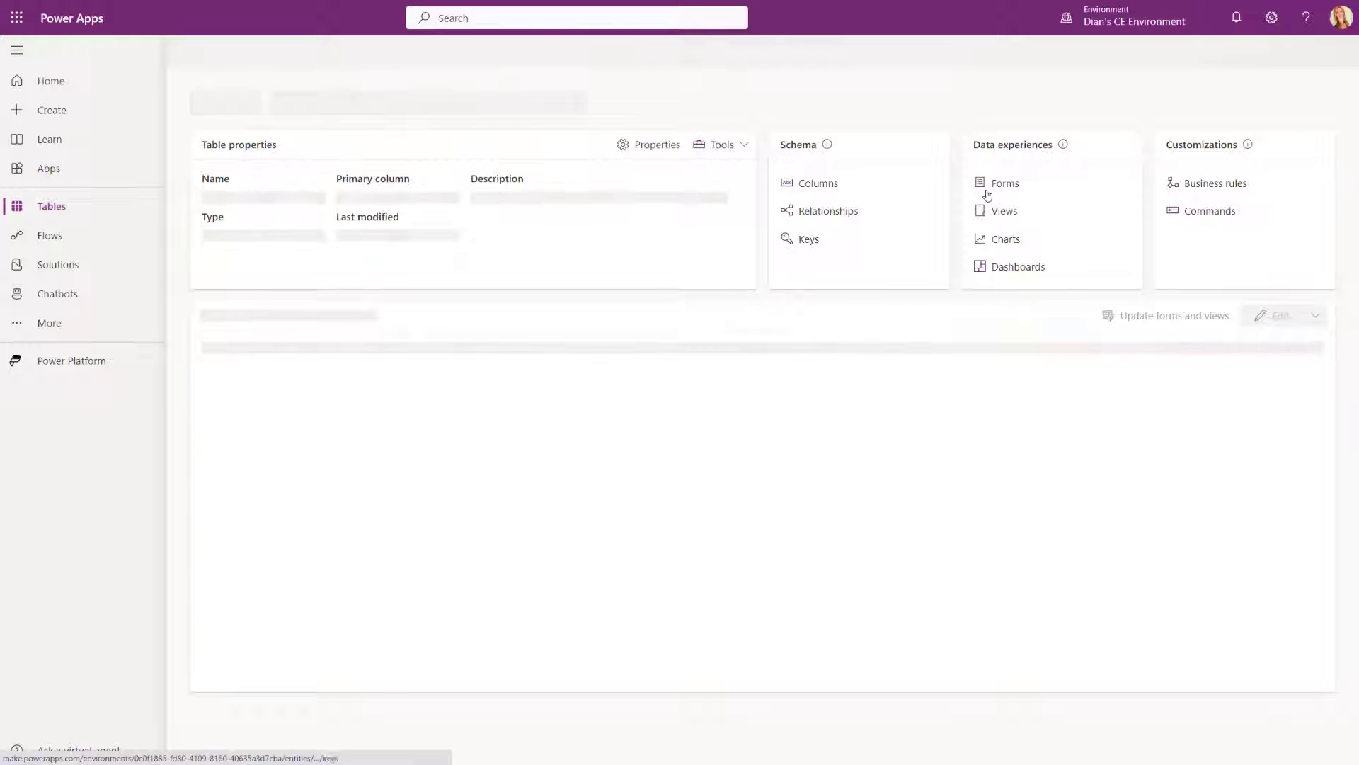
{"action": "left_click", "coordinate": [1005, 182]}
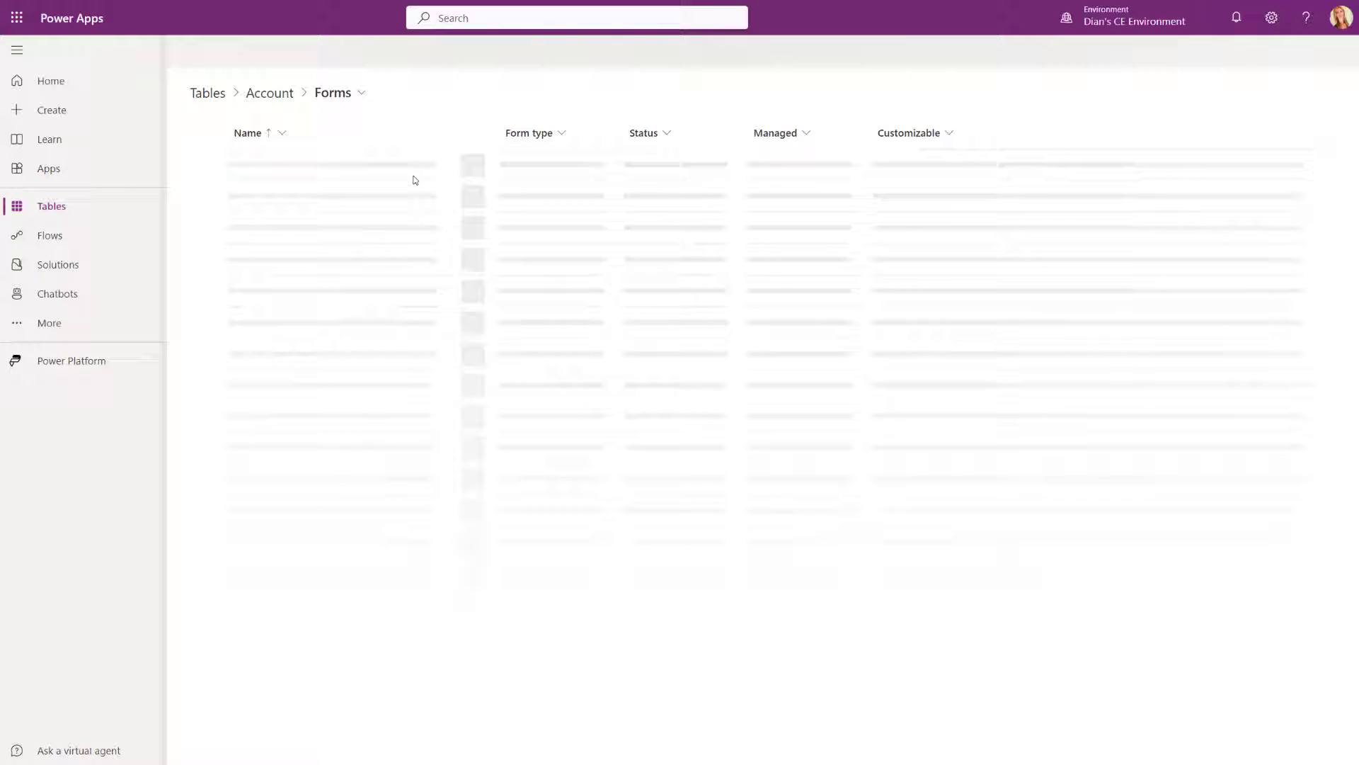
{"action": "mouse_move", "coordinate": [351, 209]}
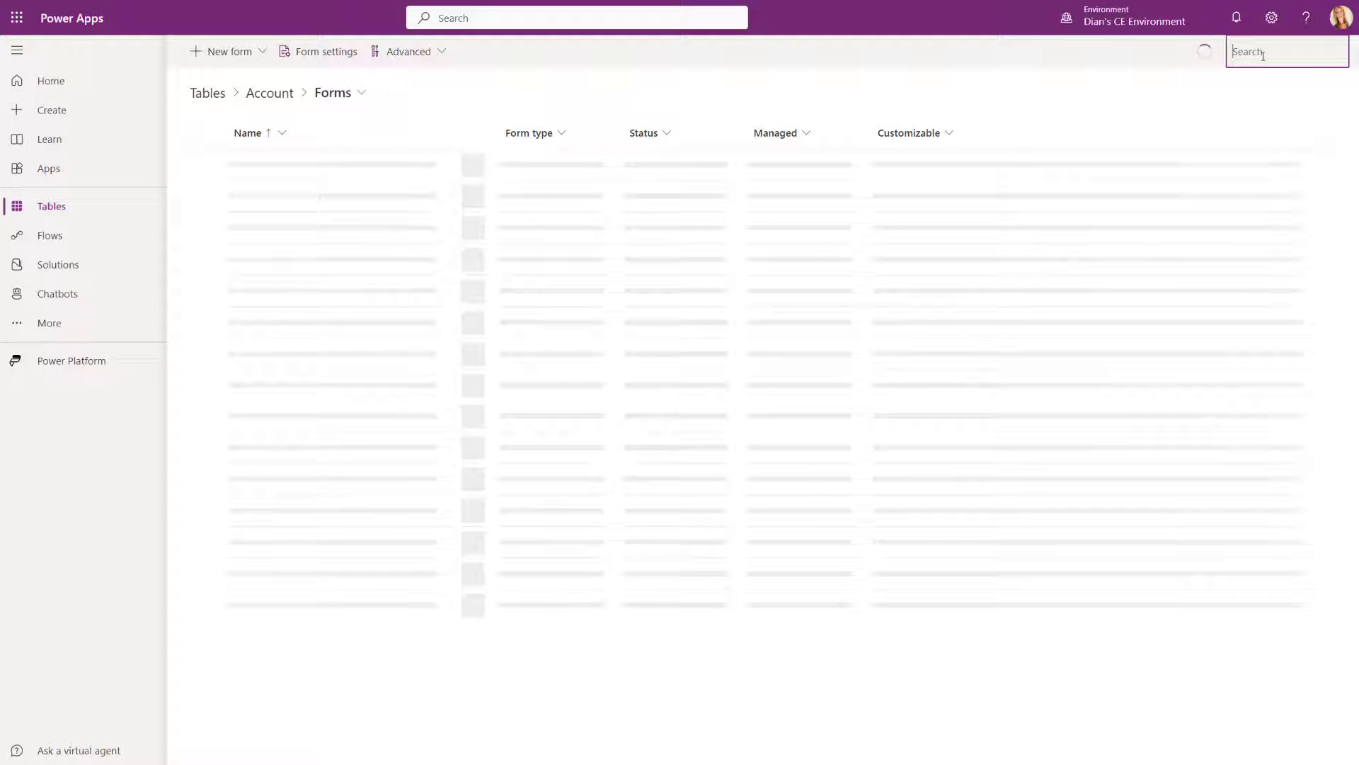
{"action": "type", "text": "account"}
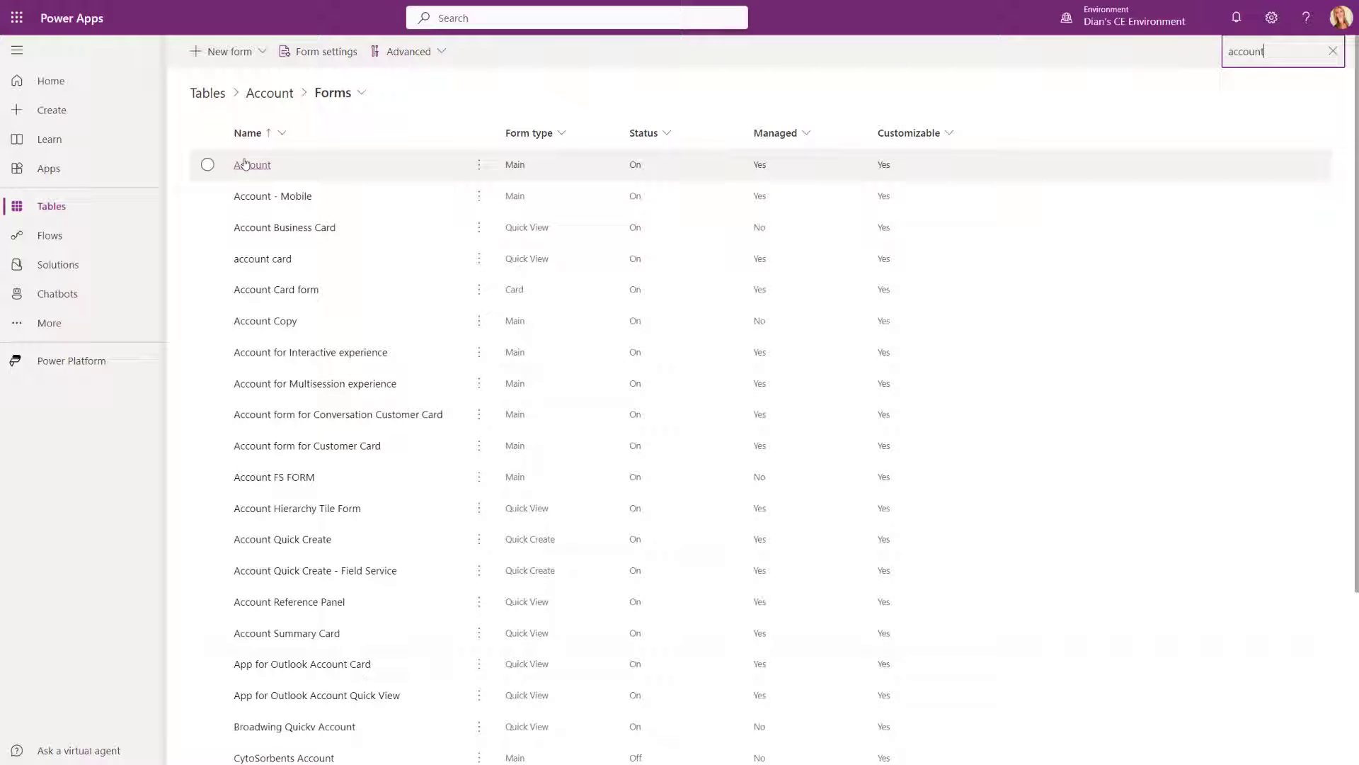
{"action": "left_click", "coordinate": [252, 164]}
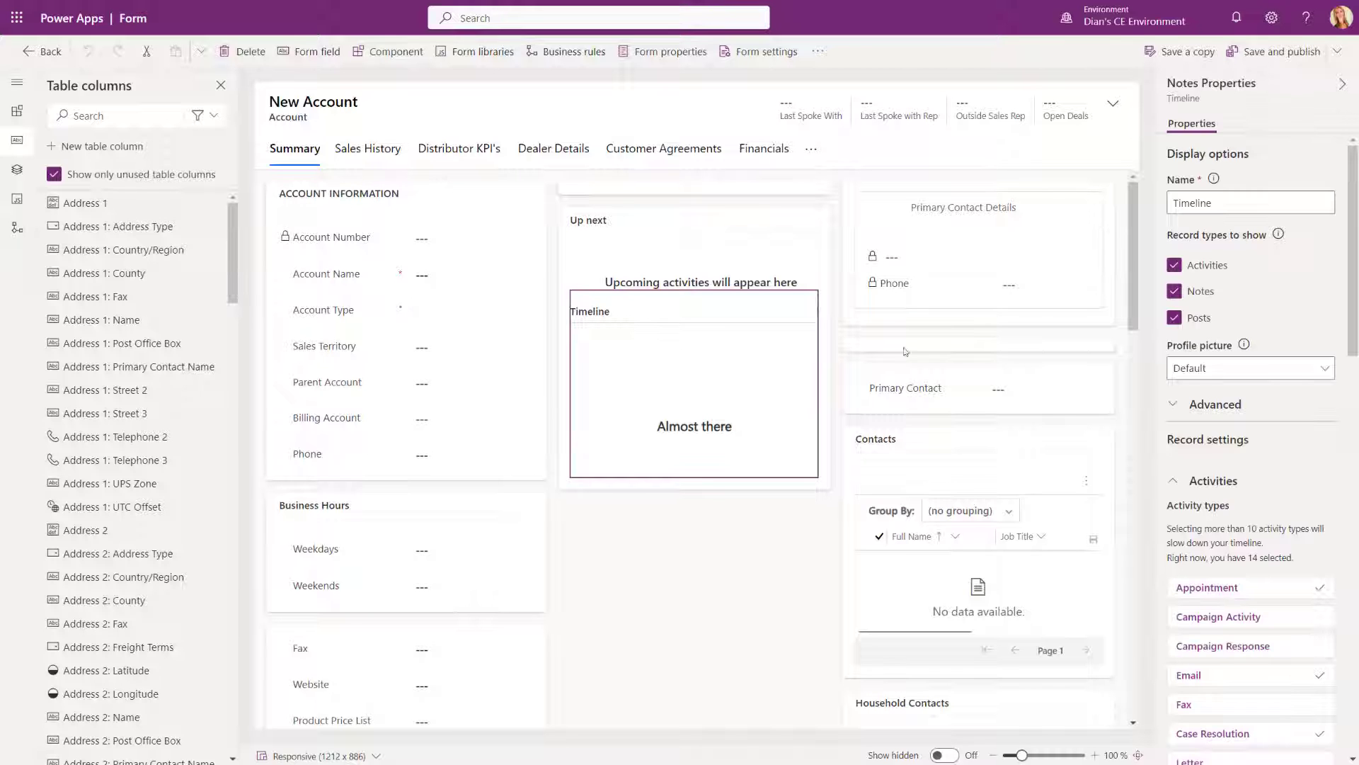
Enable the Pin / Unpin command for Email timeline items, then save and publish the Account form.
{"action": "scroll", "scroll_direction": "down", "scroll_amount": 3}
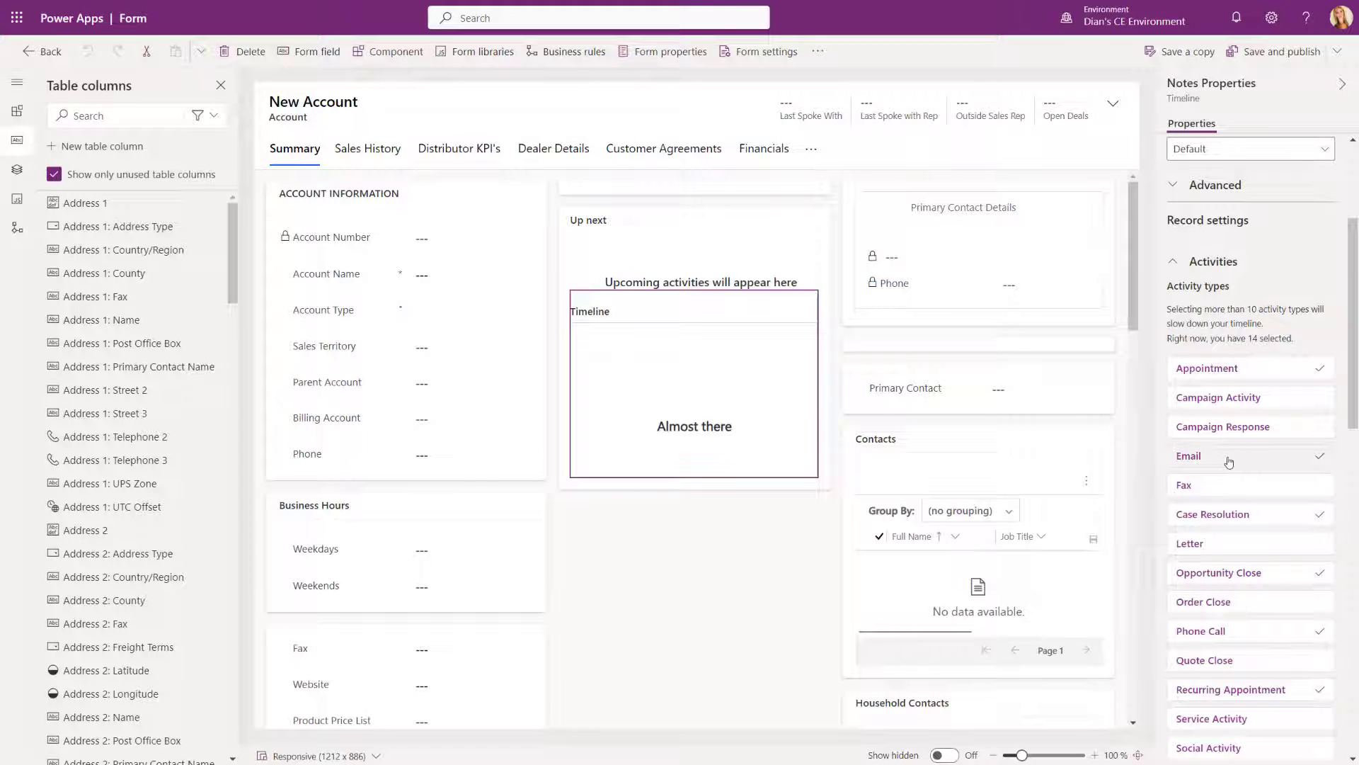
{"action": "left_click", "coordinate": [1229, 455]}
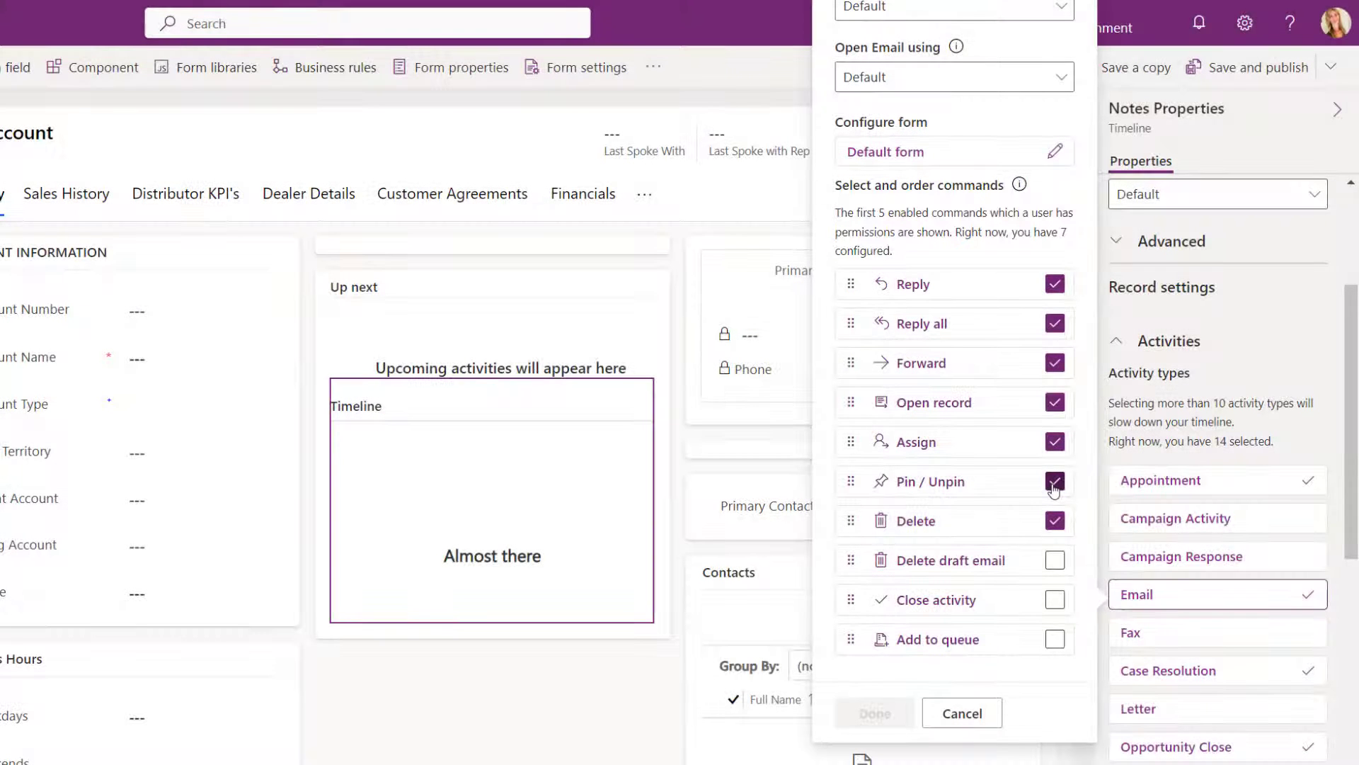
{"action": "left_click", "coordinate": [1053, 482]}
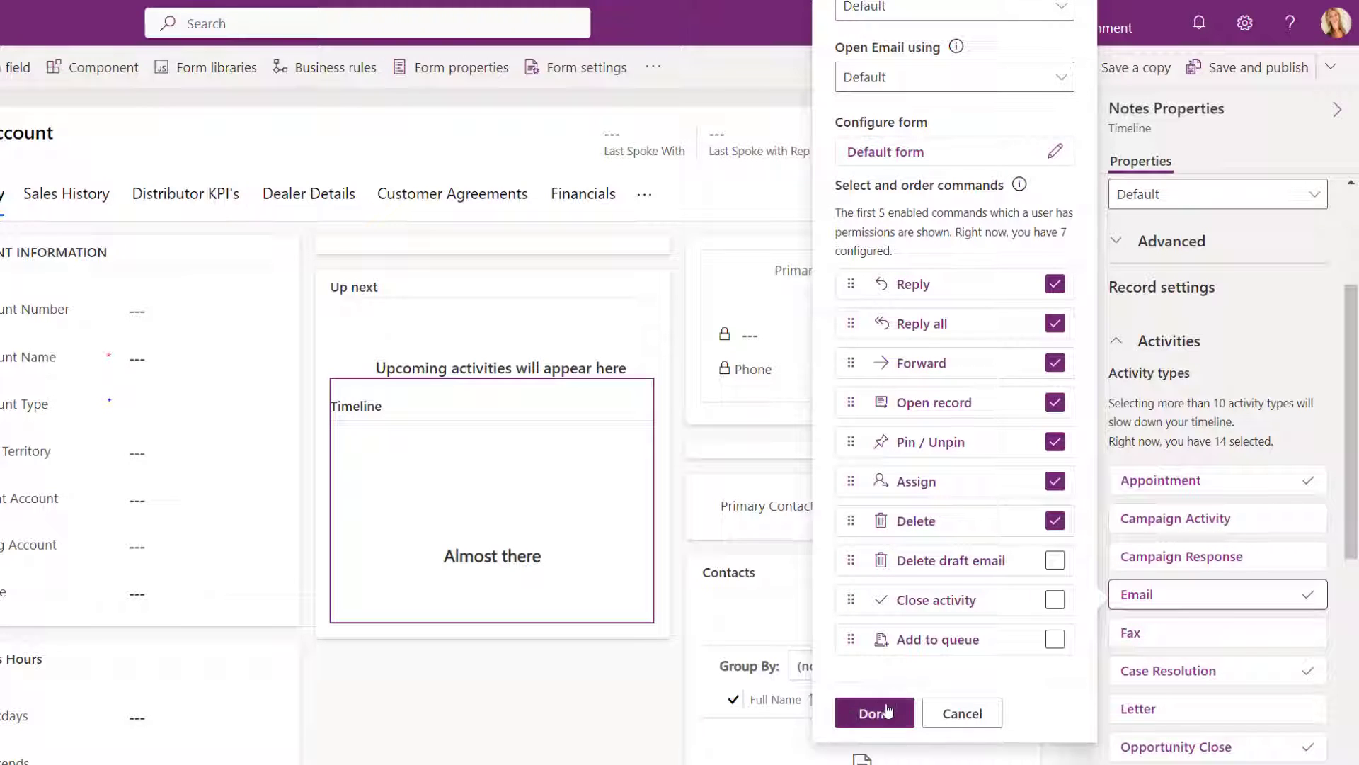
{"action": "left_click", "coordinate": [875, 712]}
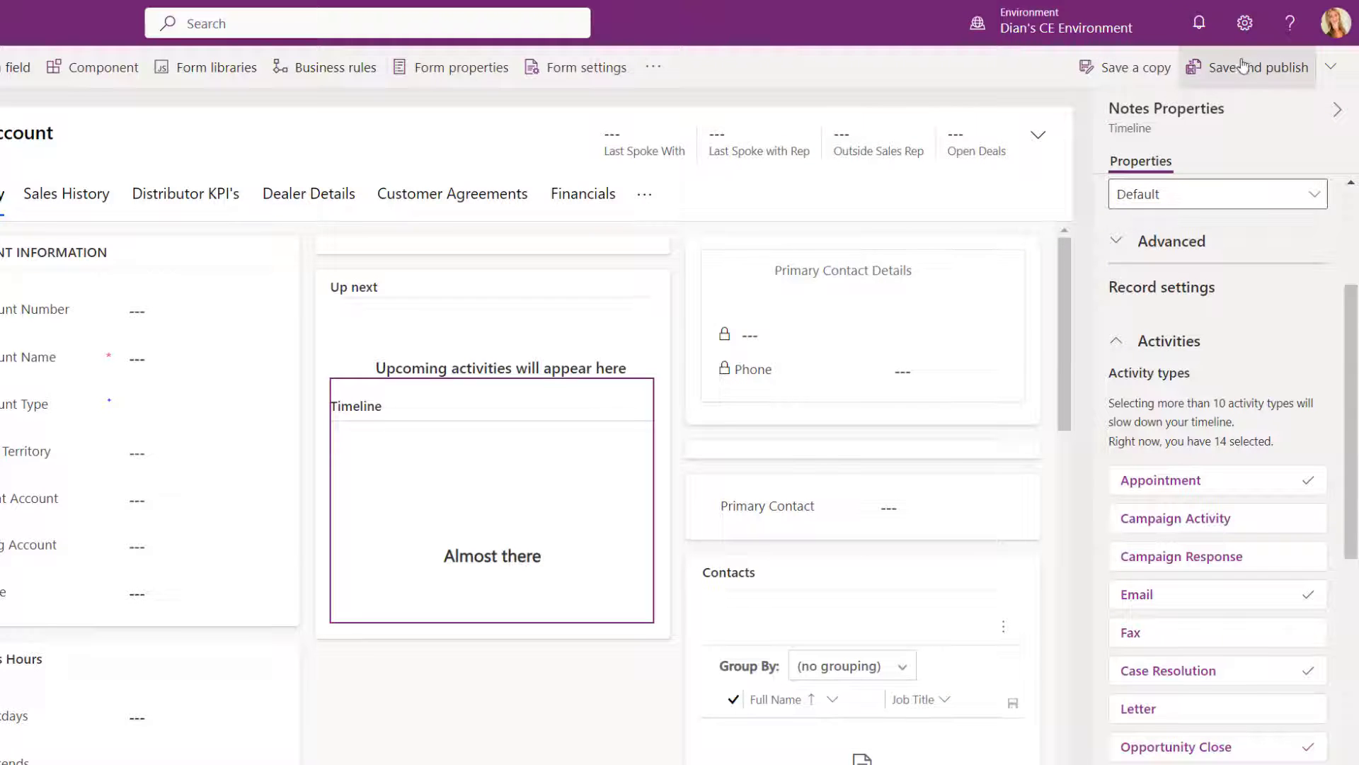
{"action": "mouse_move", "coordinate": [1256, 72]}
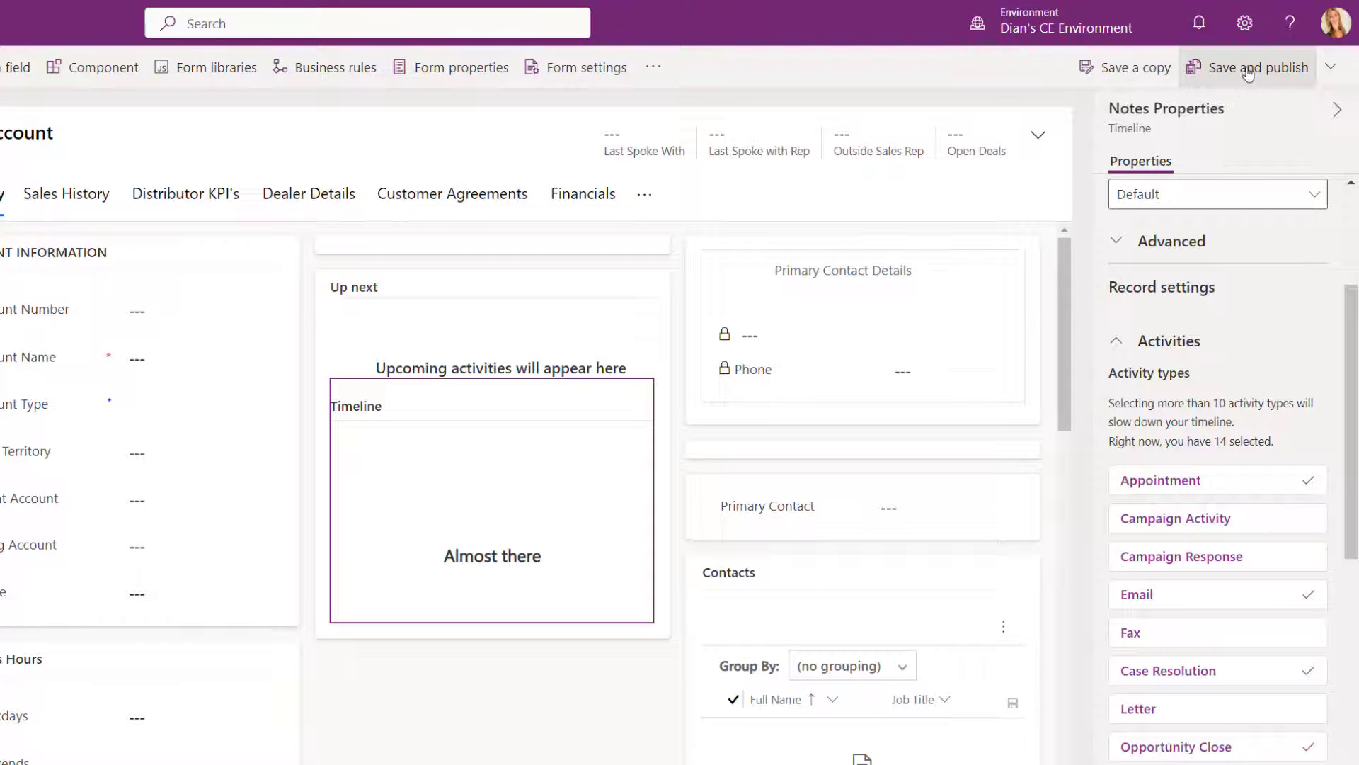
{"action": "left_click", "coordinate": [1256, 67]}
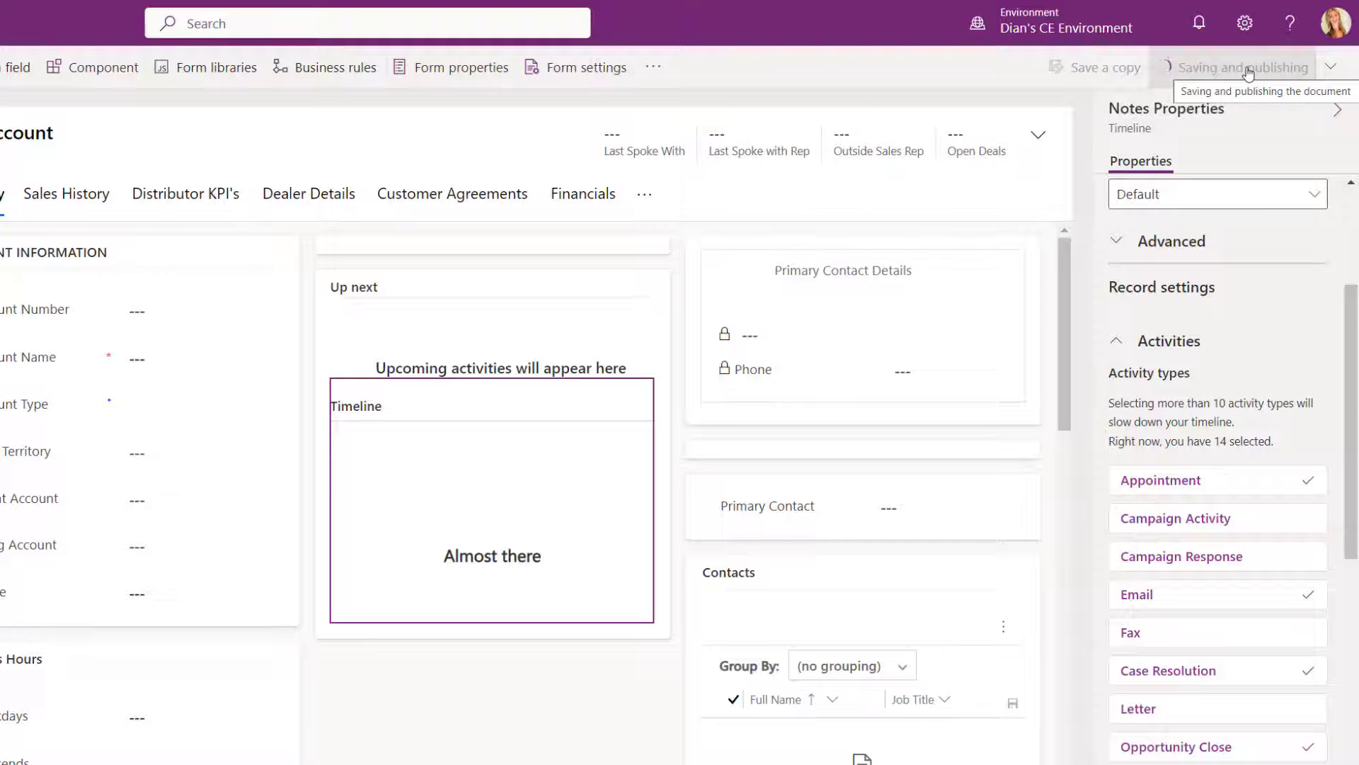